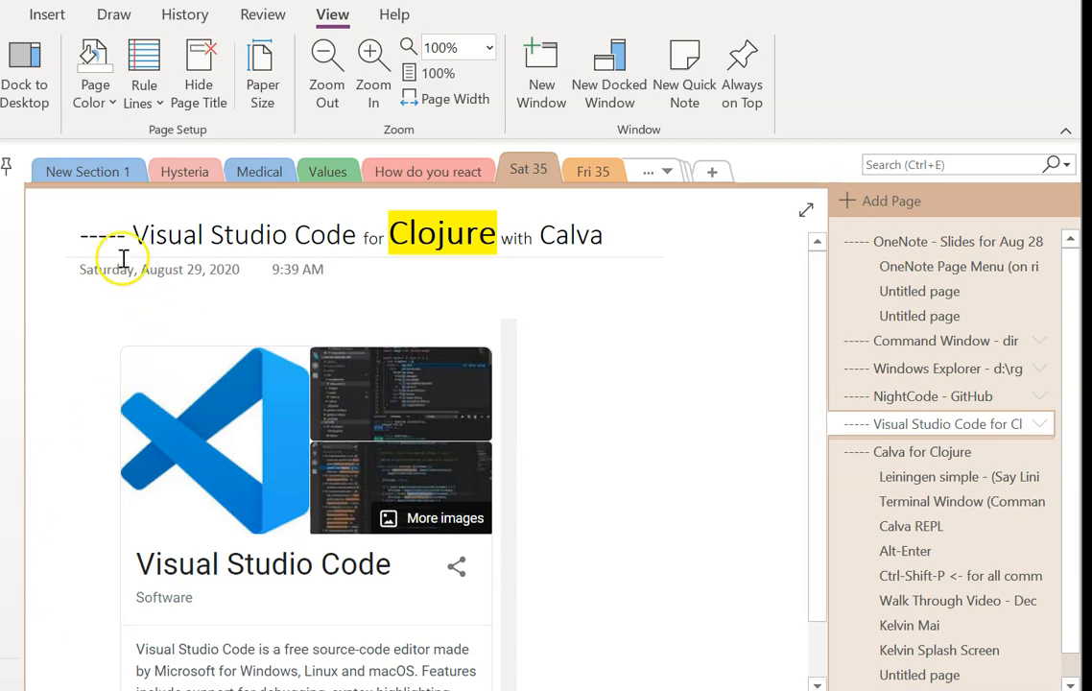
pyautogui.moveTo(469, 253)
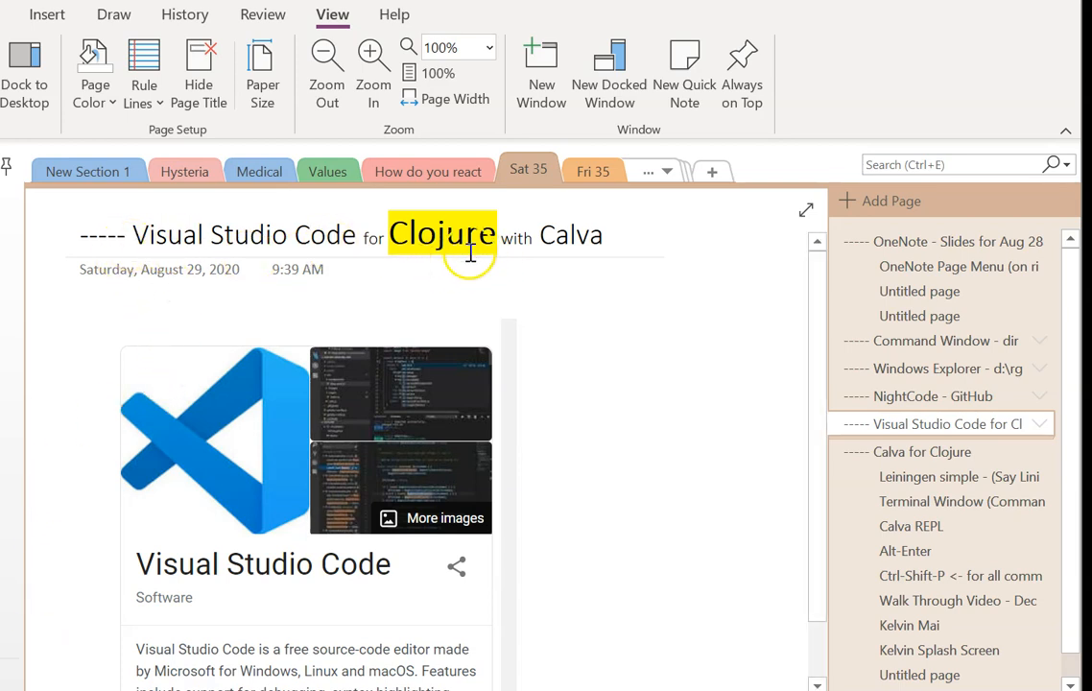
pyautogui.moveTo(572, 239)
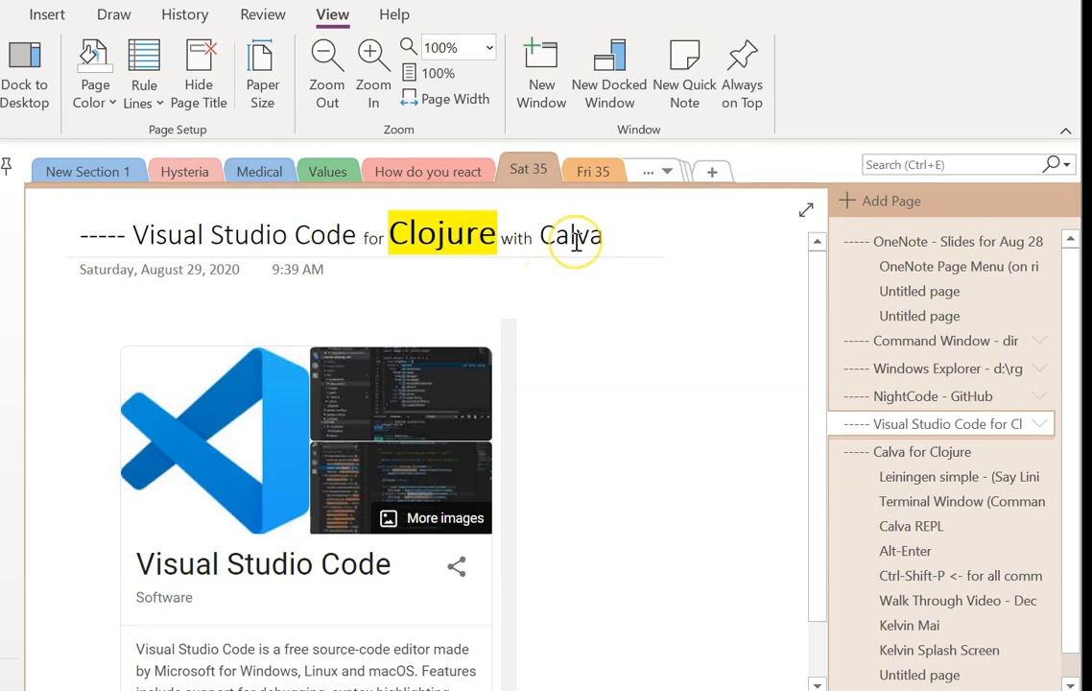
pyautogui.moveTo(534, 355)
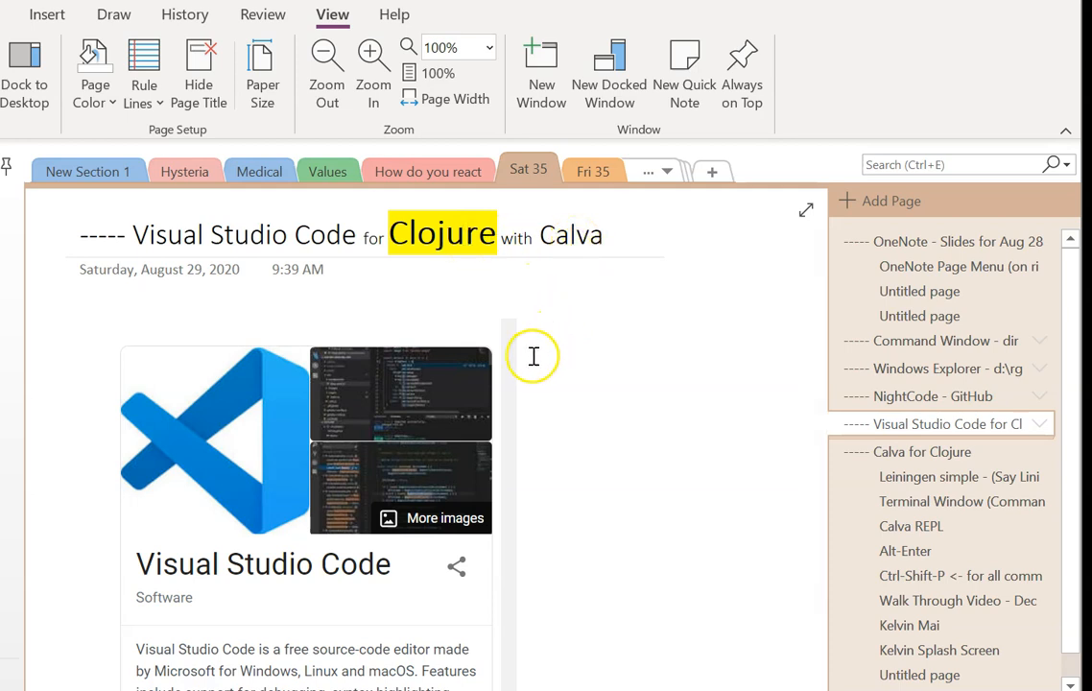
pyautogui.moveTo(553, 342)
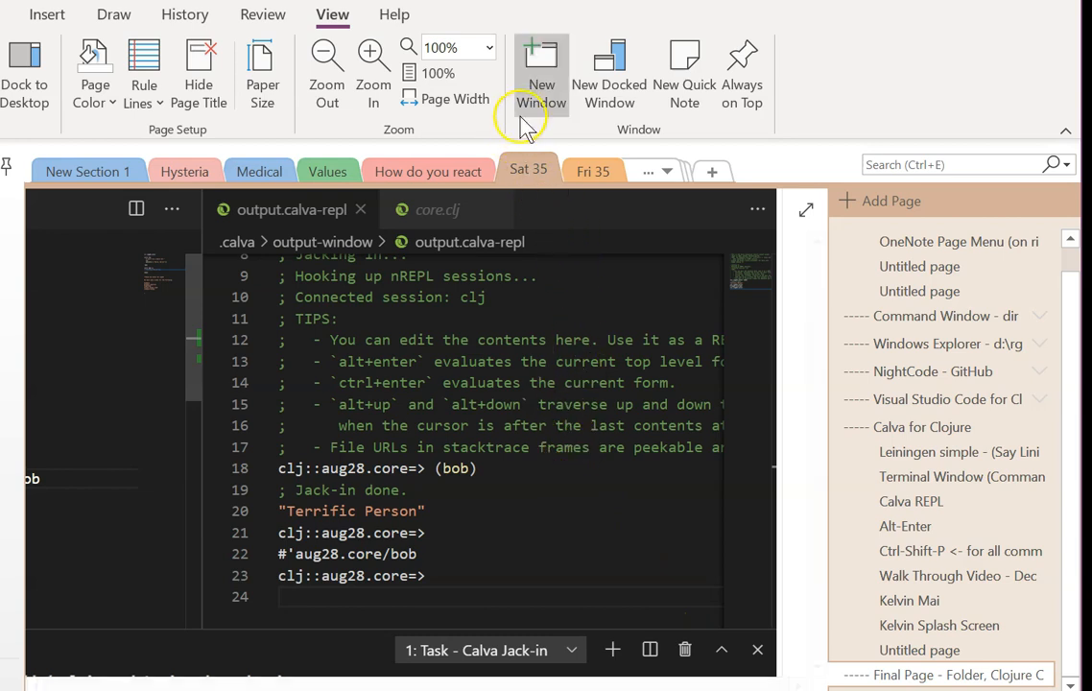
# Zoom the VS Code screenshot to 50%, back to 100%, then go to the OneNote Page Menu page.
pyautogui.click(489, 46)
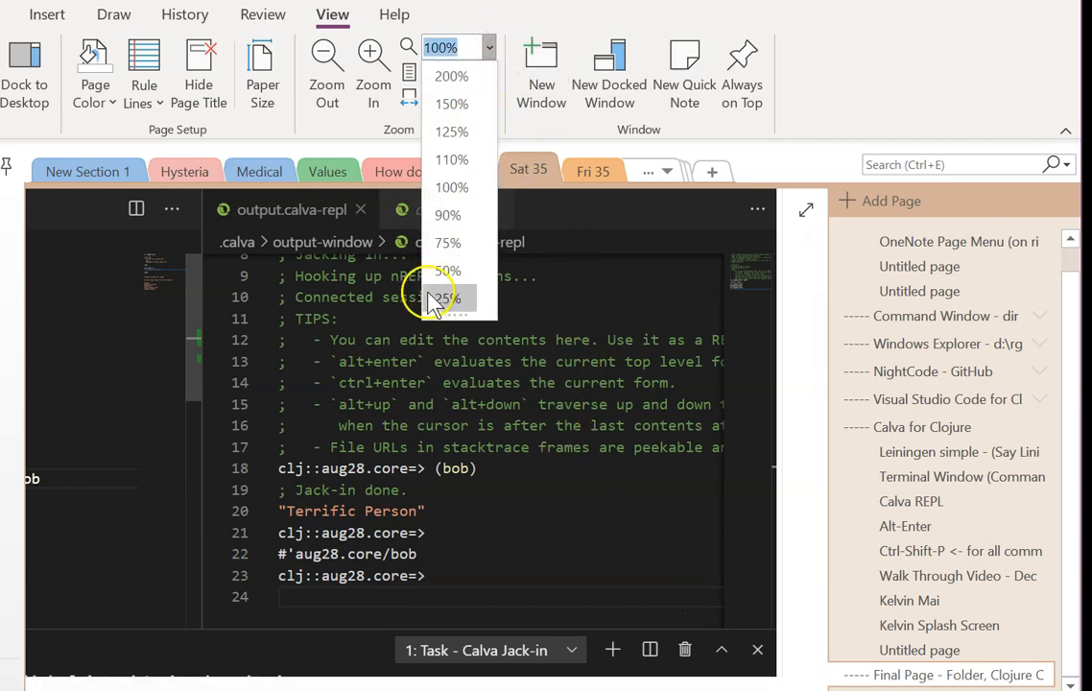
pyautogui.click(447, 271)
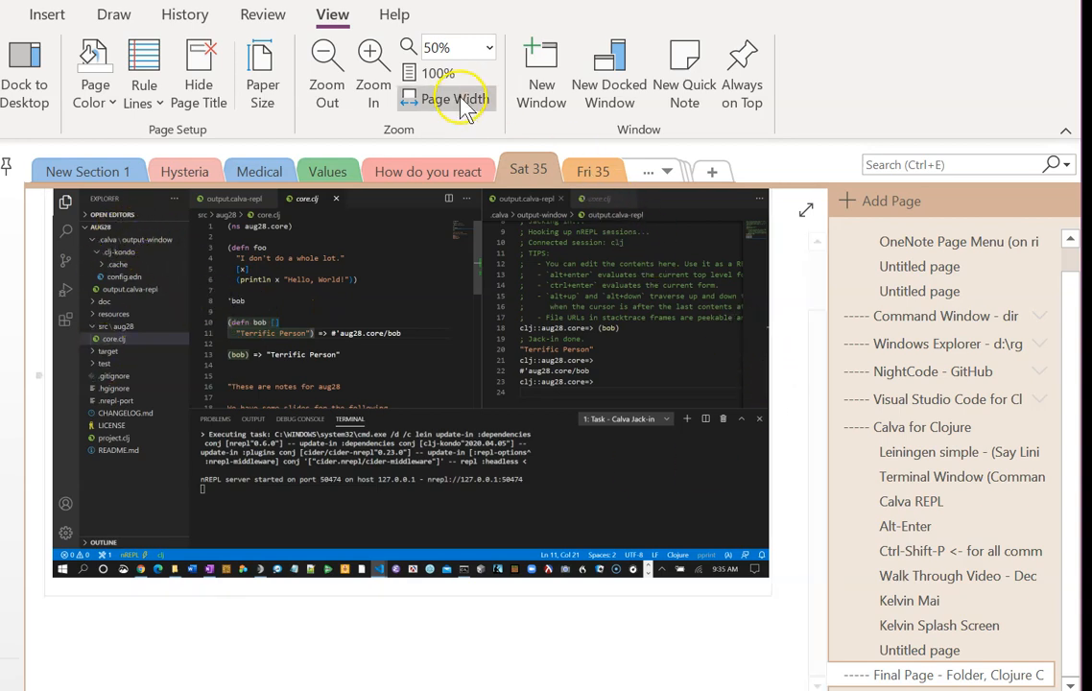
pyautogui.click(438, 73)
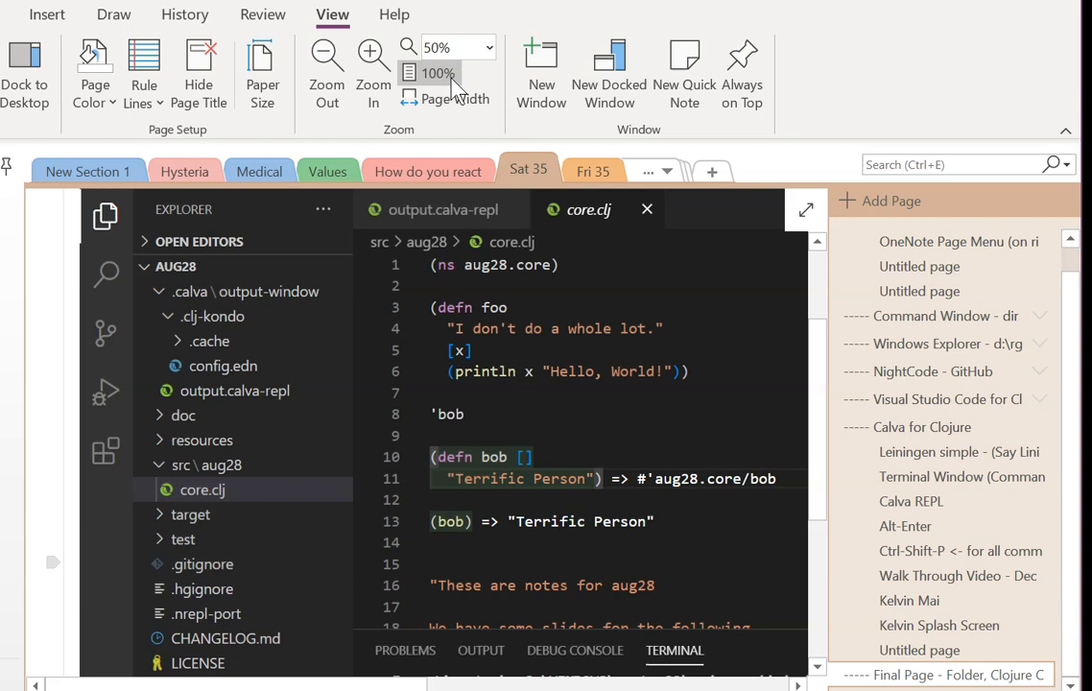
pyautogui.click(429, 73)
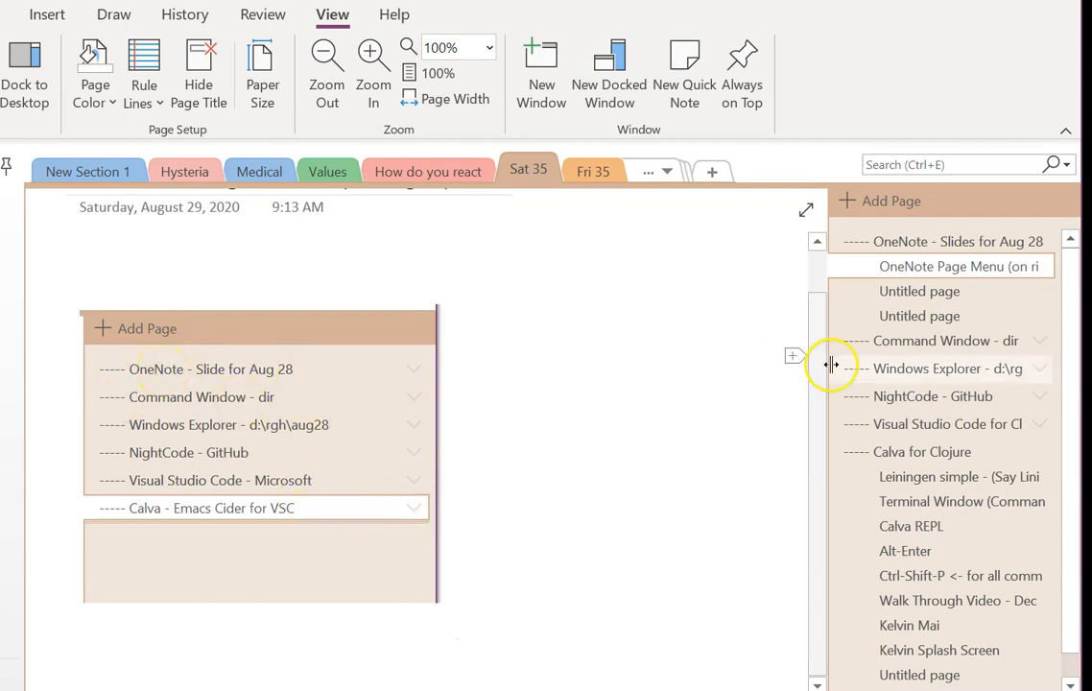
# Select the page-list screenshot on the OneNote Page Menu page.
pyautogui.click(950, 242)
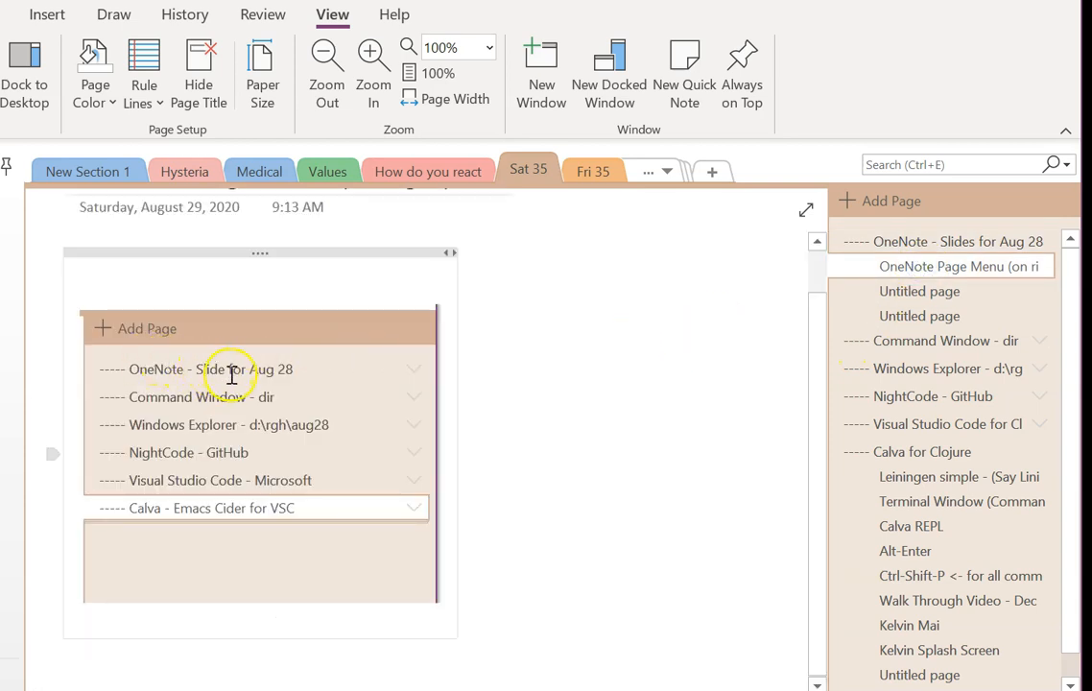
pyautogui.moveTo(326, 374)
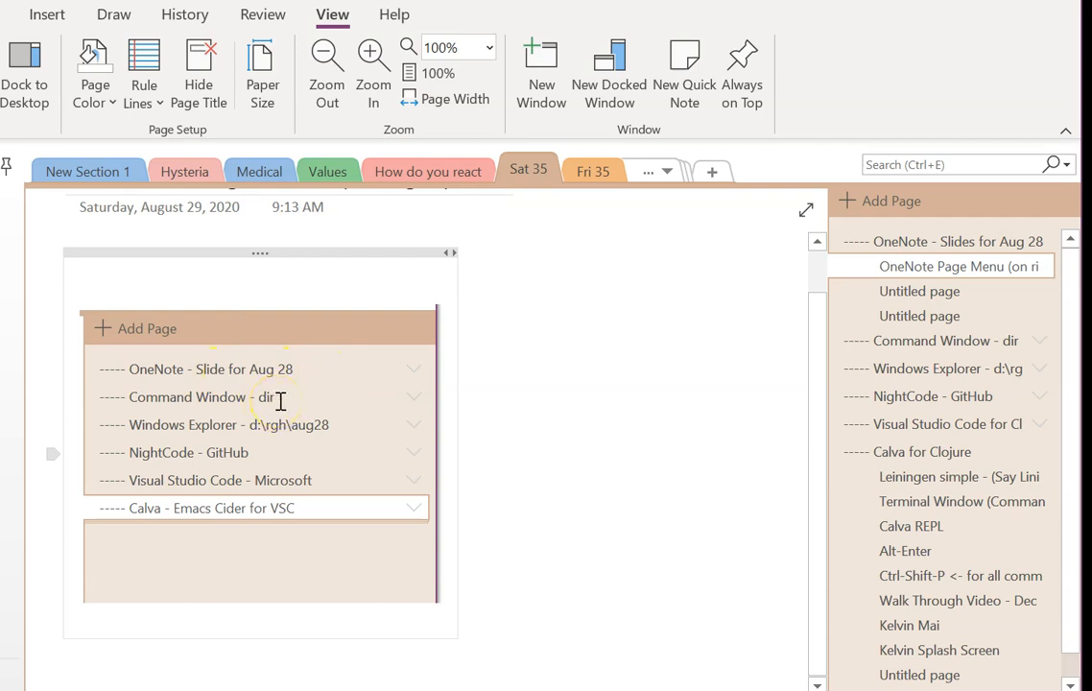
pyautogui.moveTo(267, 402)
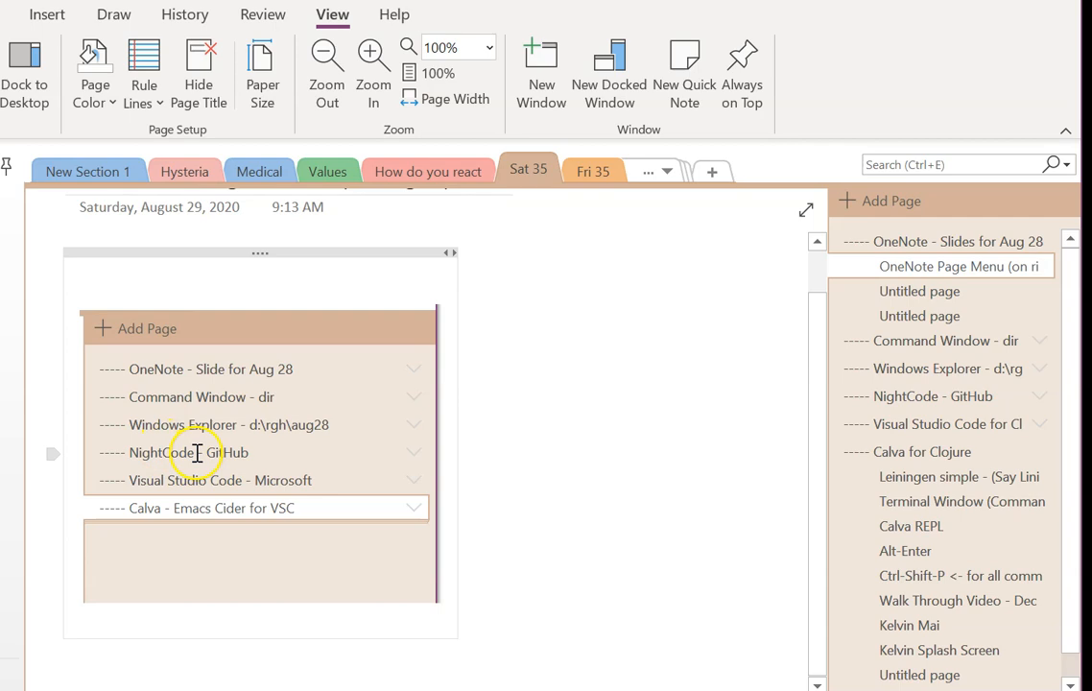
pyautogui.moveTo(336, 419)
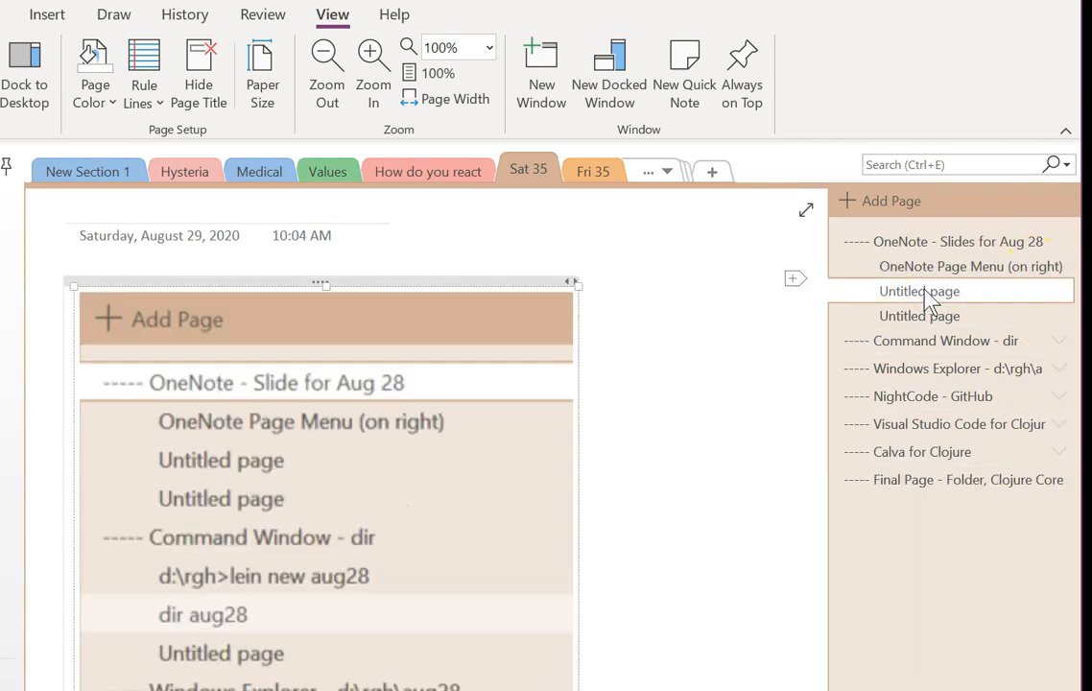
# Scroll through the page outline image and go to the second untitled page.
pyautogui.scroll(-3)
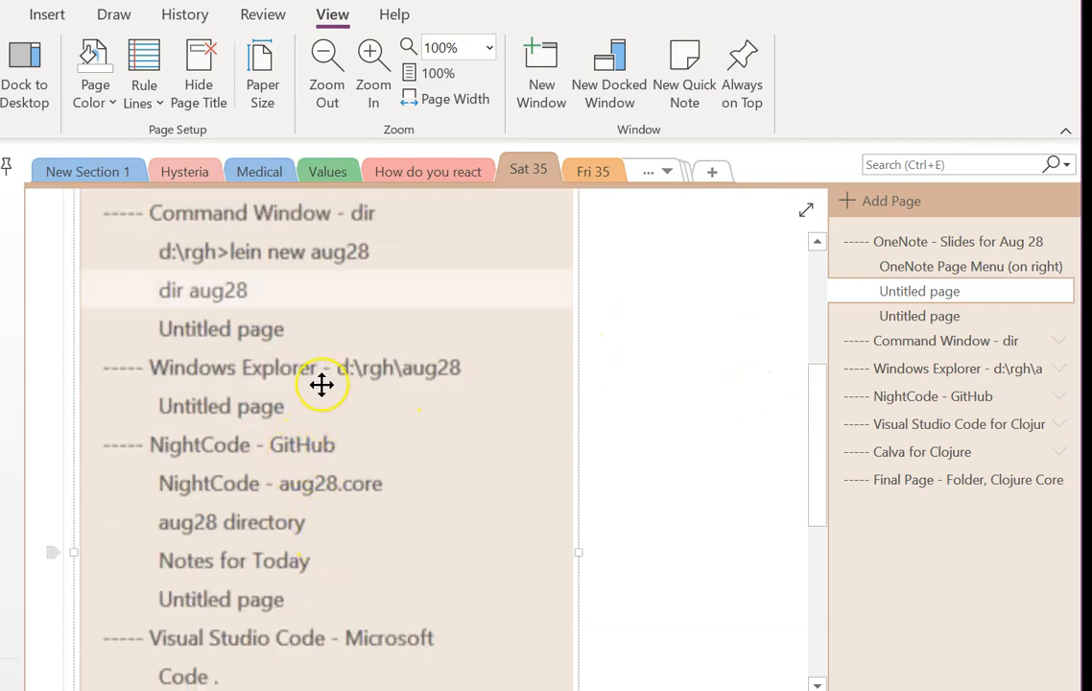
pyautogui.moveTo(322, 441)
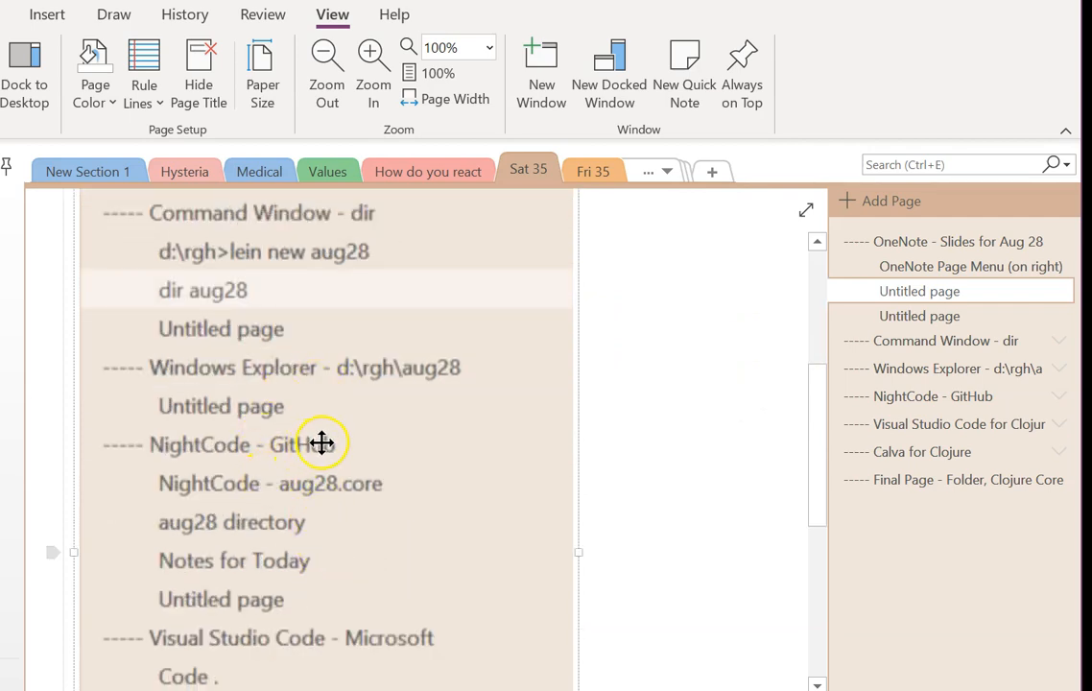
pyautogui.moveTo(352, 469)
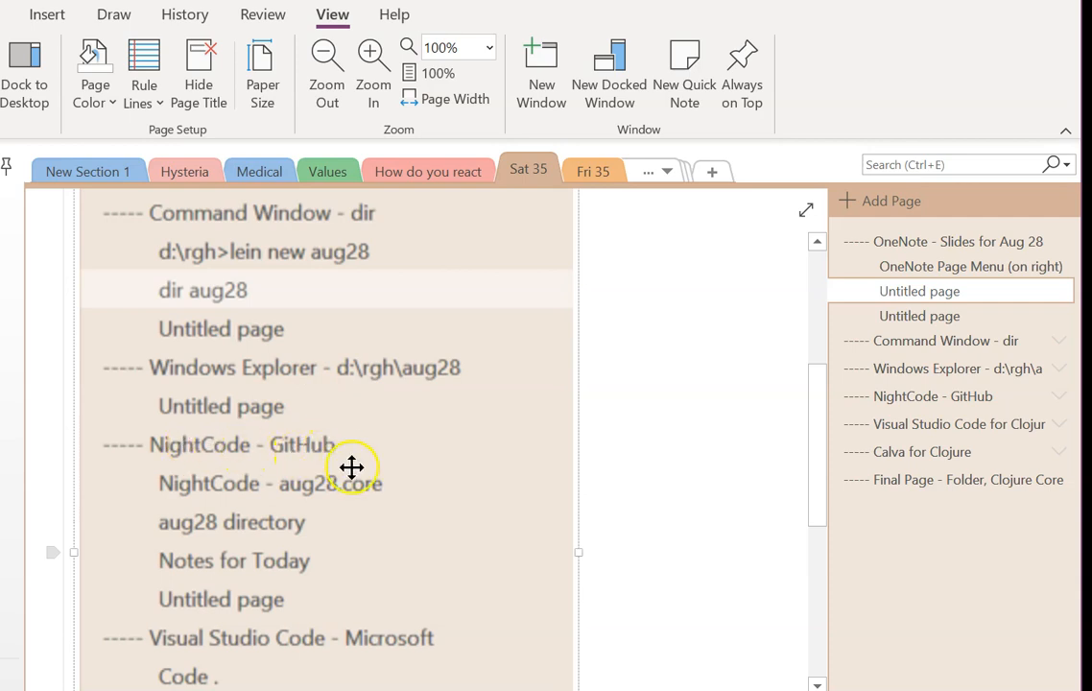
pyautogui.scroll(-3)
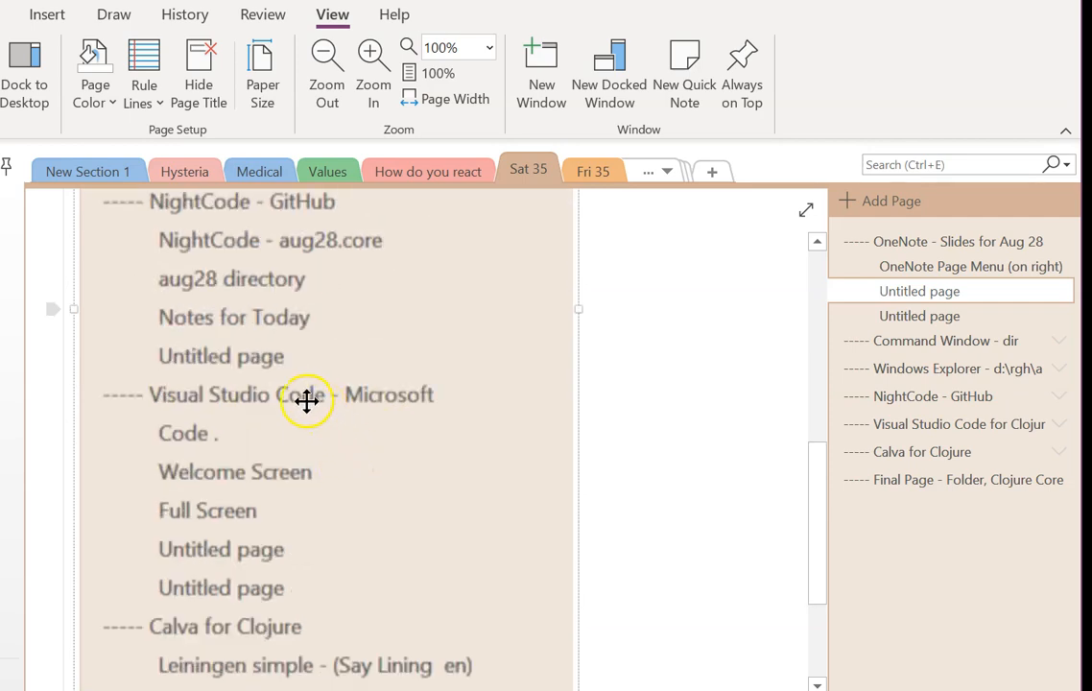
pyautogui.moveTo(304, 405)
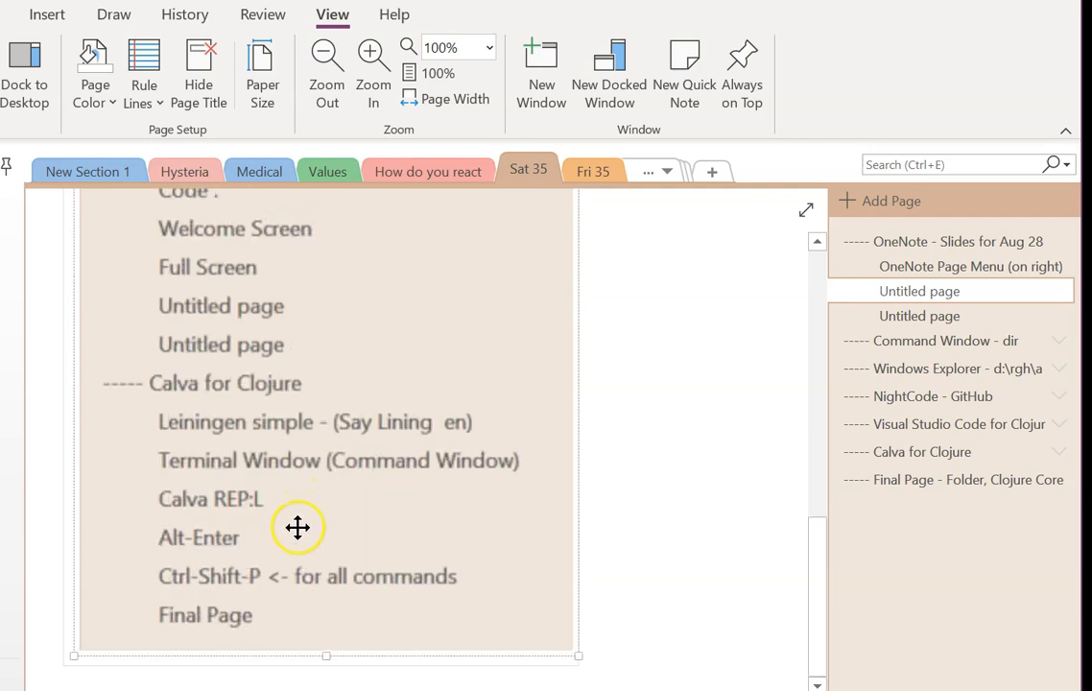
pyautogui.click(979, 242)
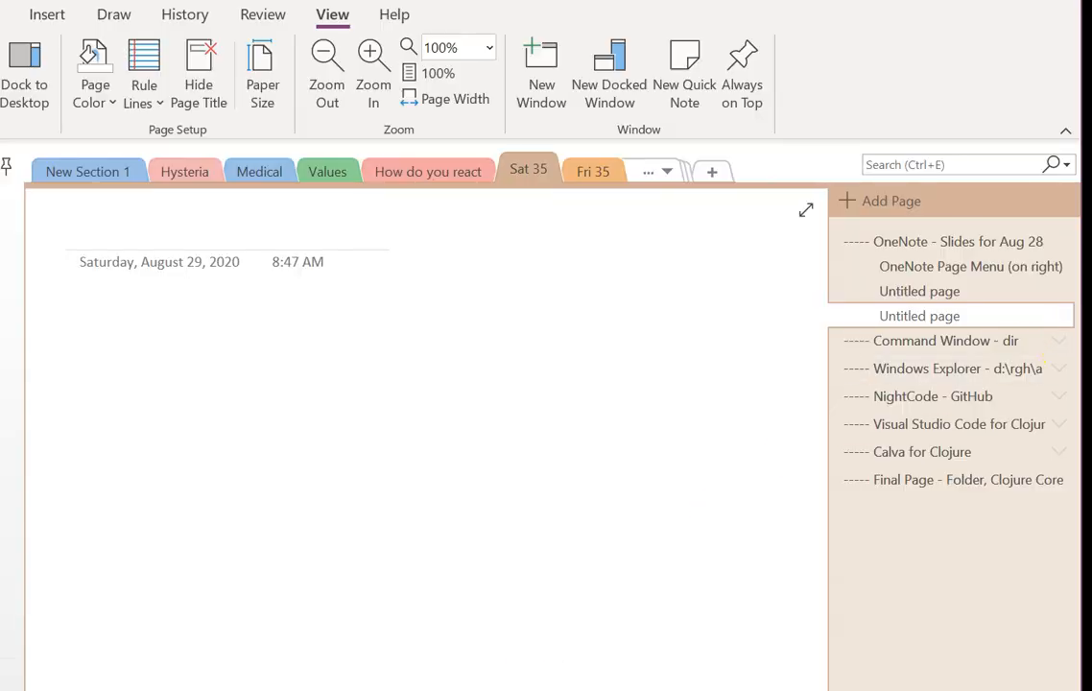
# Return to the OneNote - Slides for Aug 28 page, then go to the Command Window - dir page.
pyautogui.click(958, 242)
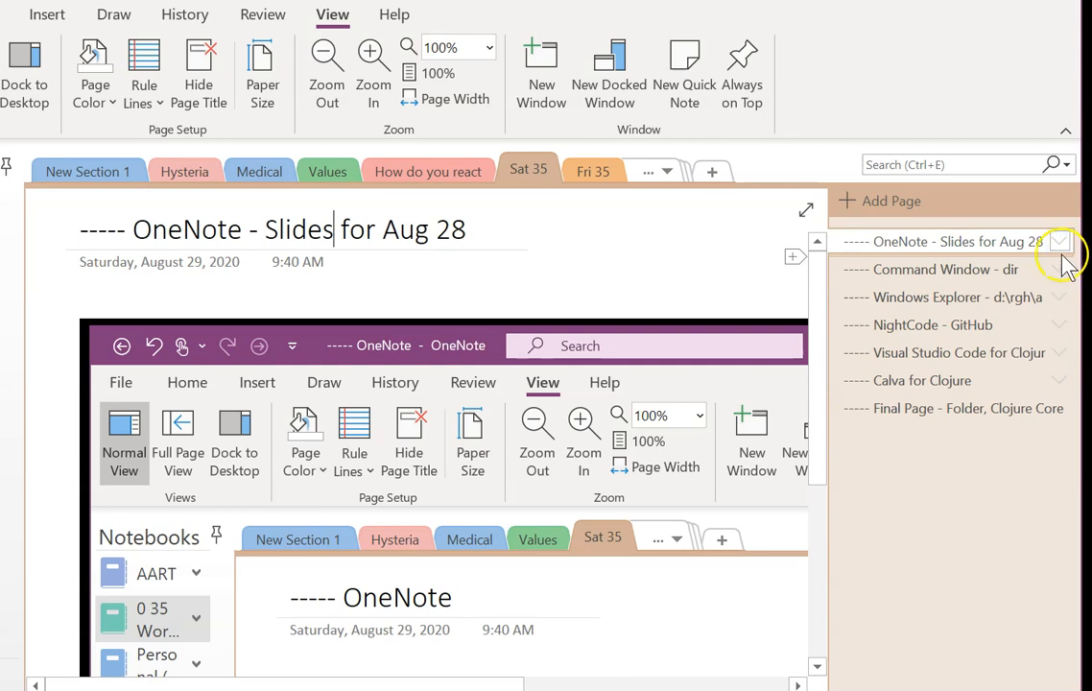
pyautogui.click(1060, 269)
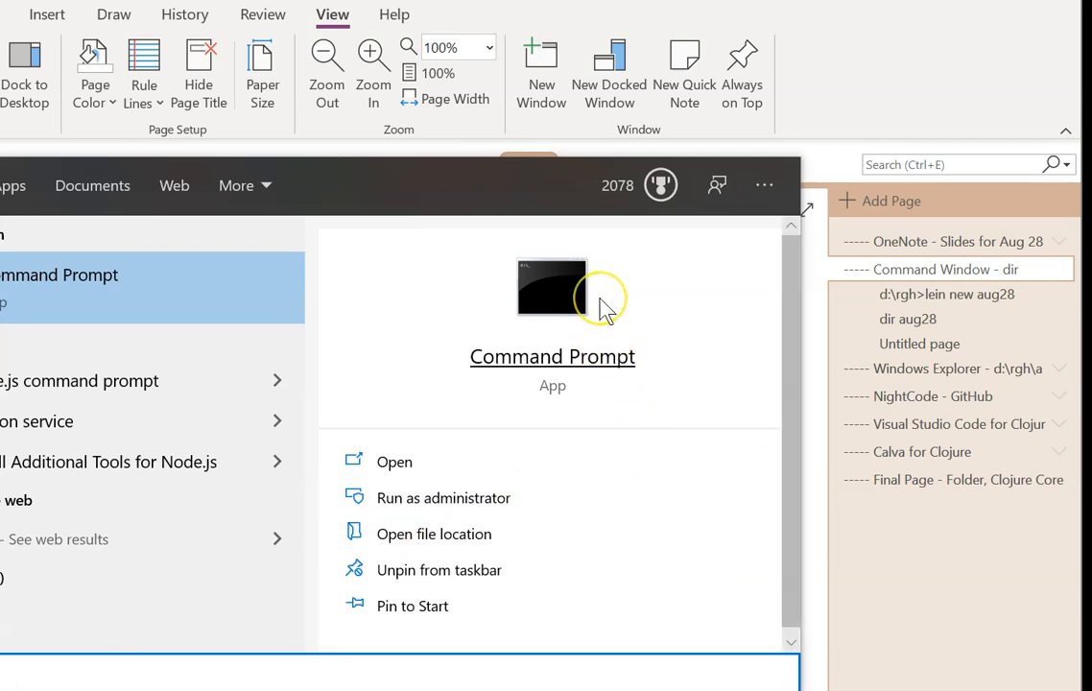
pyautogui.moveTo(604, 311)
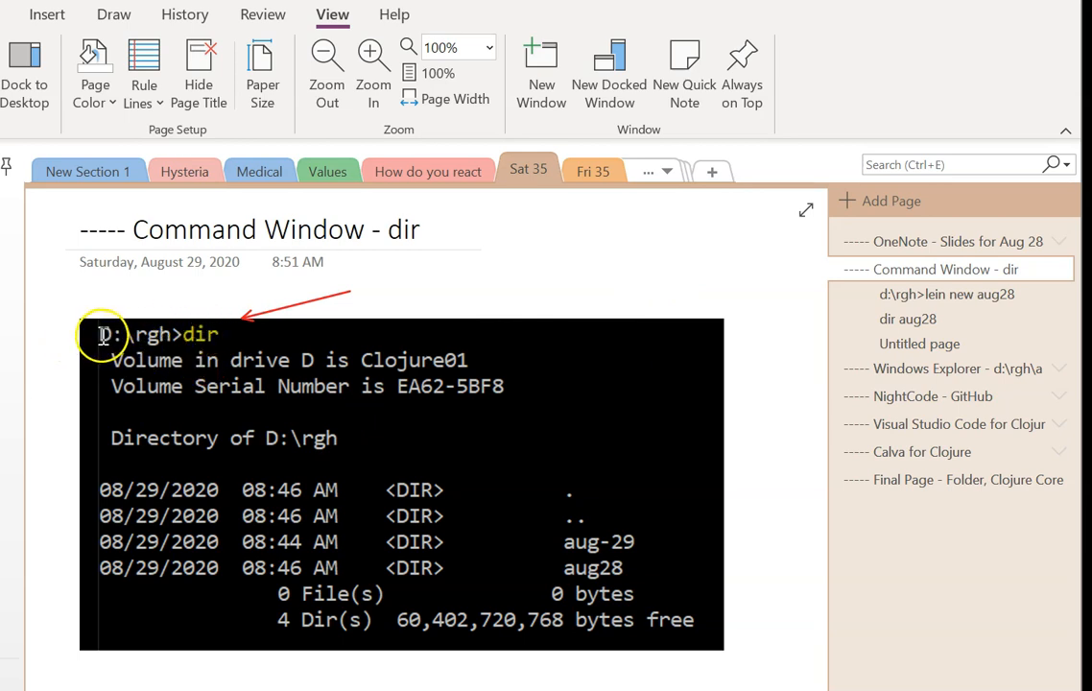
pyautogui.moveTo(241, 372)
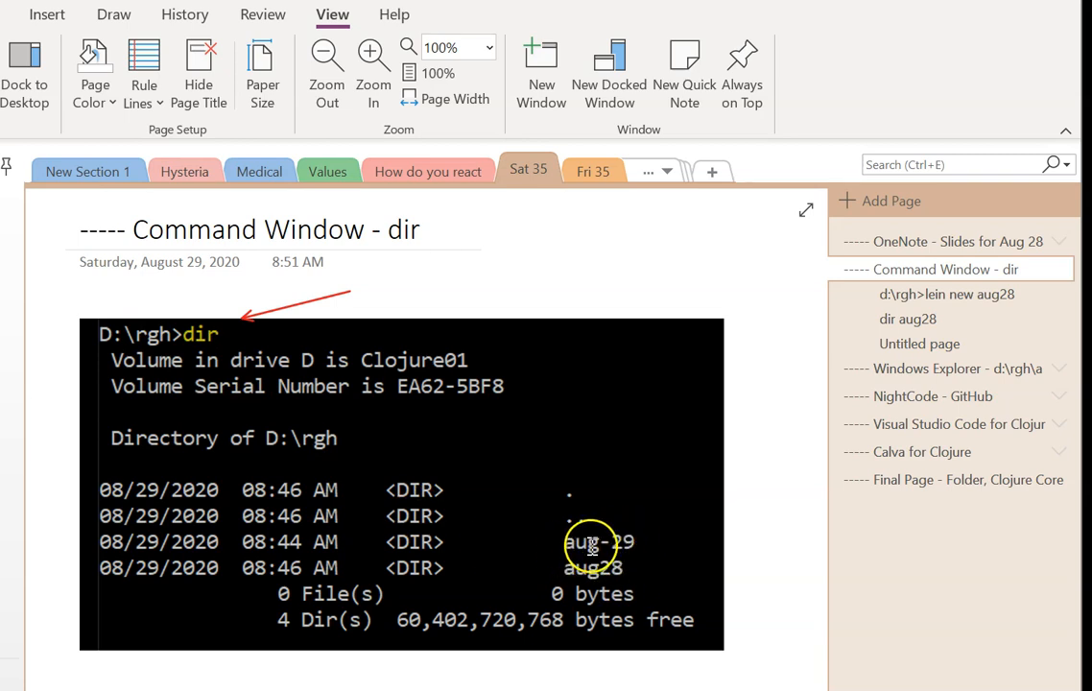
# Go to the d:\rgh>lein new aug28 subpage and show the Draw tools.
pyautogui.click(946, 296)
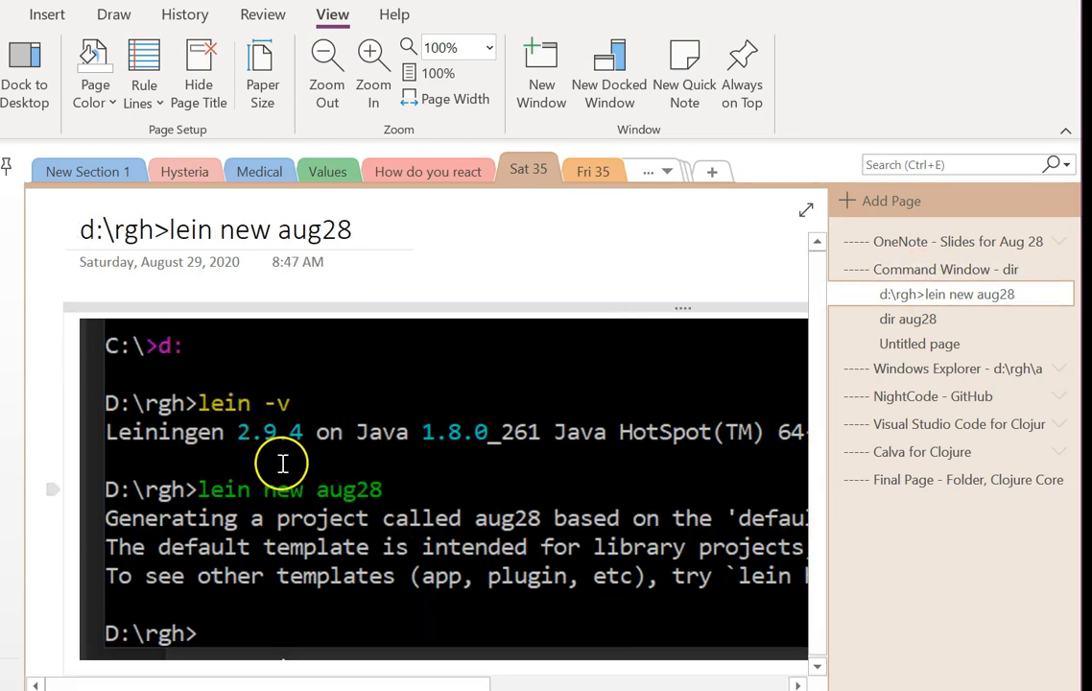
pyautogui.moveTo(346, 507)
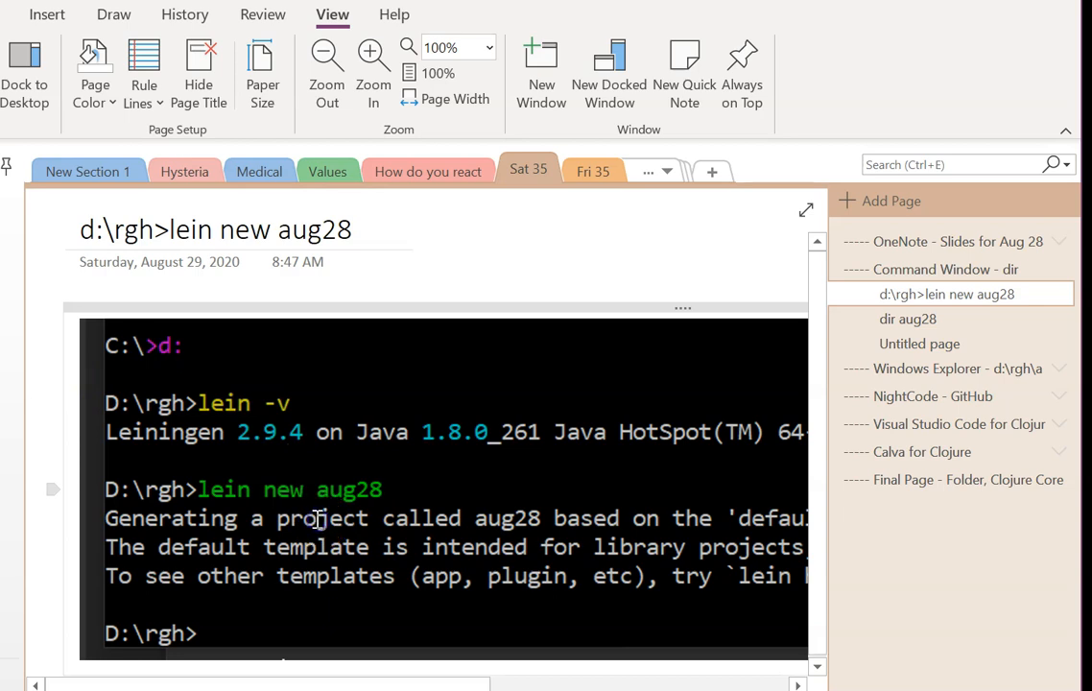
pyautogui.moveTo(330, 526)
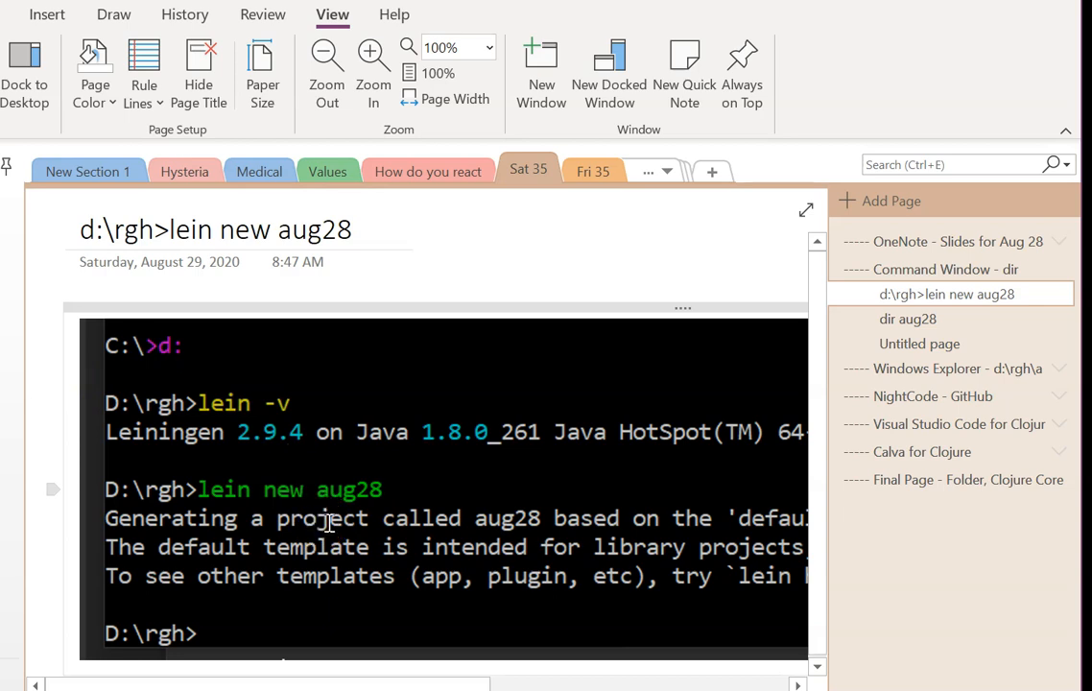
pyautogui.click(113, 14)
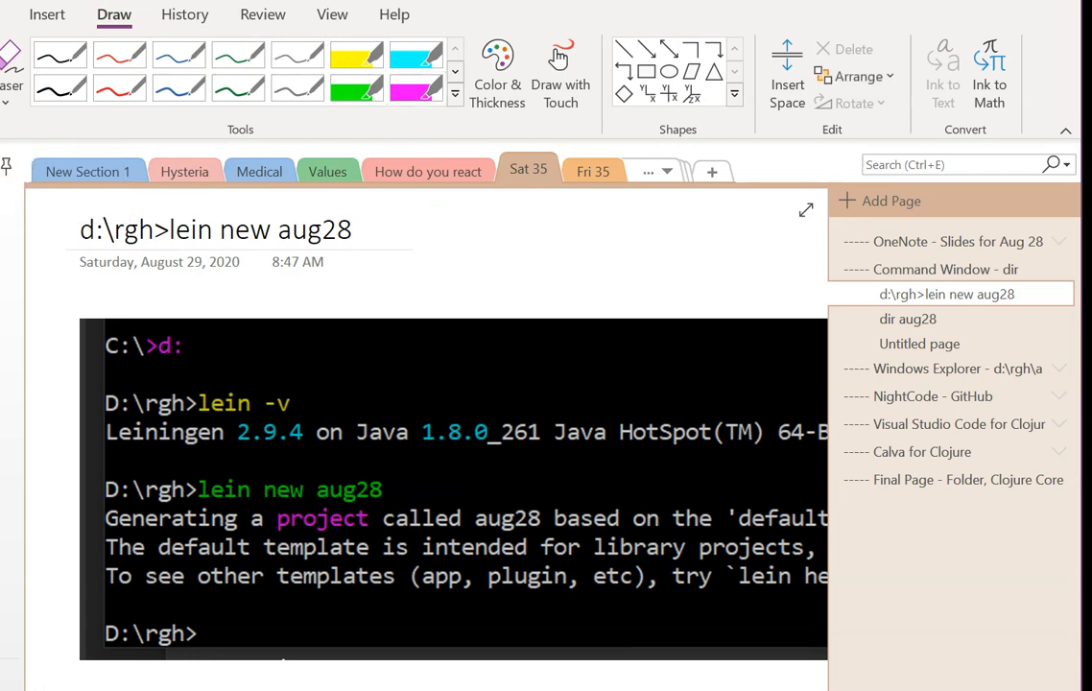
# View the dir aug28 subpage, then return to the Command Window - dir page.
pyautogui.click(908, 319)
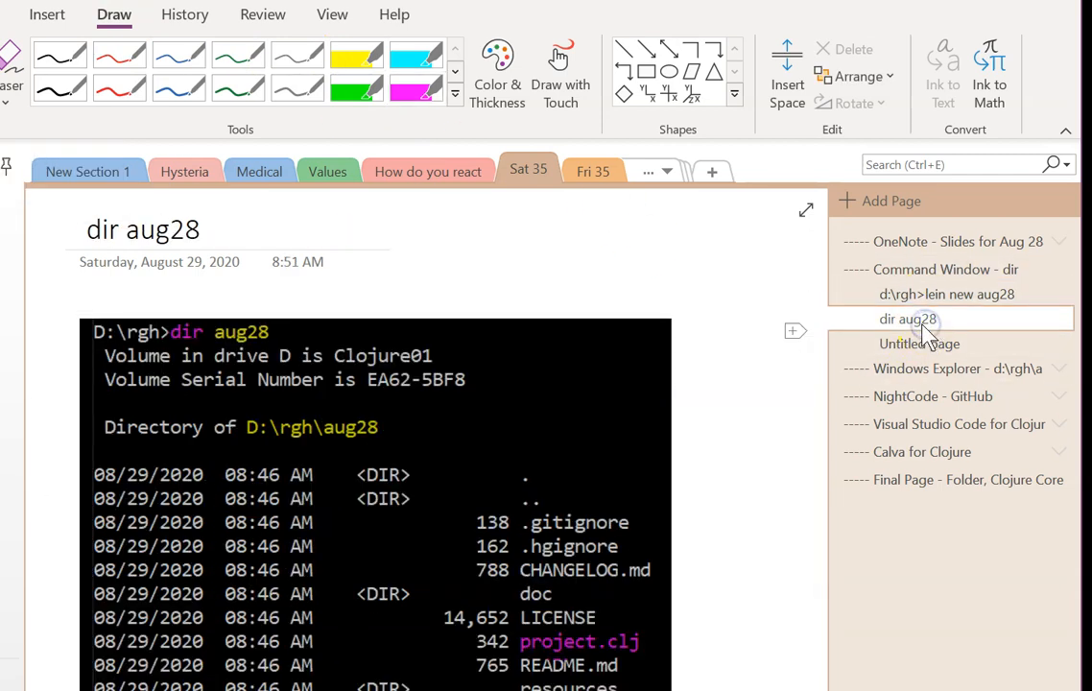
pyautogui.scroll(-3)
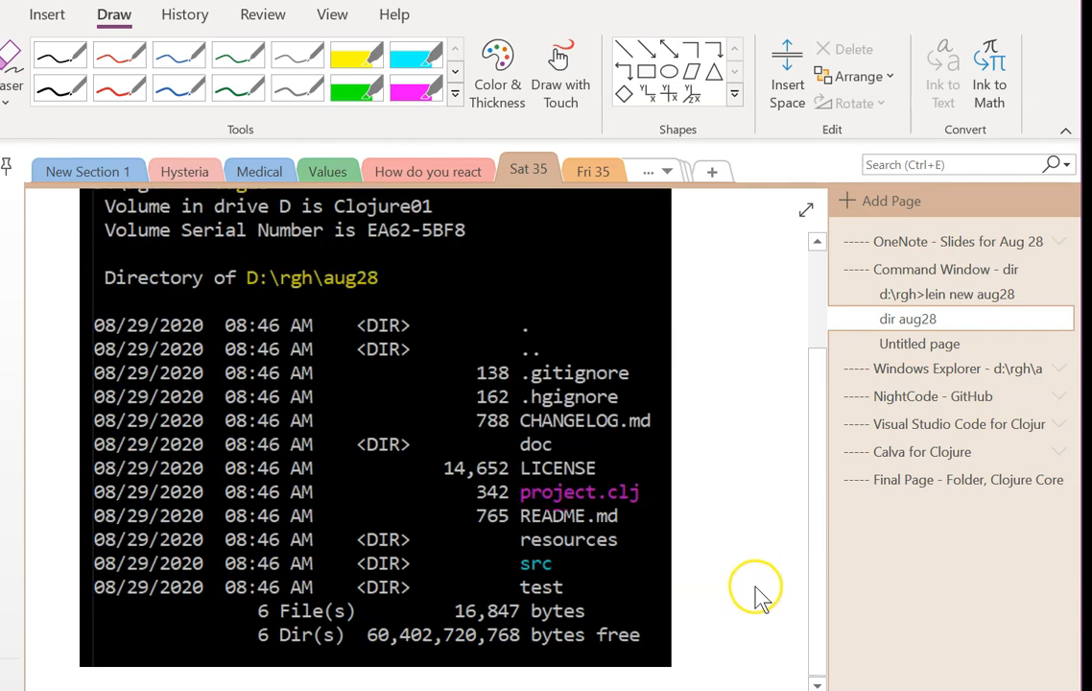
pyautogui.moveTo(465, 284)
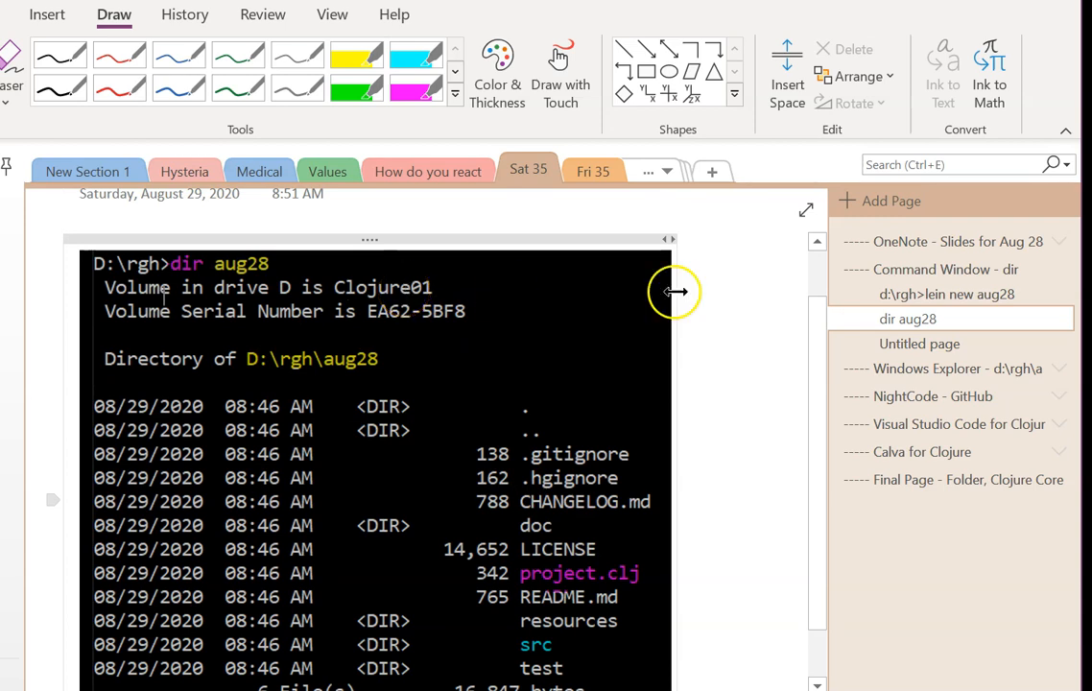
pyautogui.click(921, 344)
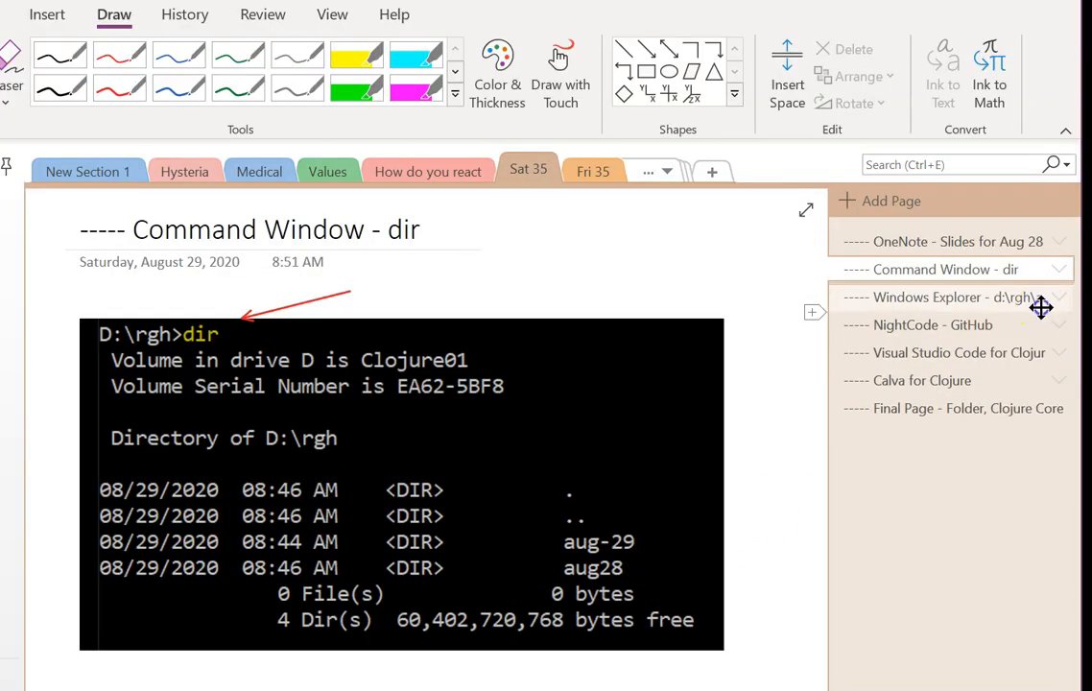
# View the Windows Explorer aug28 folder page, then move on to NightCode - GitHub.
pyautogui.click(944, 295)
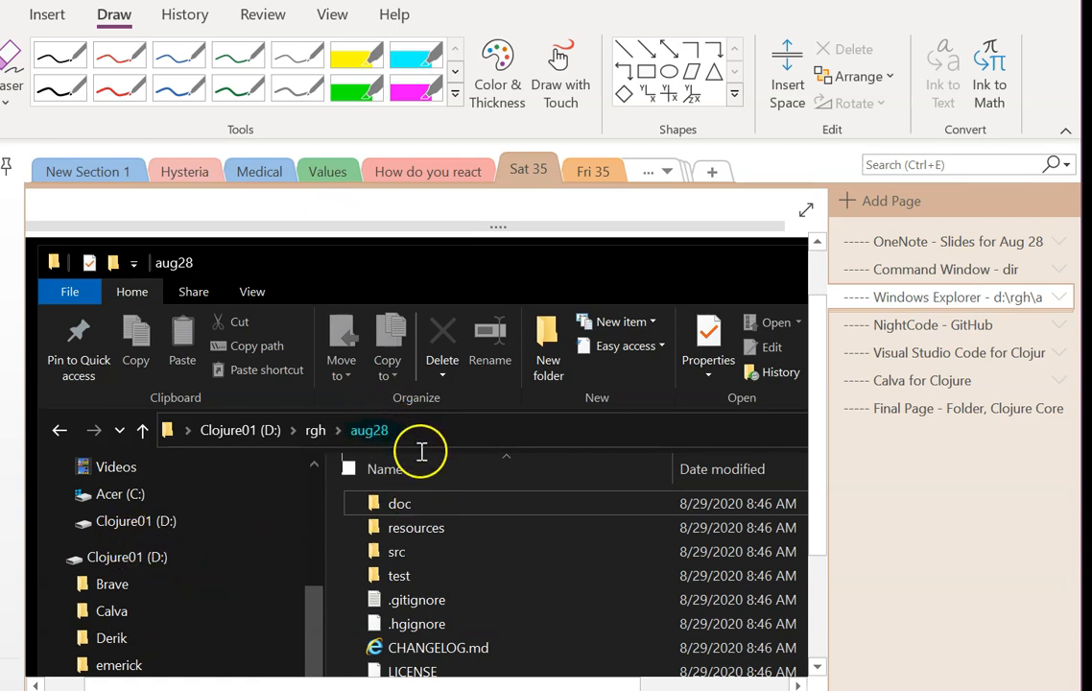
pyautogui.scroll(-3)
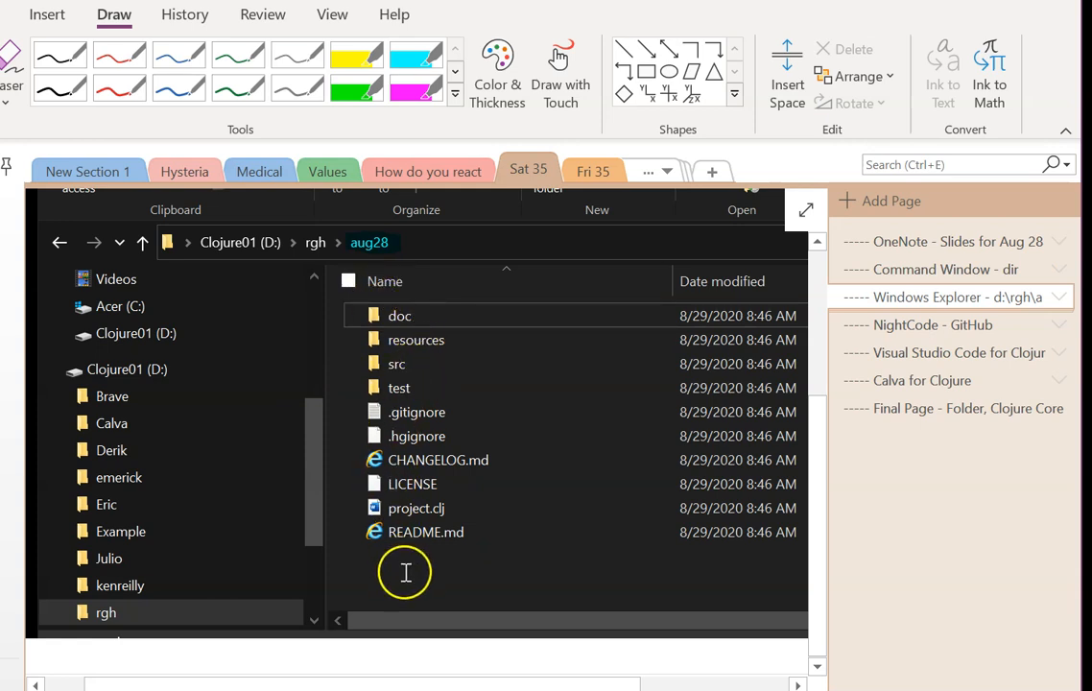
pyautogui.moveTo(434, 476)
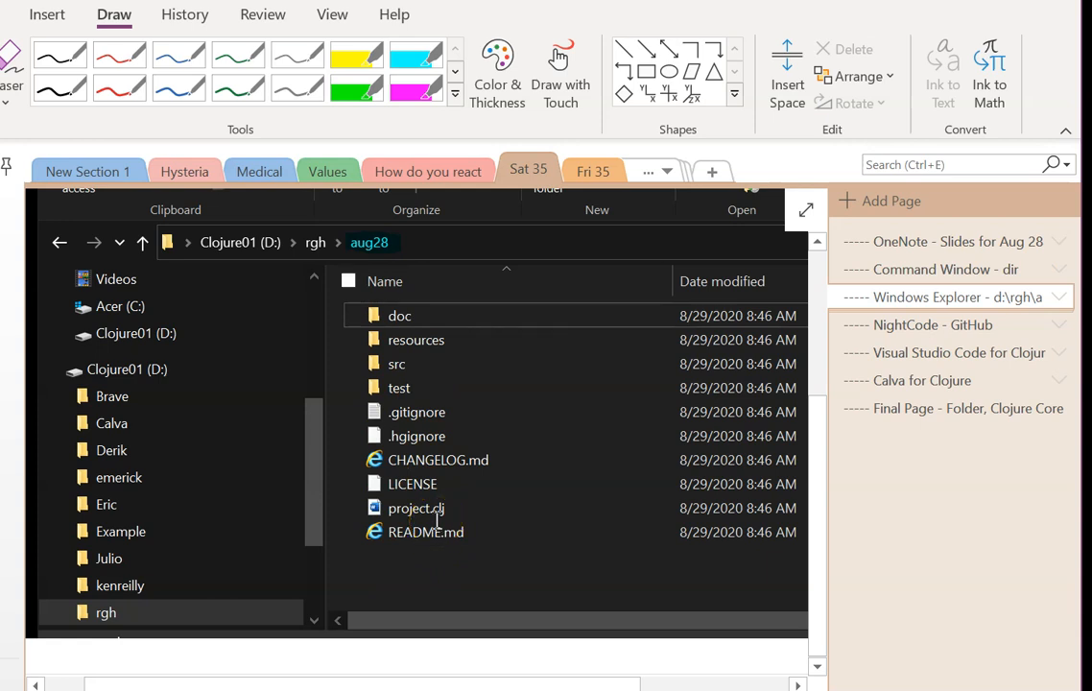
pyautogui.click(1060, 295)
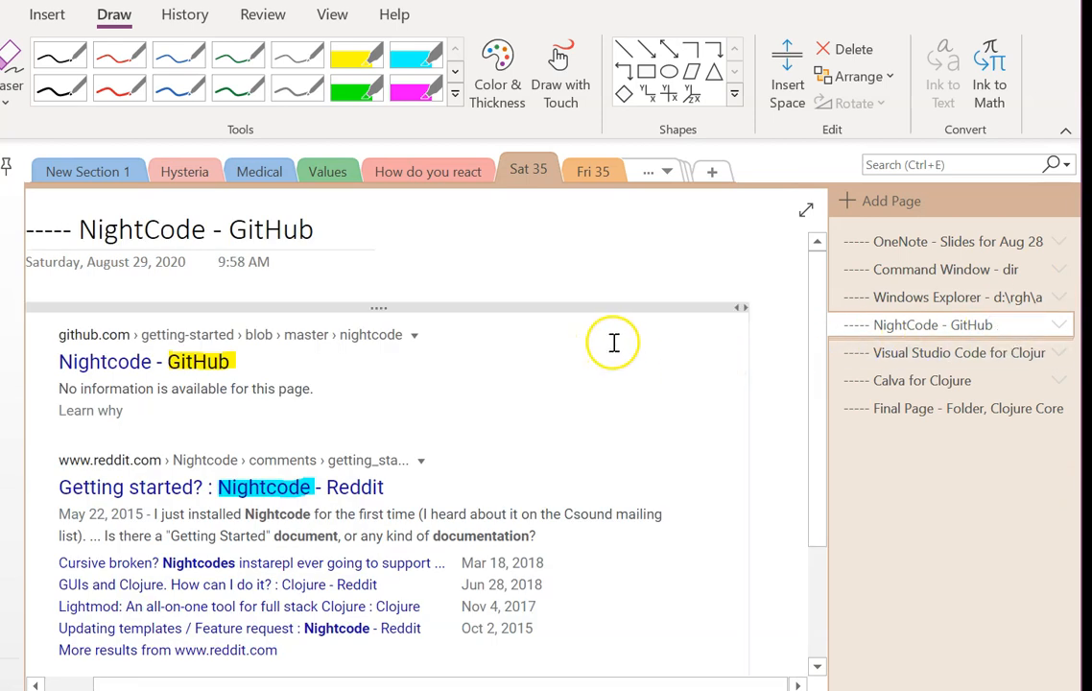
pyautogui.moveTo(273, 426)
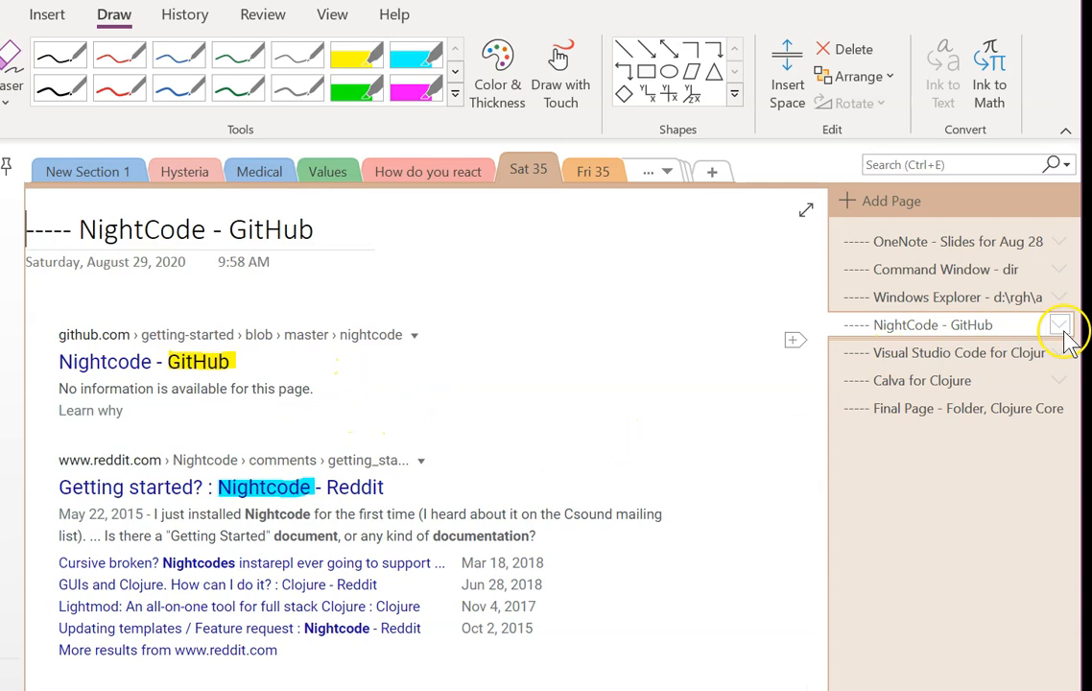
# Expand the NightCode - GitHub subpages including Clojure Bridge, then return to the parent page.
pyautogui.click(1059, 324)
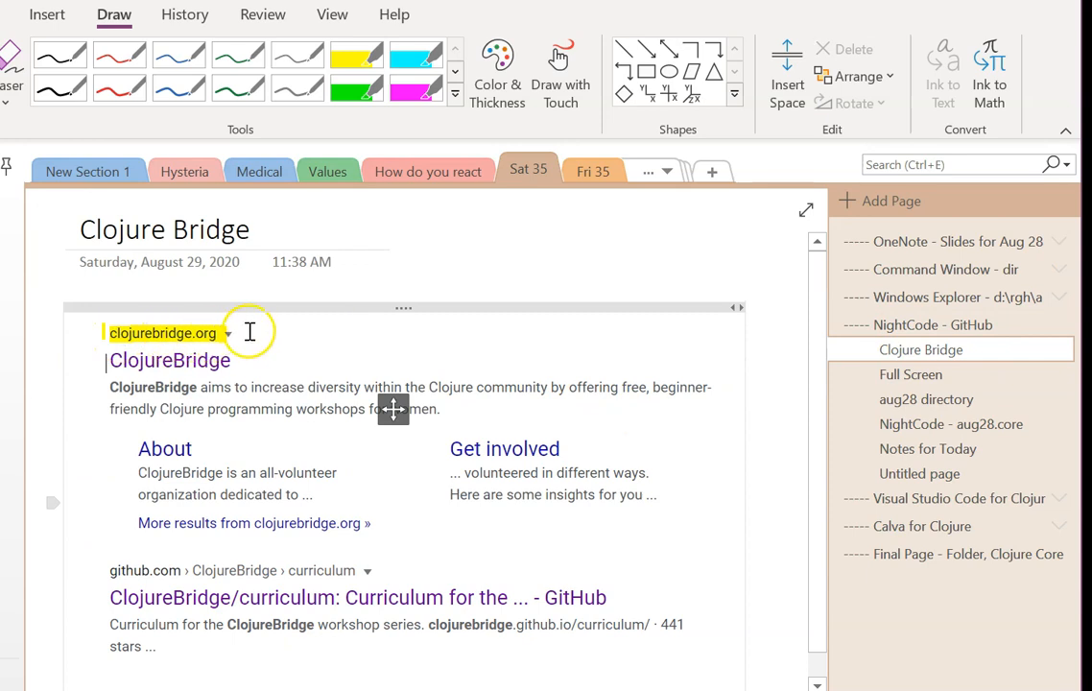
pyautogui.scroll(-3)
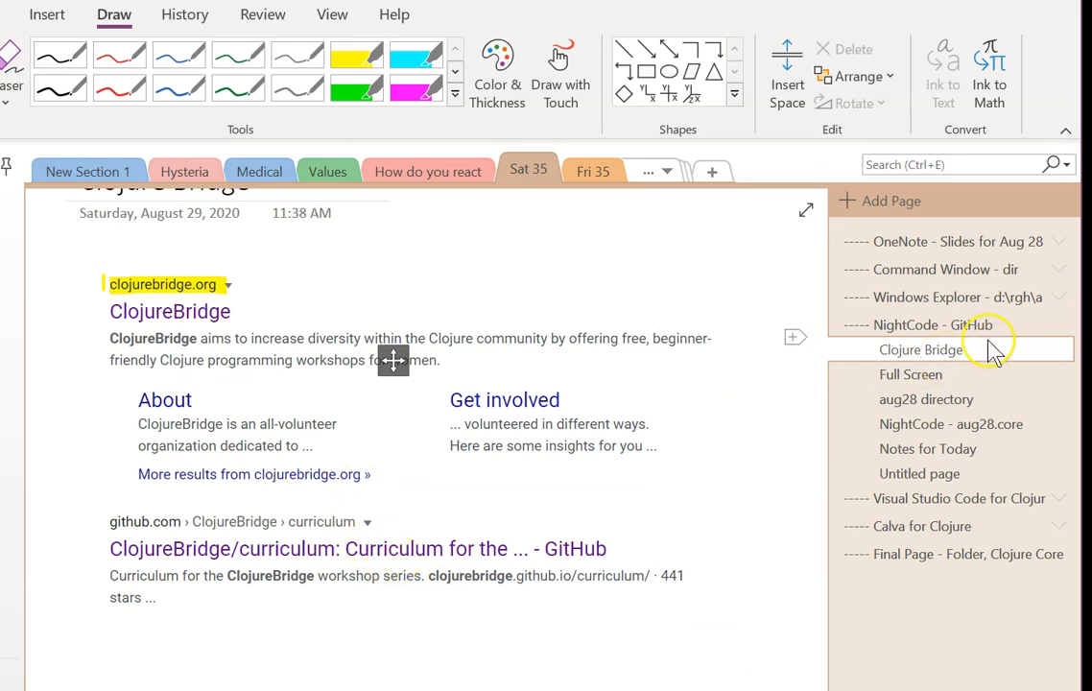
pyautogui.click(933, 325)
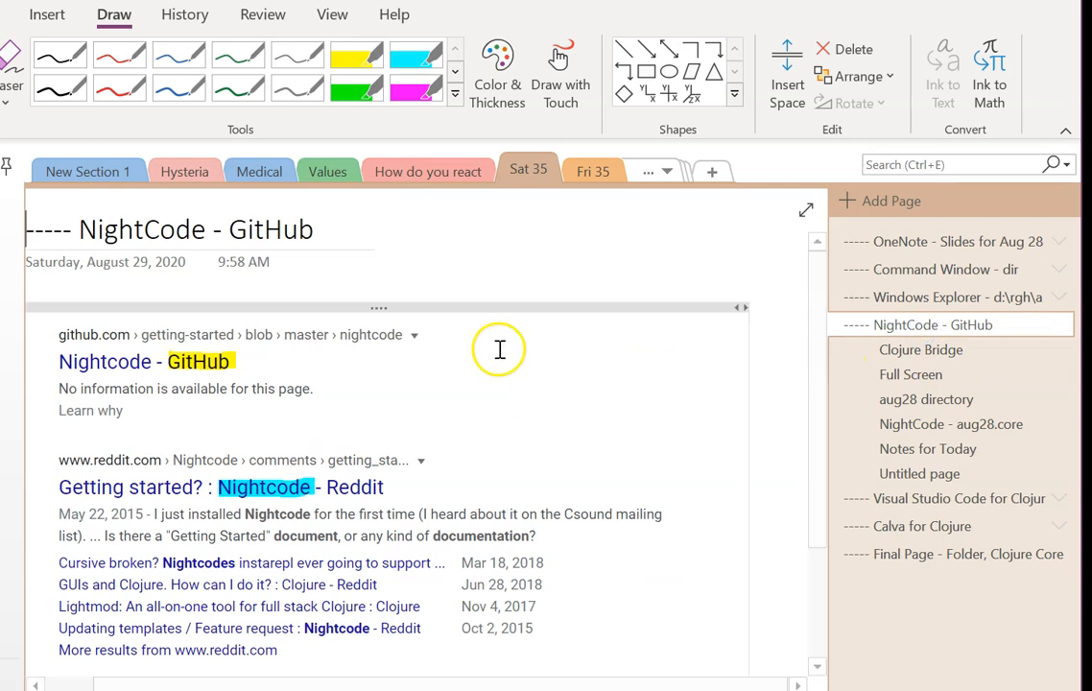
pyautogui.moveTo(469, 417)
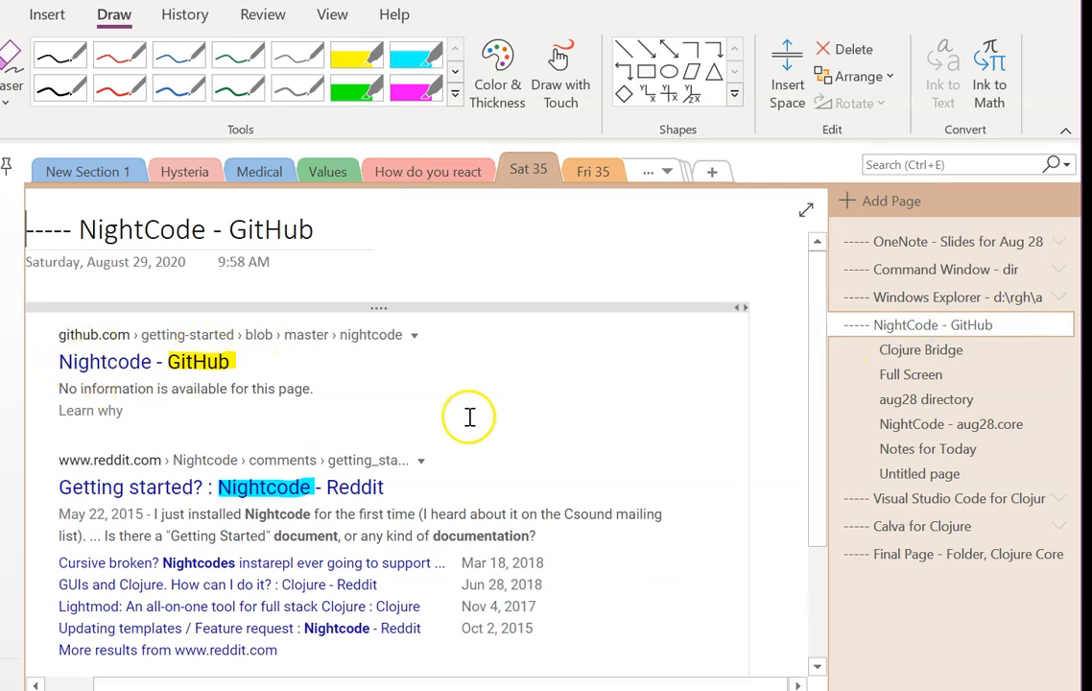
# Go to the Full Screen subpage and zoom out to 50% so the whole Nightcode window fits.
pyautogui.click(910, 375)
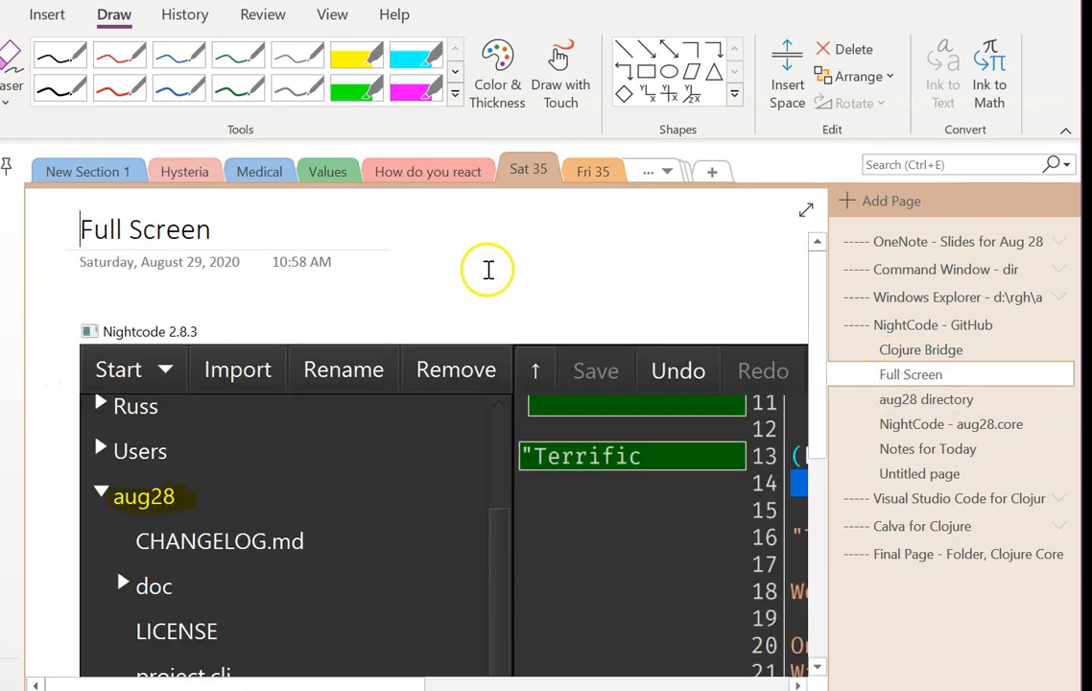
pyautogui.click(332, 13)
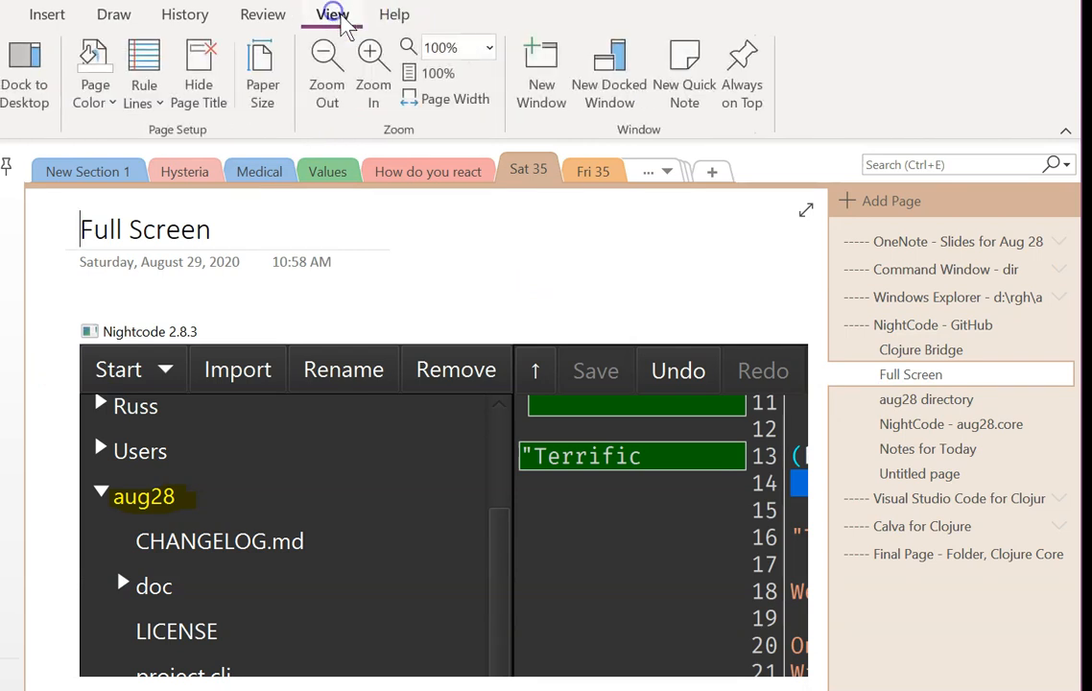
pyautogui.click(487, 46)
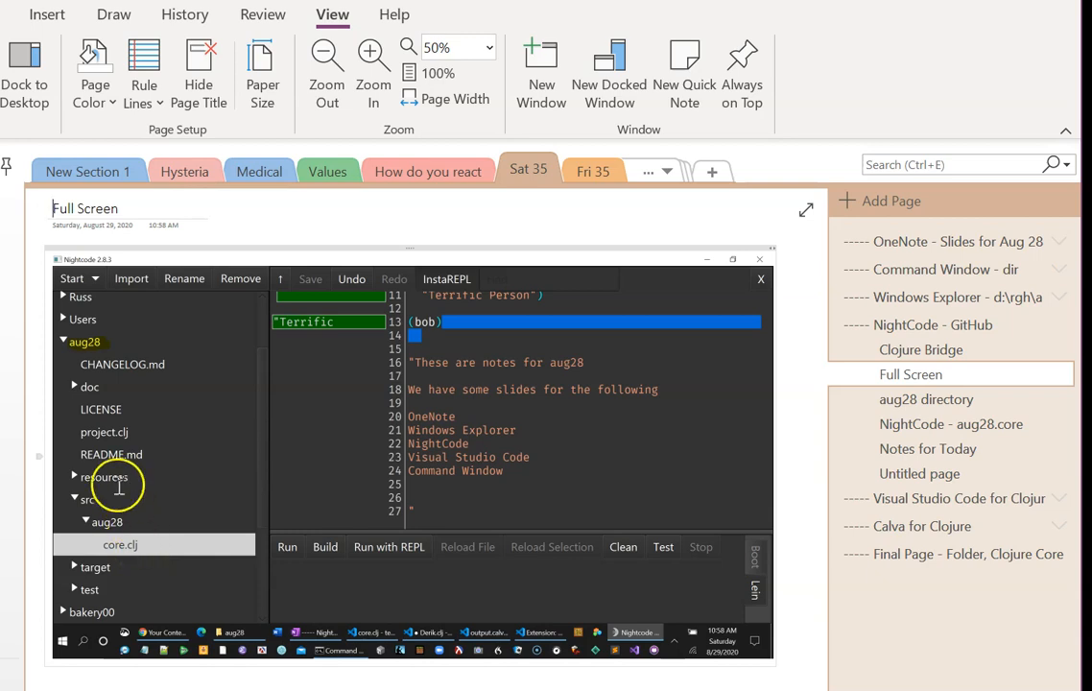
pyautogui.moveTo(150, 526)
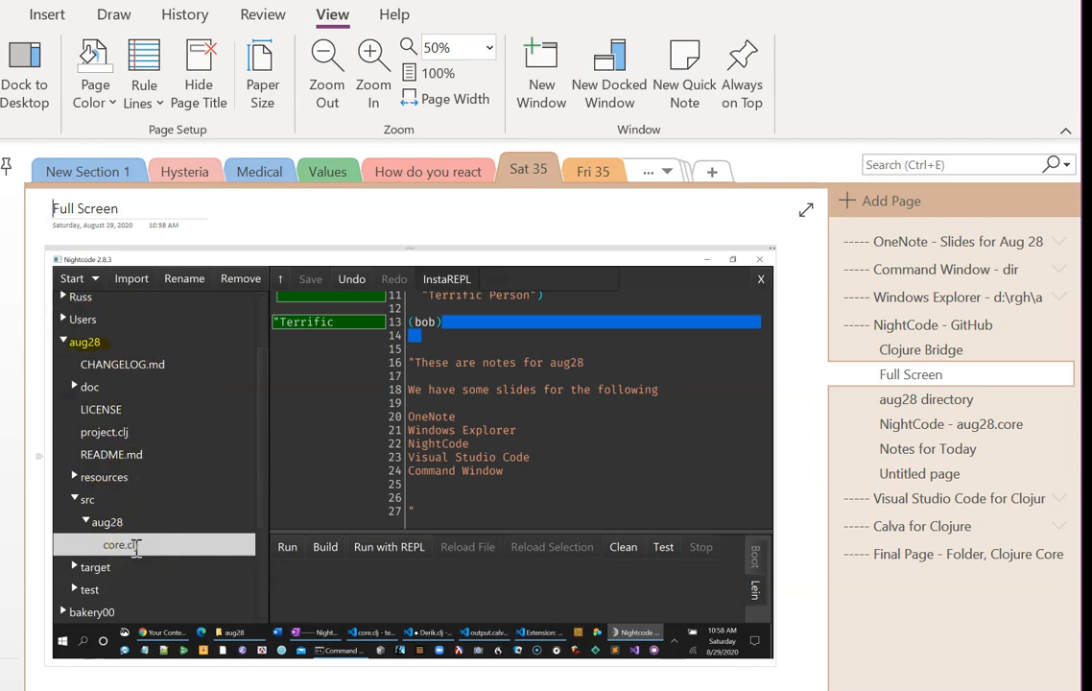
pyautogui.click(119, 546)
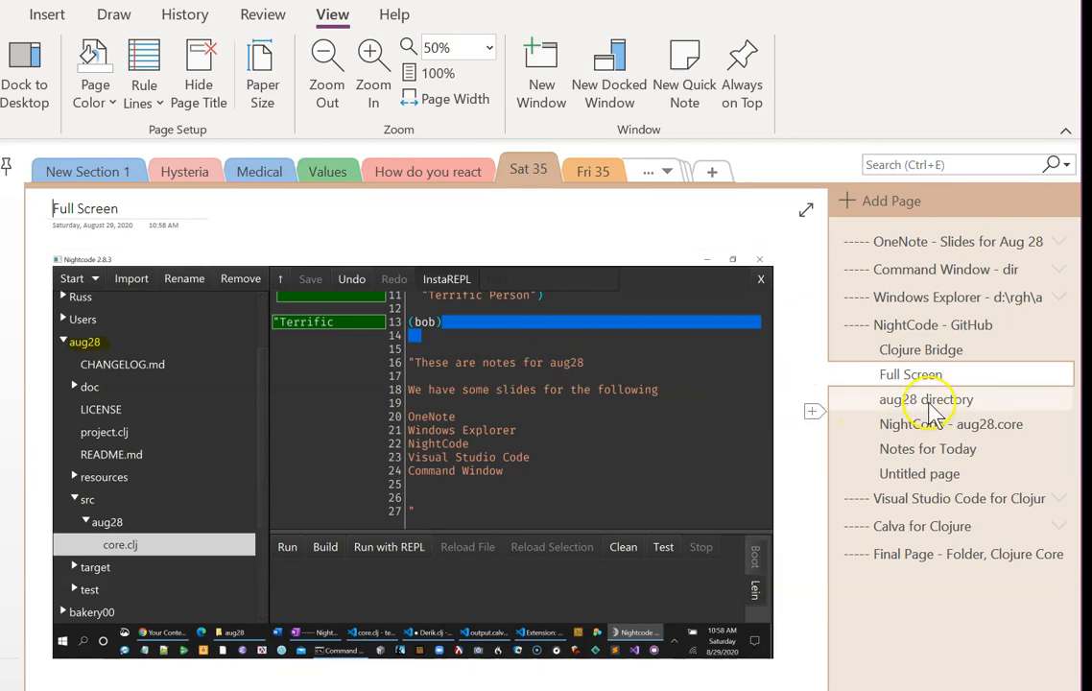
# View the aug28 directory page at 100%, then go to the NightCode - aug28.core code page.
pyautogui.click(926, 400)
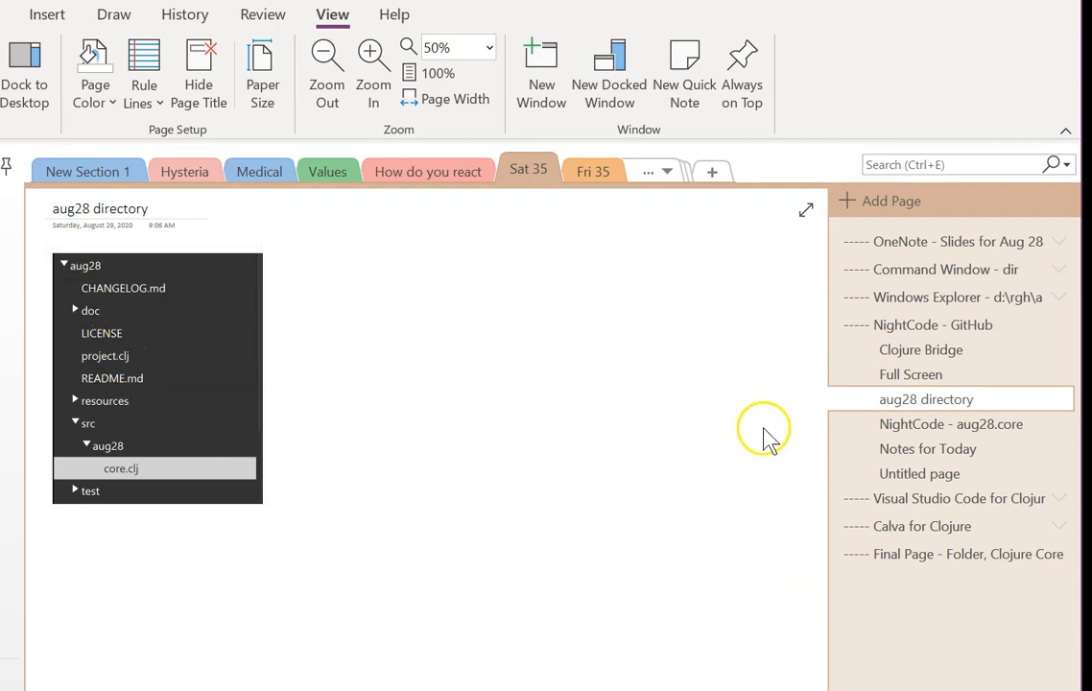
pyautogui.click(438, 73)
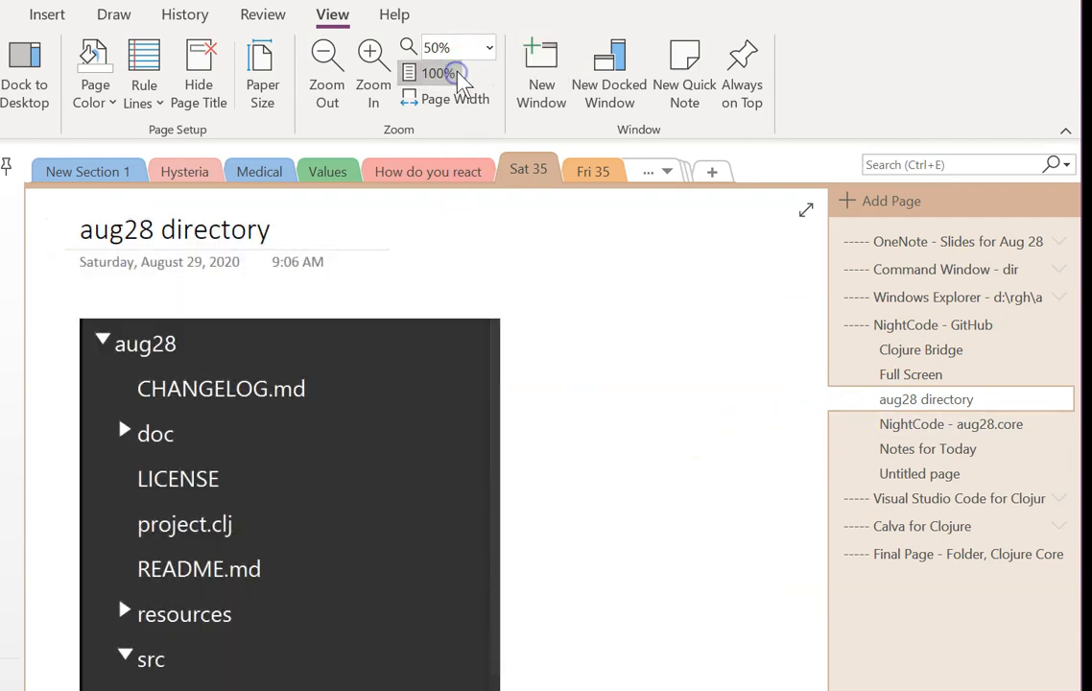
pyautogui.click(438, 73)
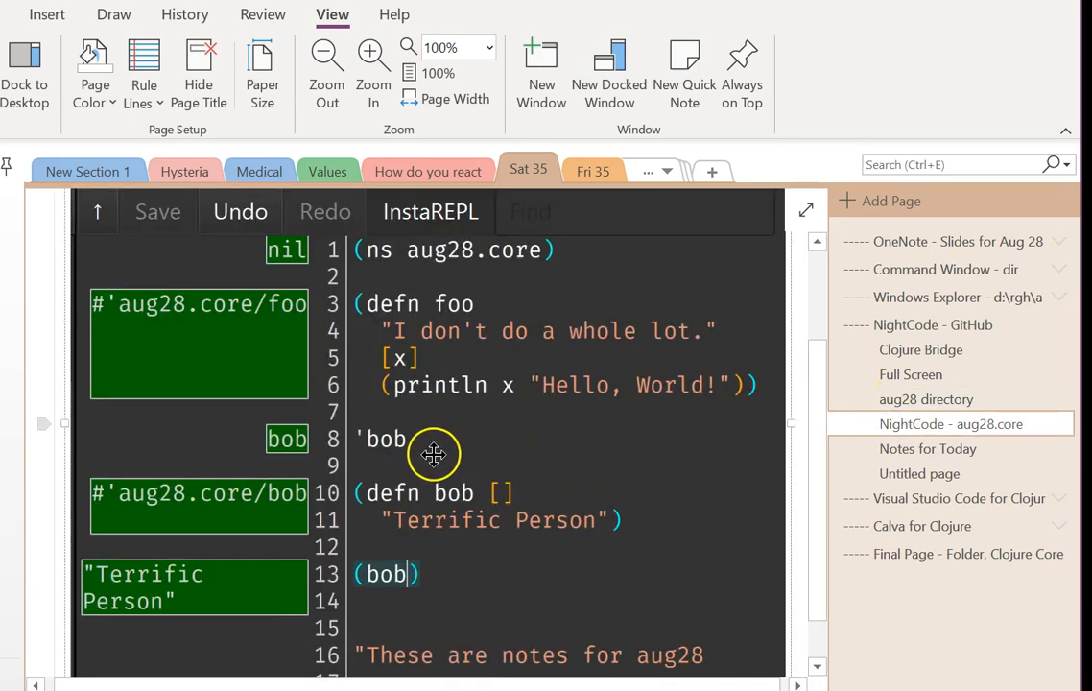
pyautogui.moveTo(369, 359)
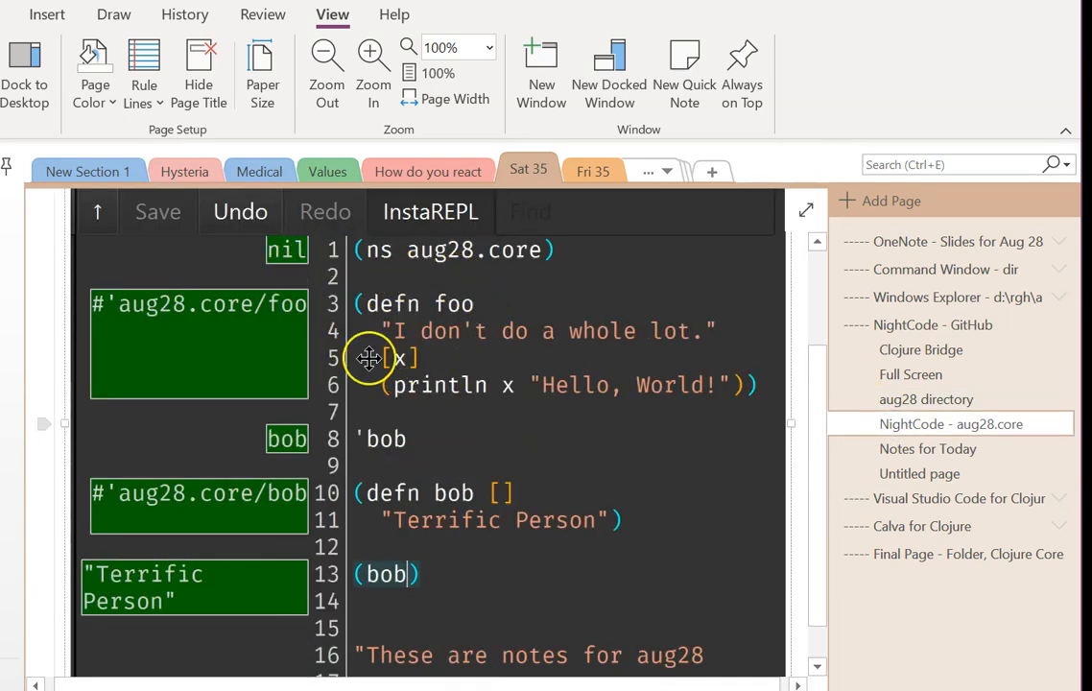
pyautogui.moveTo(269, 303)
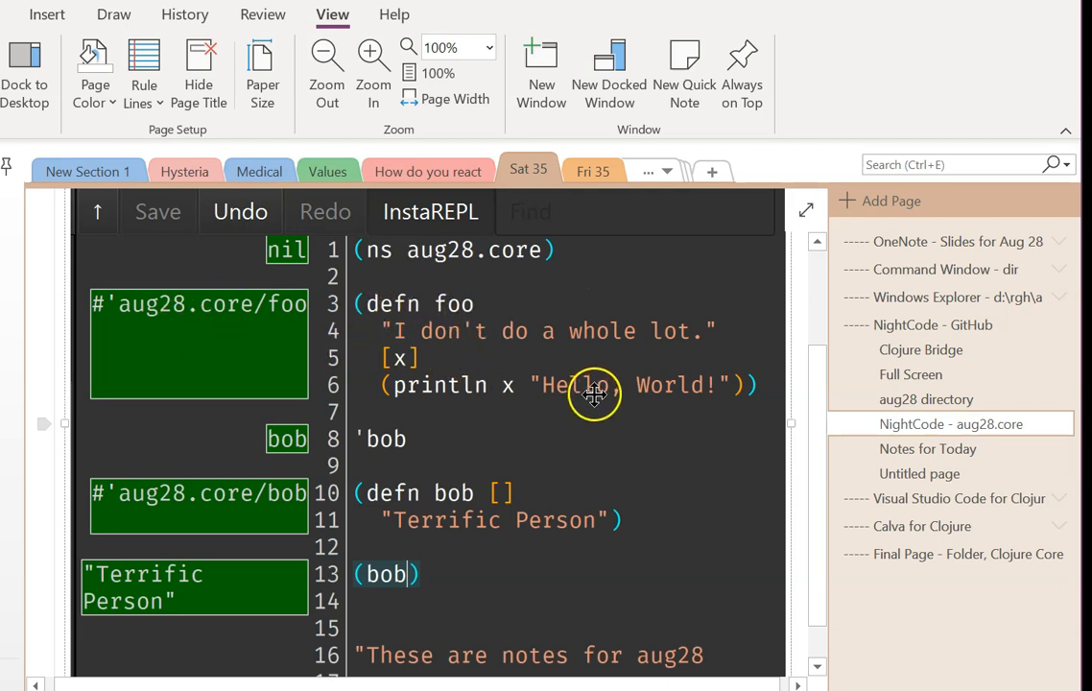
pyautogui.moveTo(365, 510)
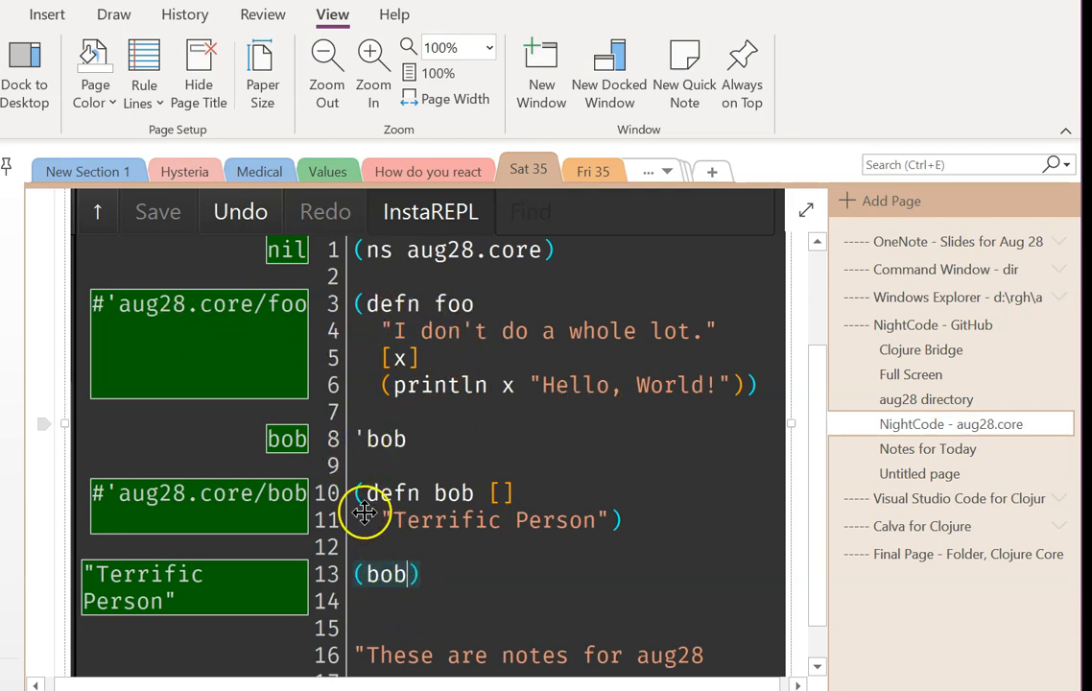
pyautogui.moveTo(476, 499)
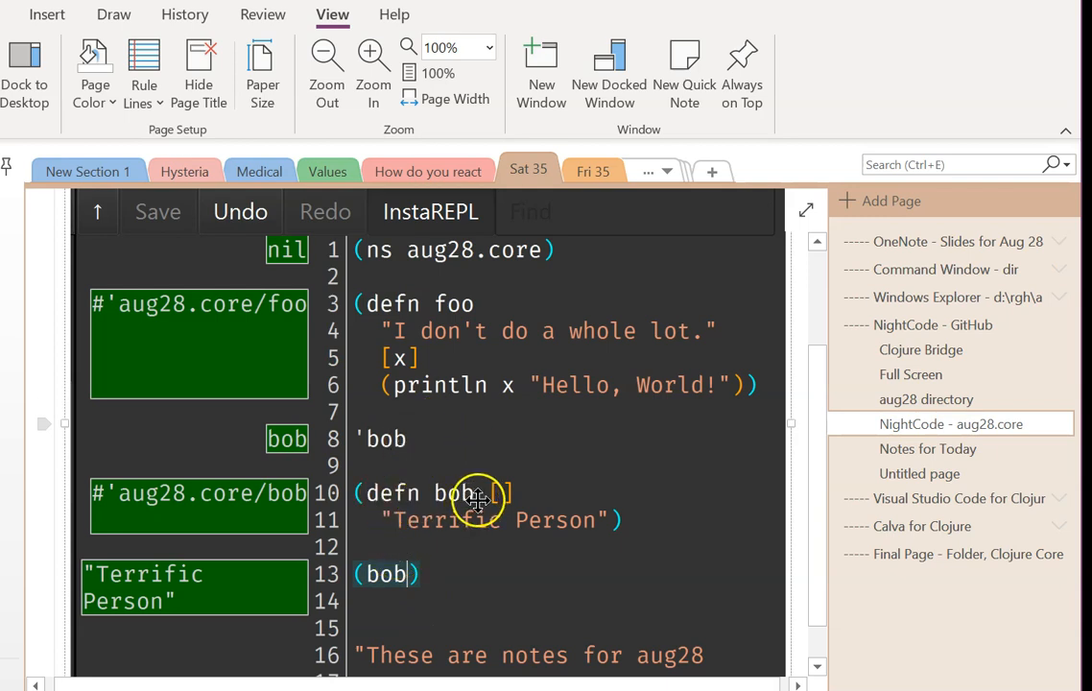
pyautogui.moveTo(787, 476)
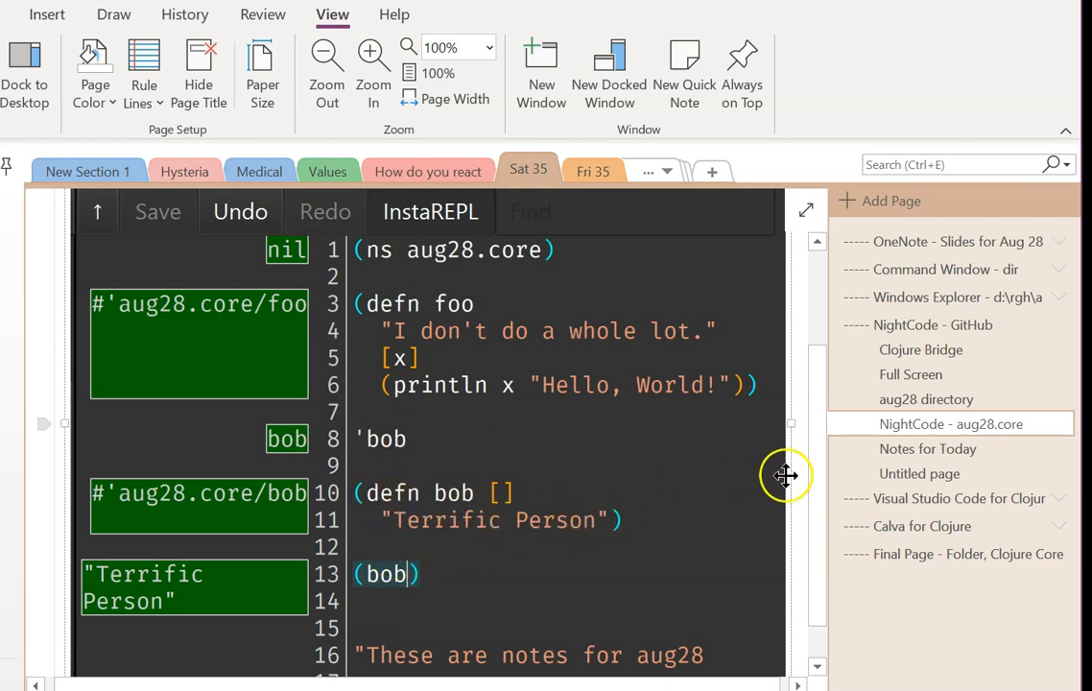
# Leave the last NightCode subpage and open the '----- Visual Studio Code for Clojure' page.
pyautogui.click(928, 449)
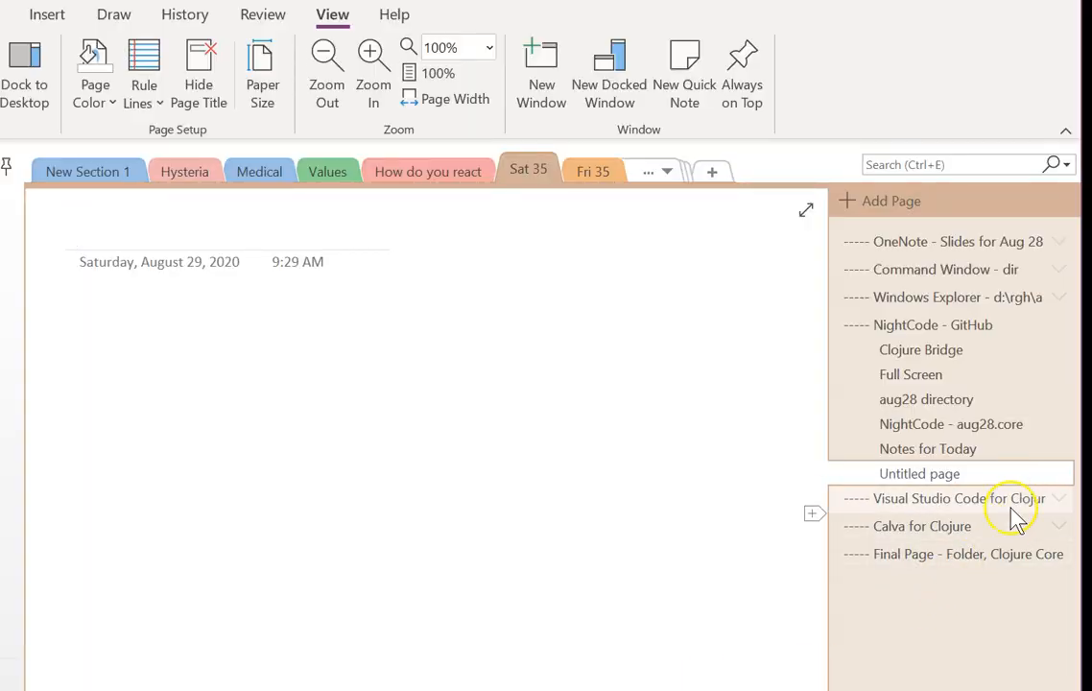
pyautogui.click(953, 499)
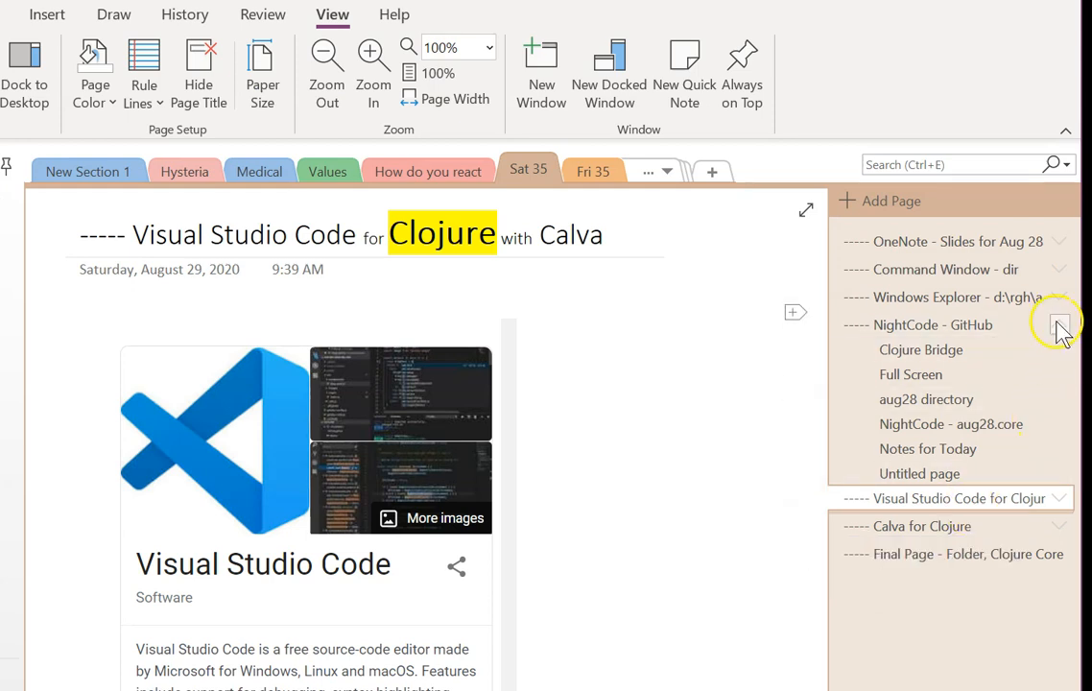
# Expand the Visual Studio Code for Clojure subpages and open the Welcome Screen slide.
pyautogui.click(1060, 324)
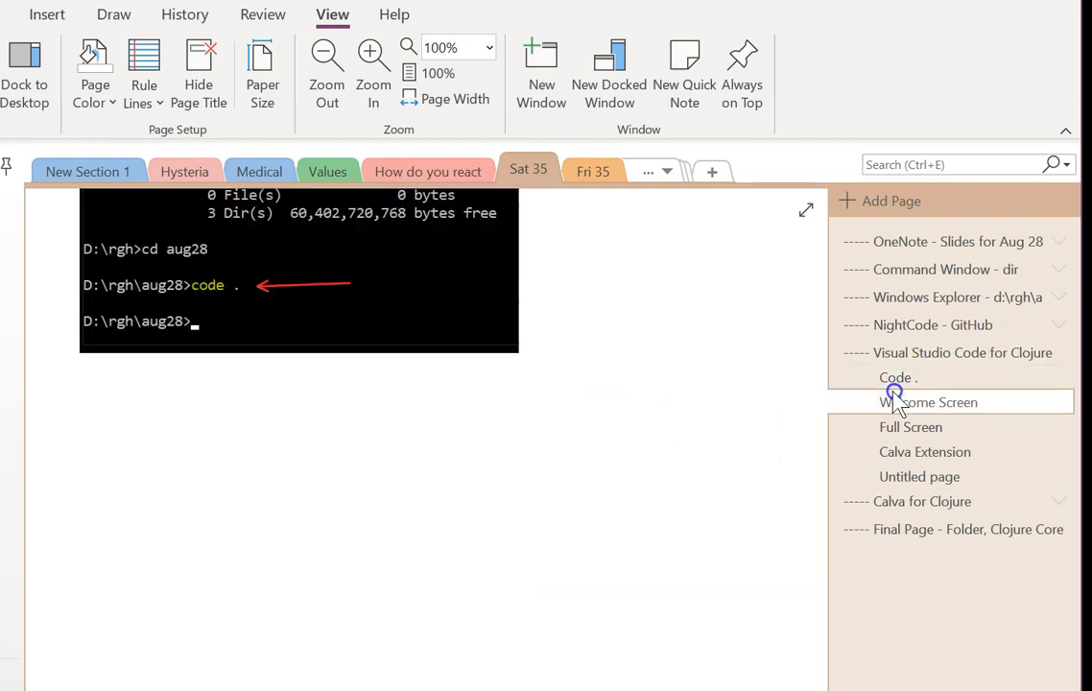
pyautogui.click(929, 403)
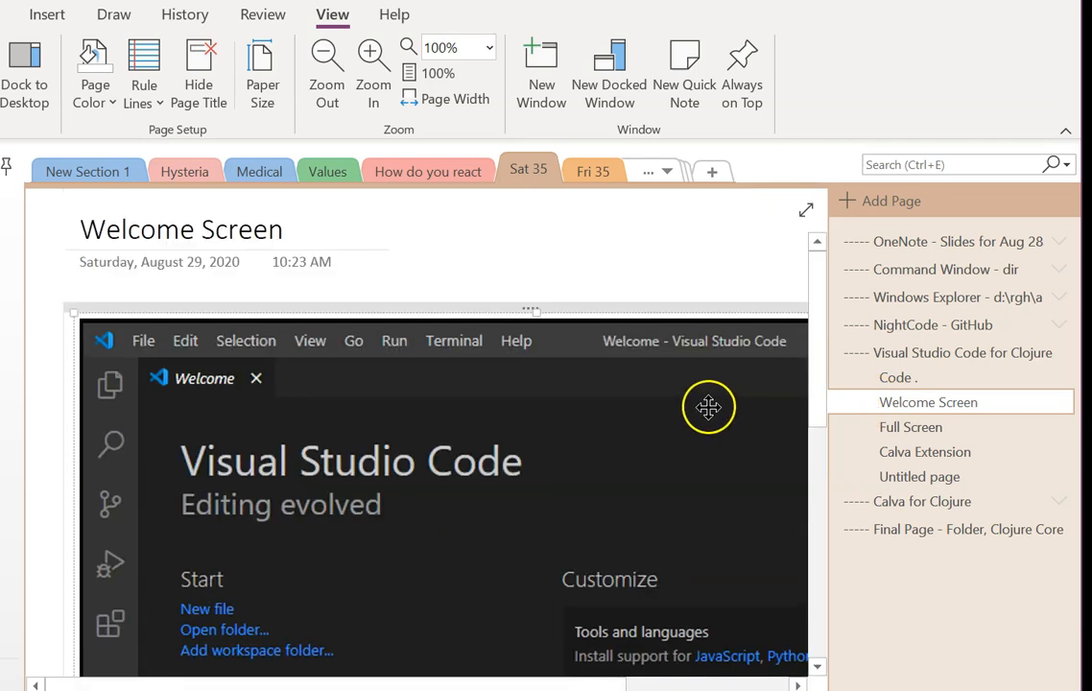
pyautogui.moveTo(427, 499)
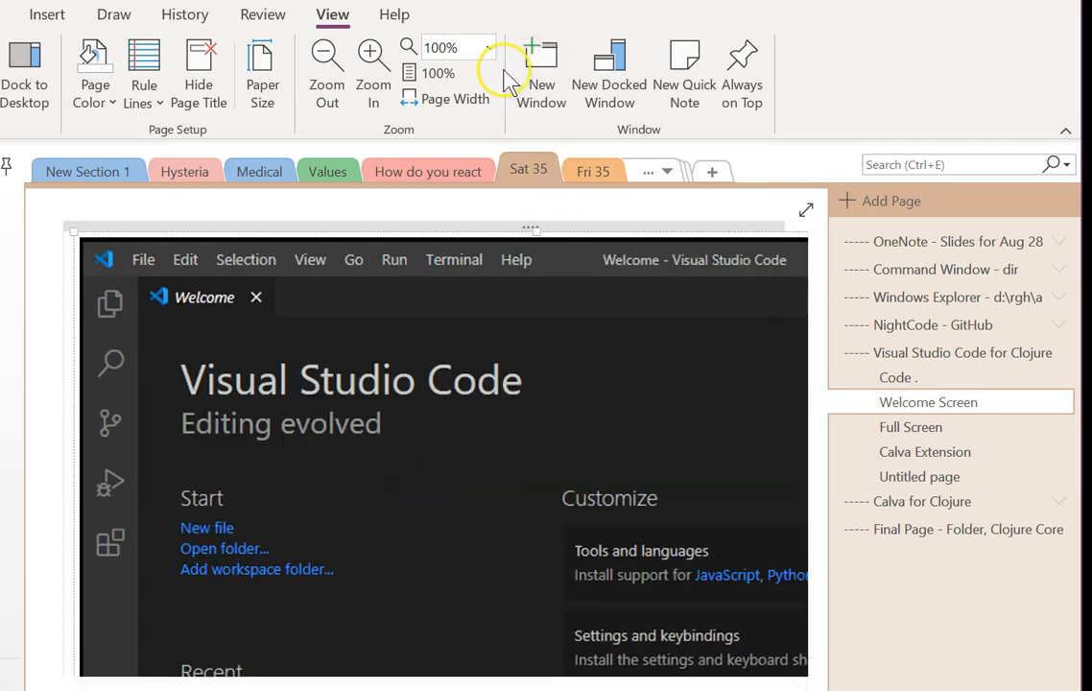
# Try the Welcome Screen at 50% and 100% zoom, then settle on 75%.
pyautogui.click(488, 46)
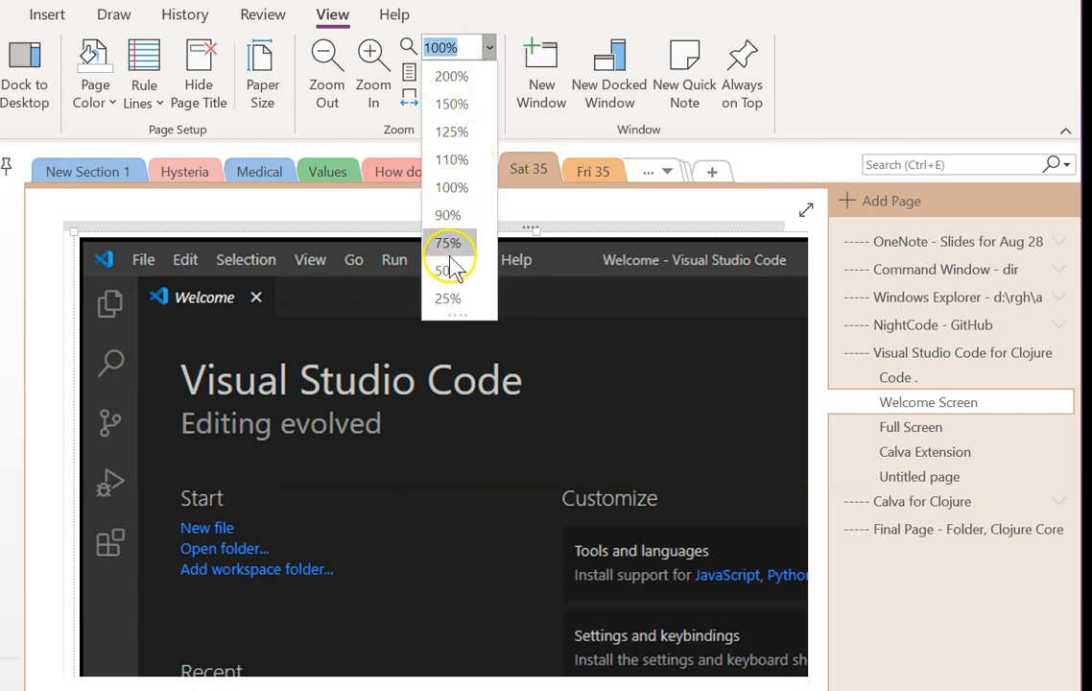
pyautogui.click(447, 271)
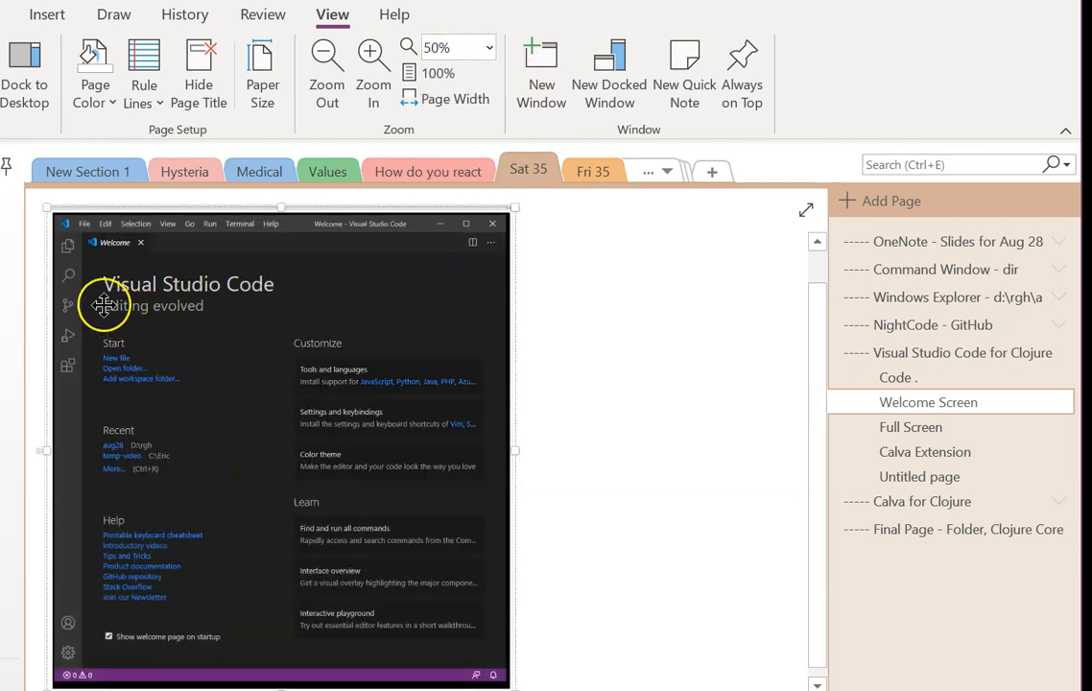
pyautogui.moveTo(207, 324)
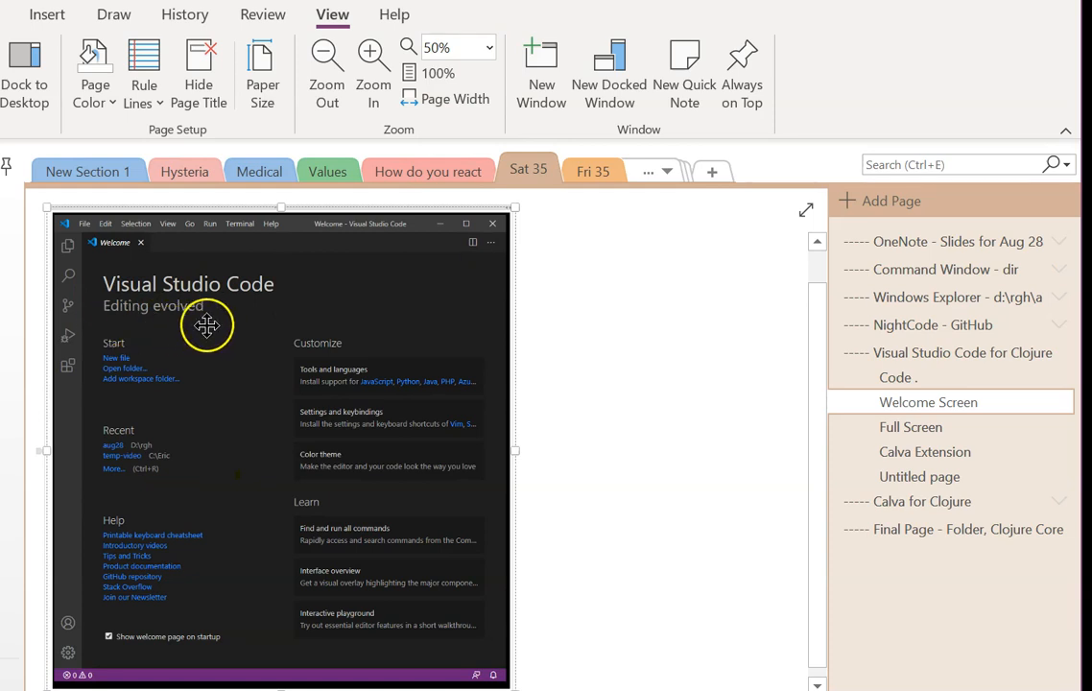
pyautogui.moveTo(295, 249)
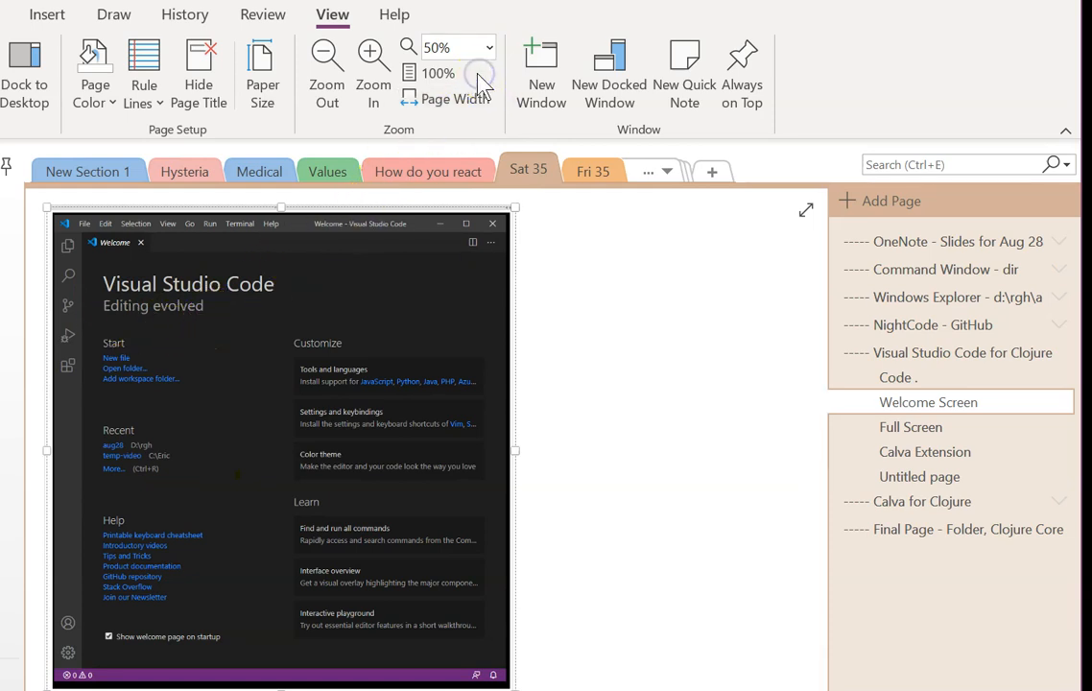
pyautogui.click(438, 73)
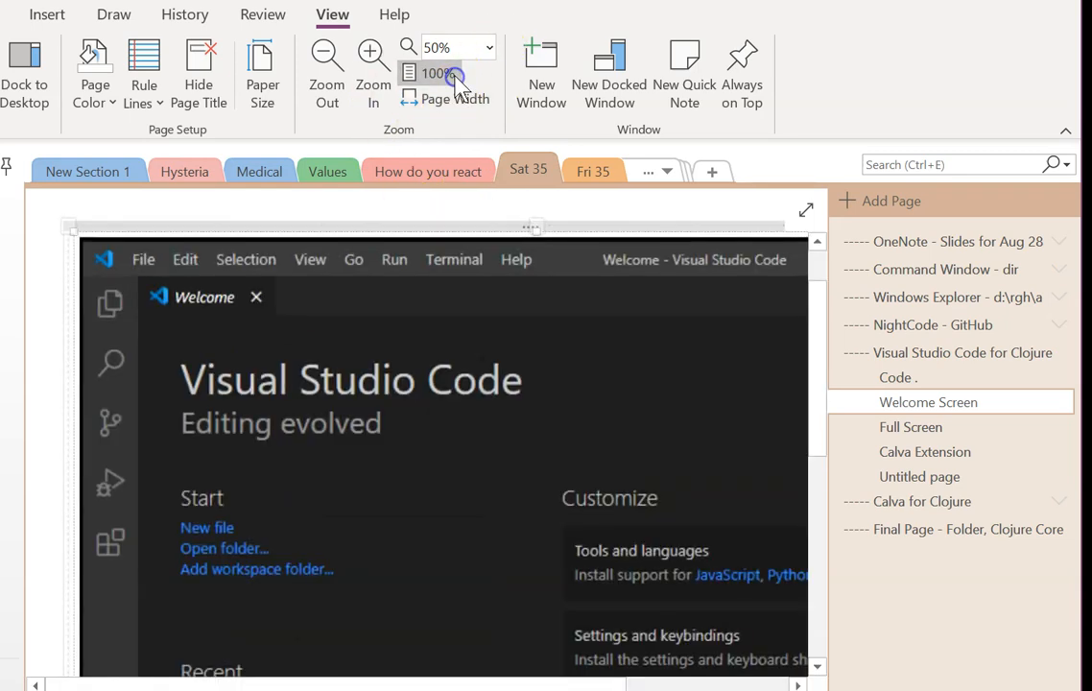
pyautogui.click(438, 73)
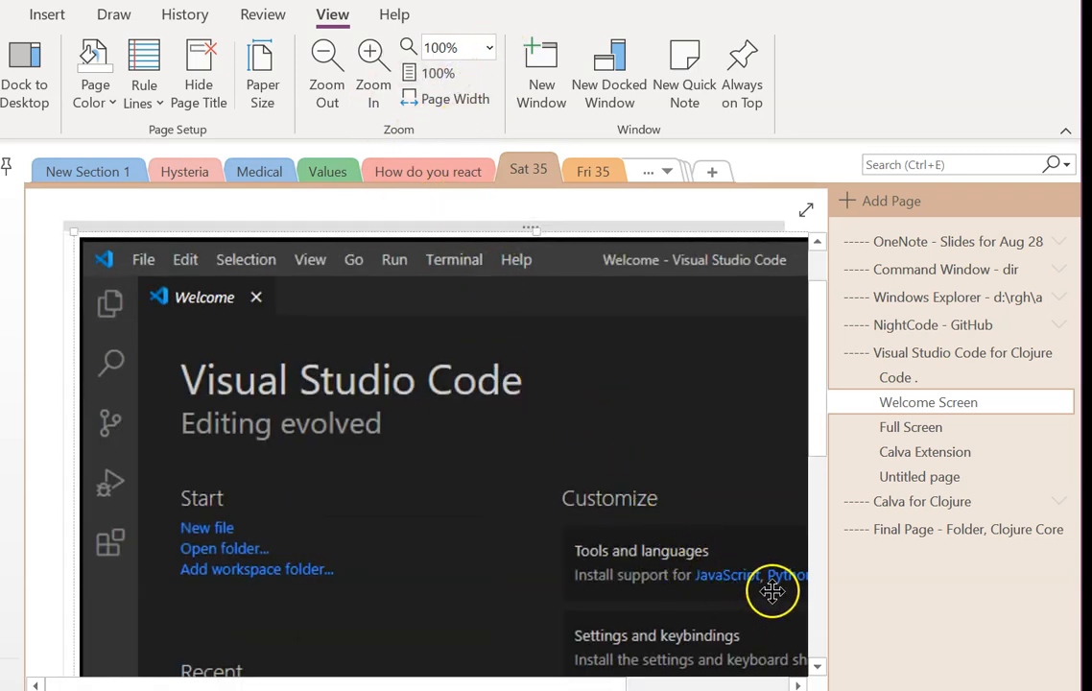
pyautogui.moveTo(614, 553)
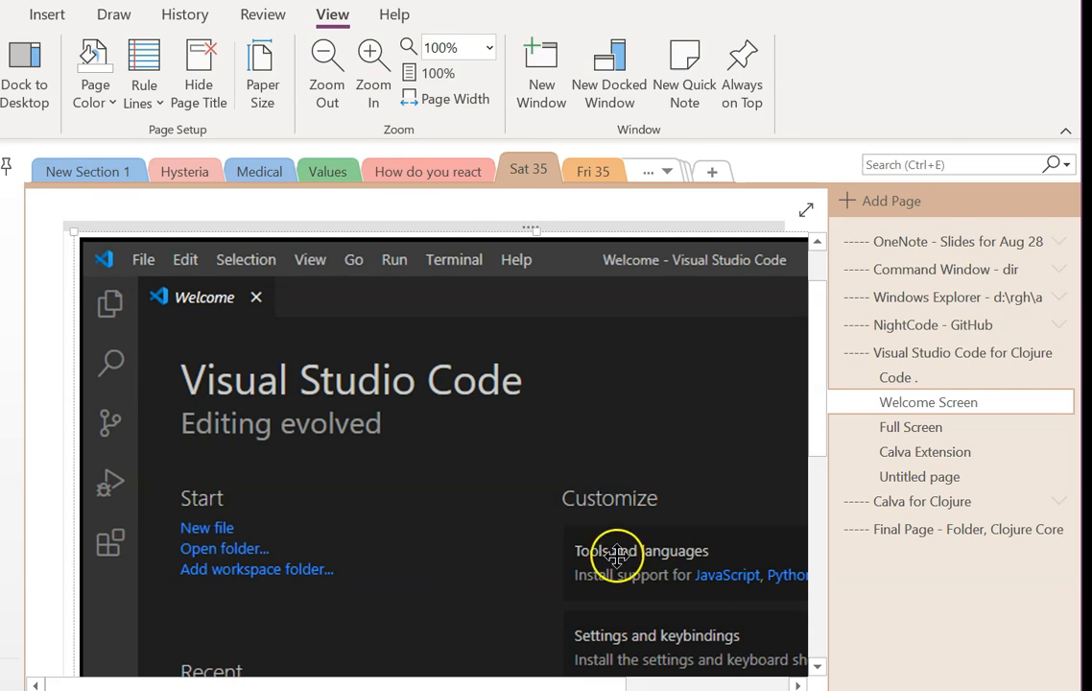
pyautogui.scroll(-3)
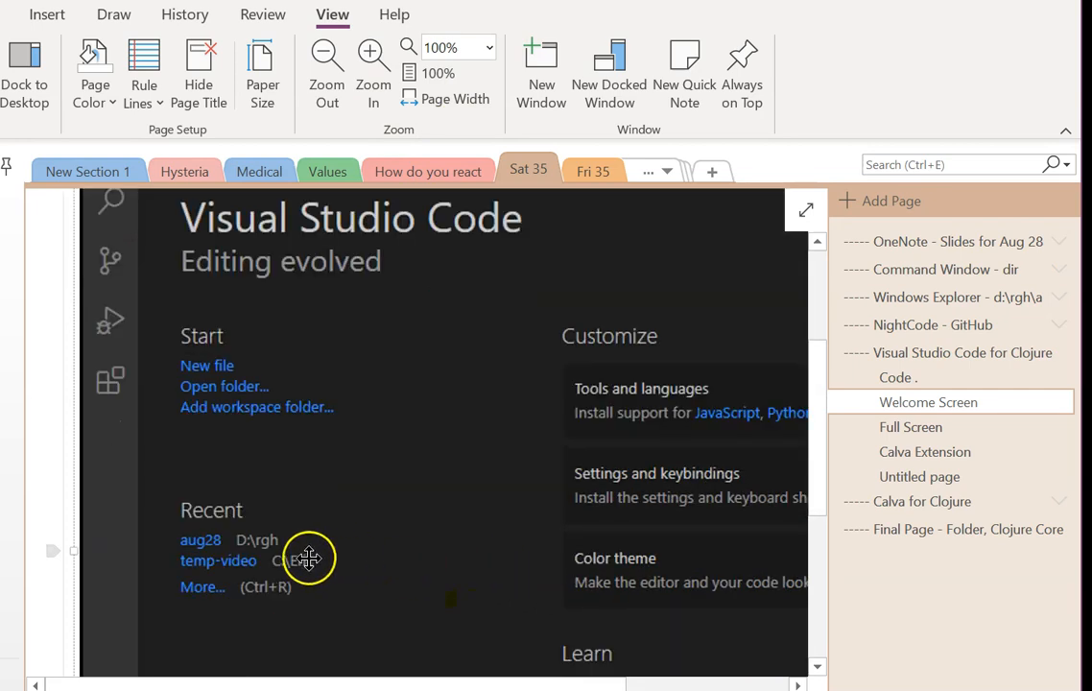
pyautogui.moveTo(280, 545)
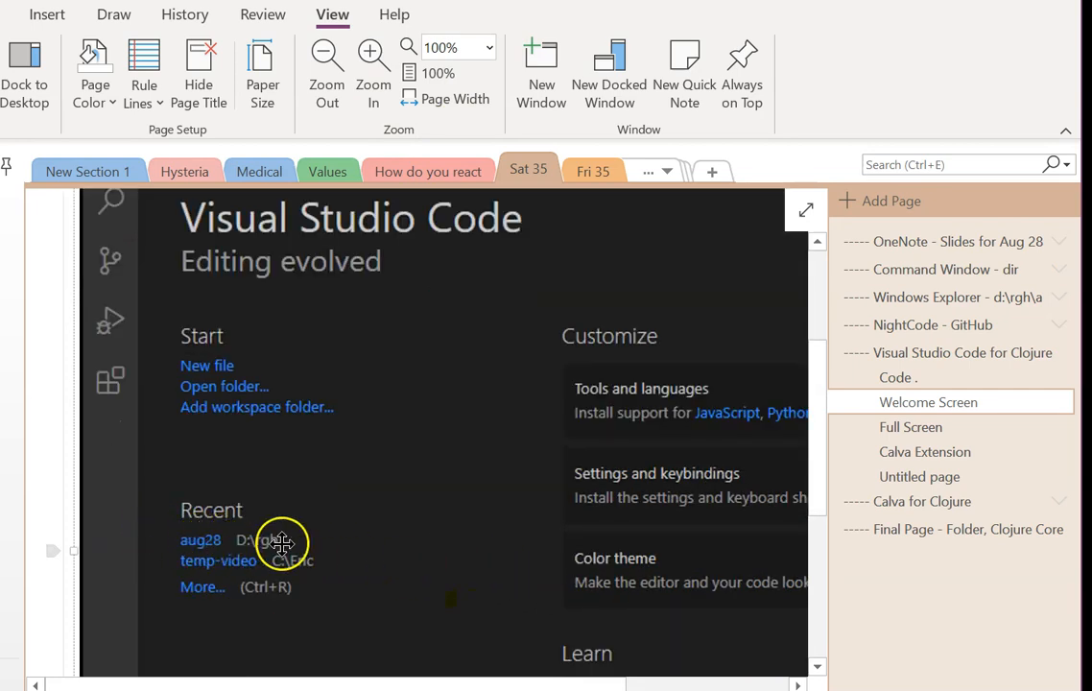
pyautogui.moveTo(657, 509)
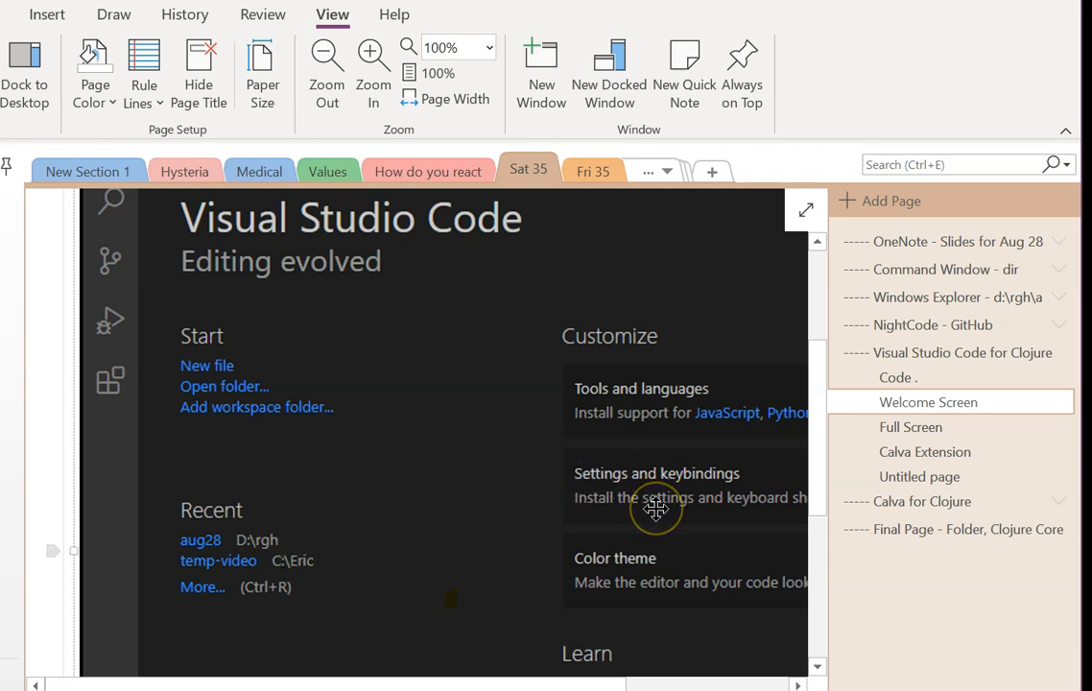
pyautogui.moveTo(499, 92)
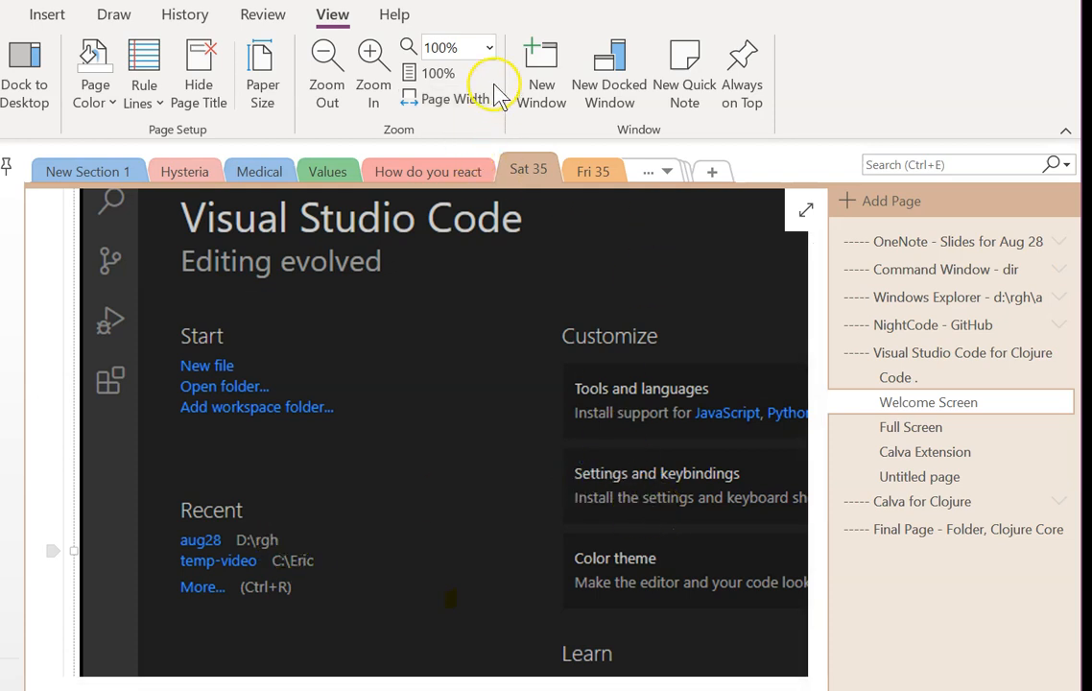
pyautogui.click(488, 46)
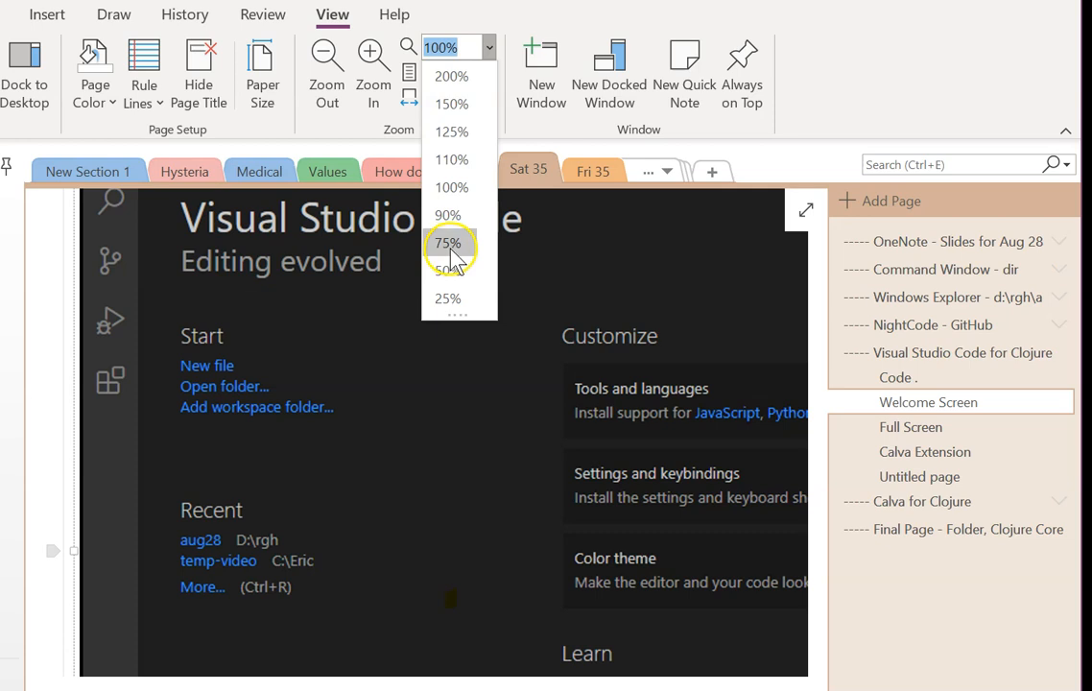
pyautogui.click(448, 242)
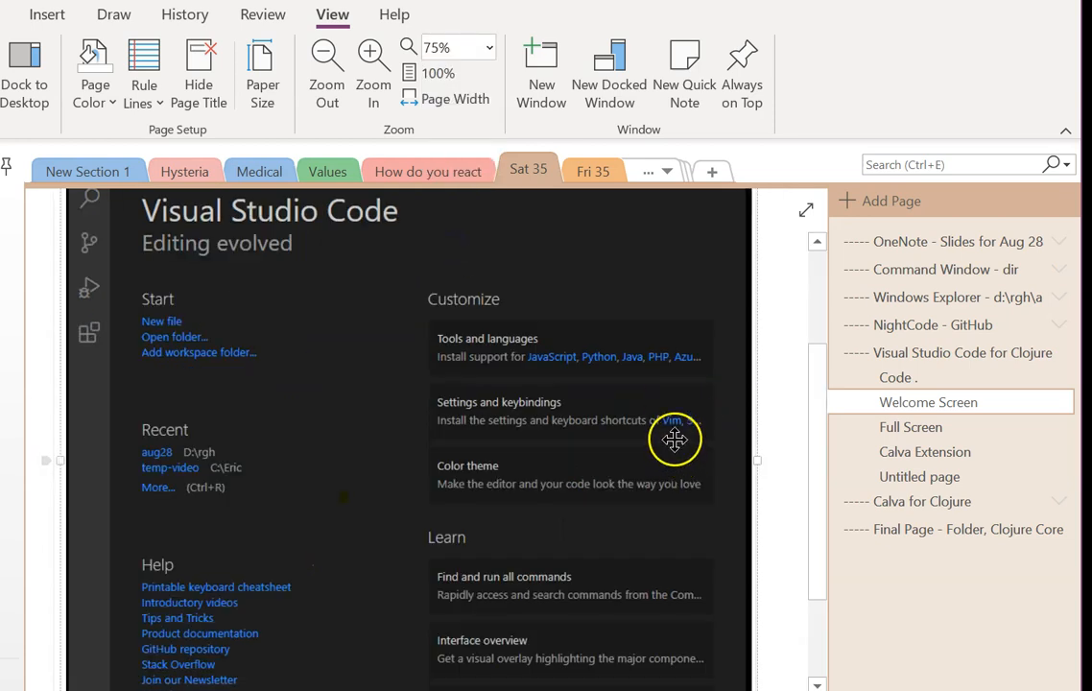
pyautogui.moveTo(660, 439)
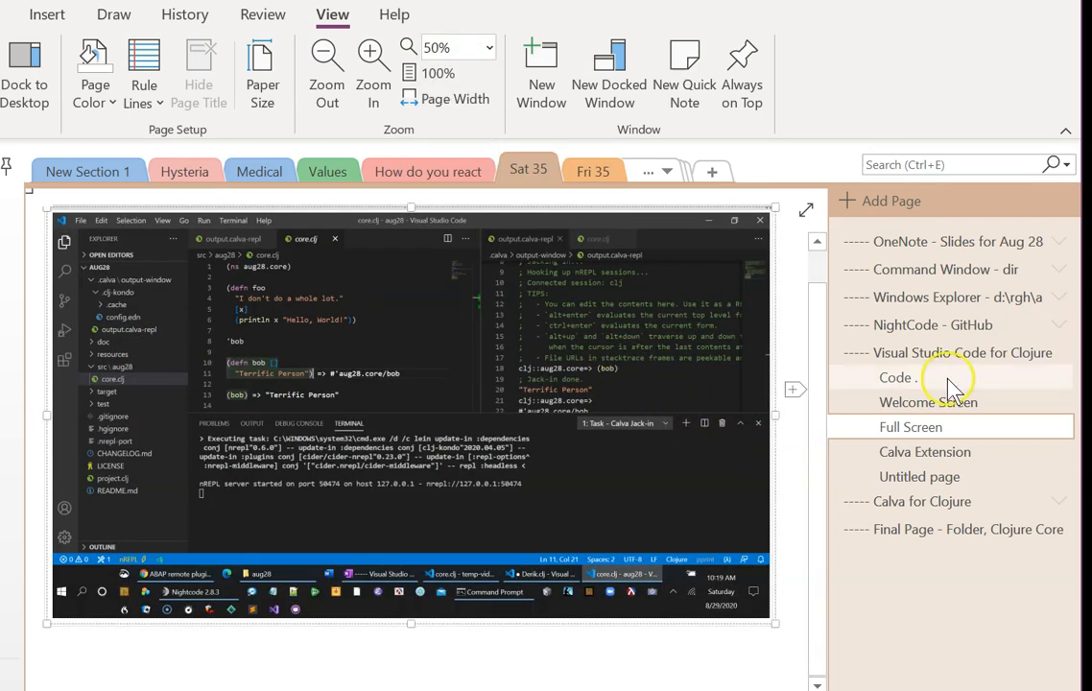
# Expand NightCode - GitHub, view its Full Screen slide, then return to the VS Code Full Screen slide.
pyautogui.click(933, 325)
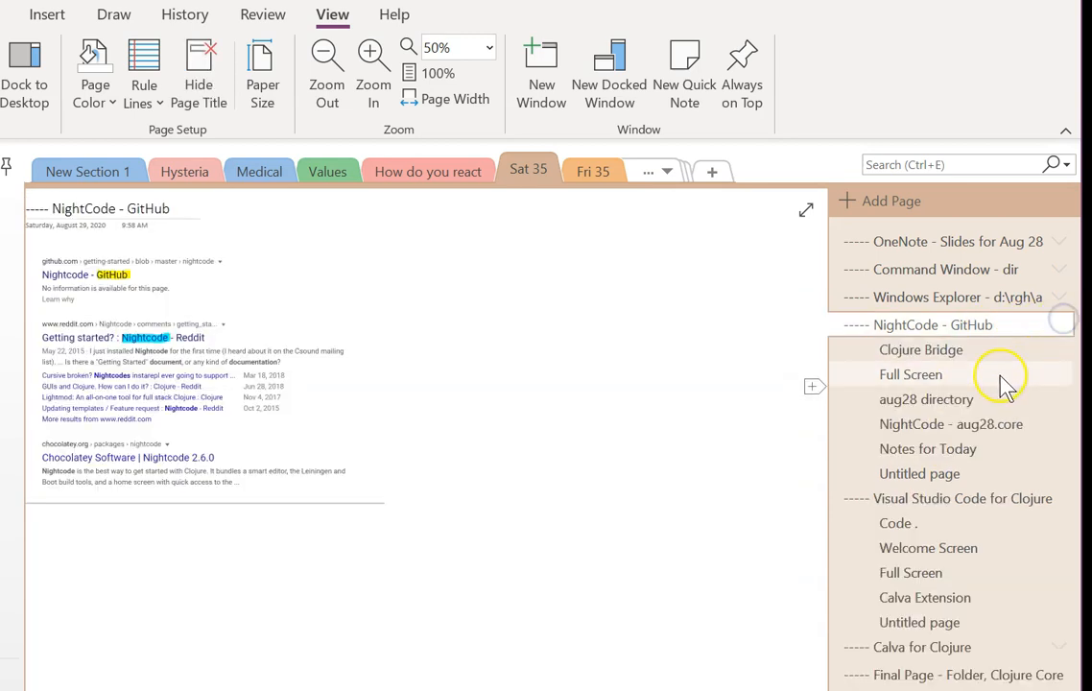
pyautogui.click(910, 375)
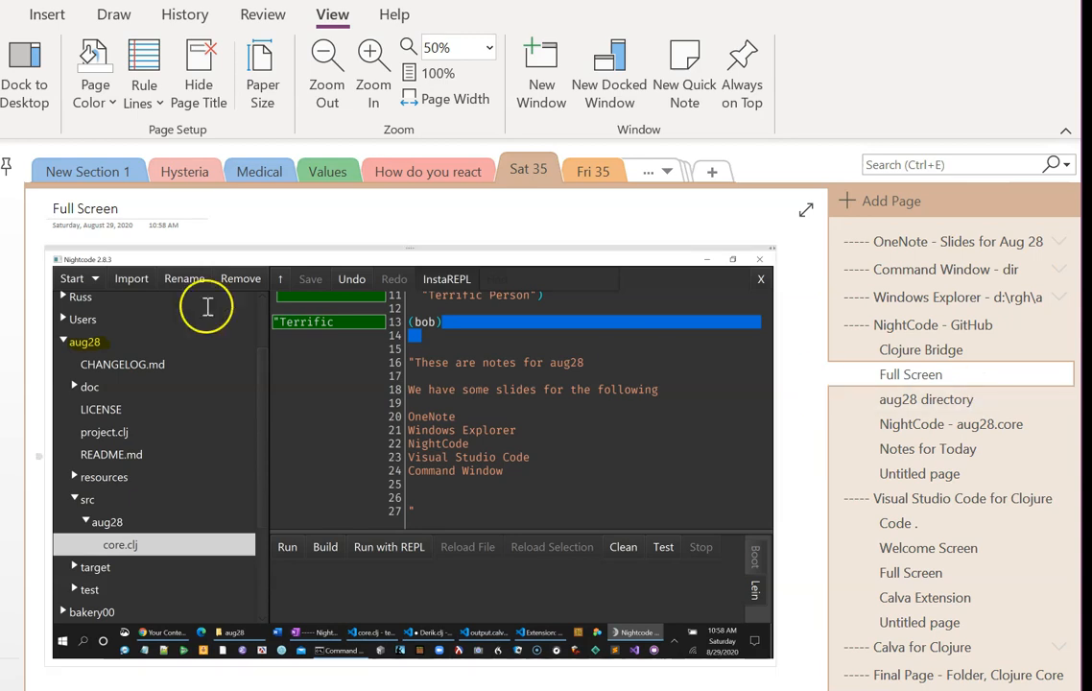
pyautogui.moveTo(469, 612)
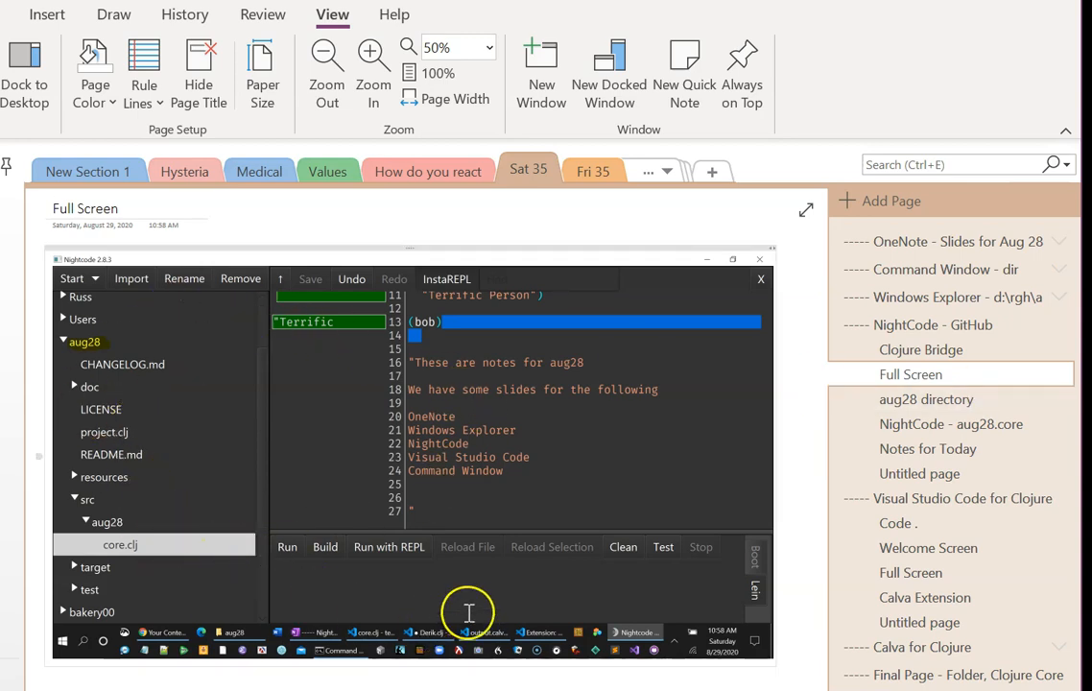
pyautogui.moveTo(387, 580)
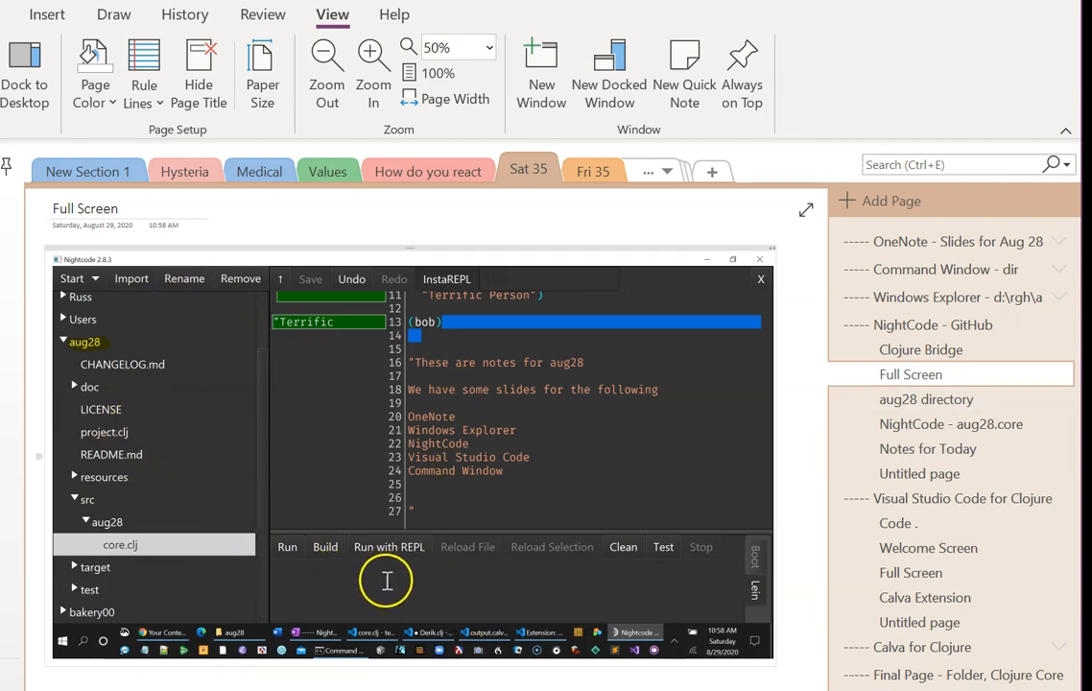
pyautogui.moveTo(292, 595)
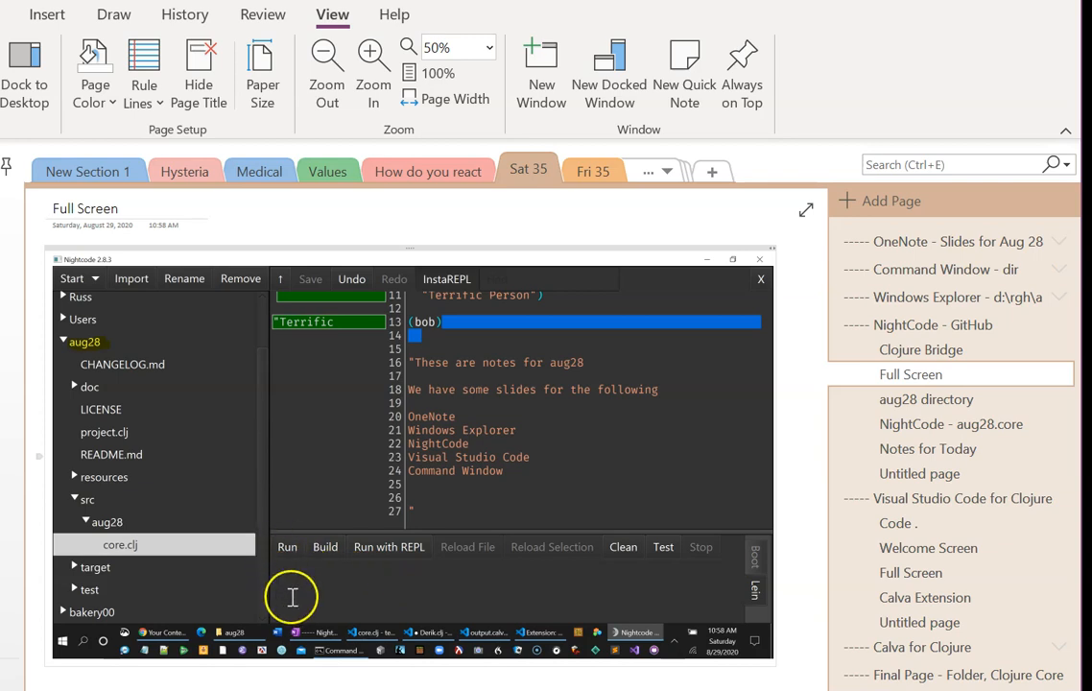
pyautogui.moveTo(372, 576)
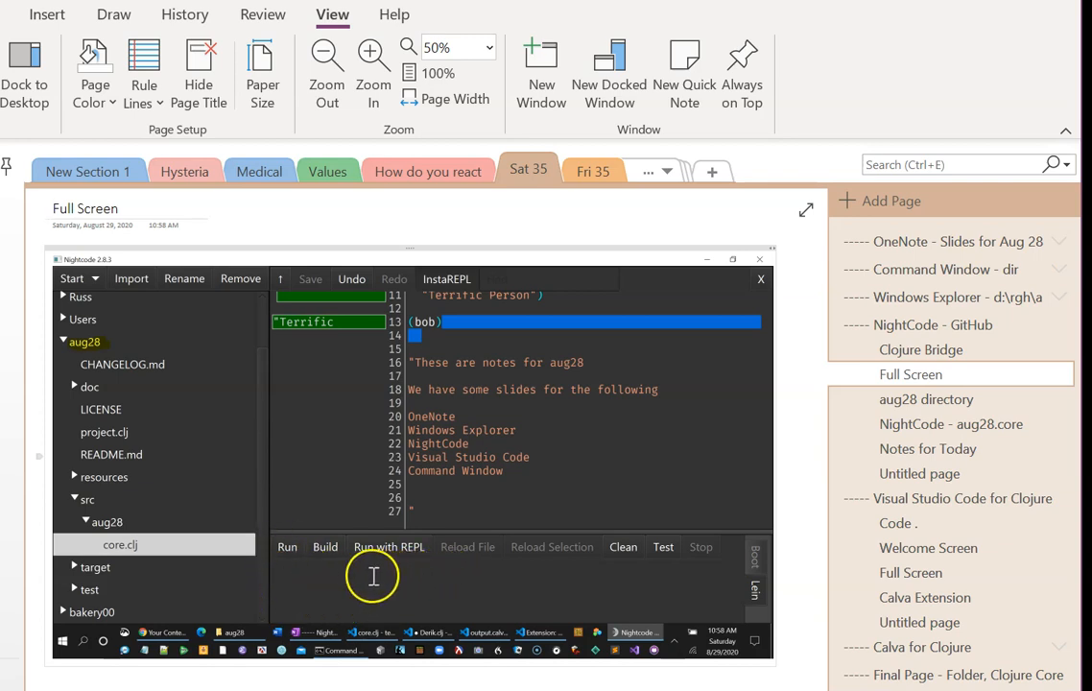
pyautogui.moveTo(706, 559)
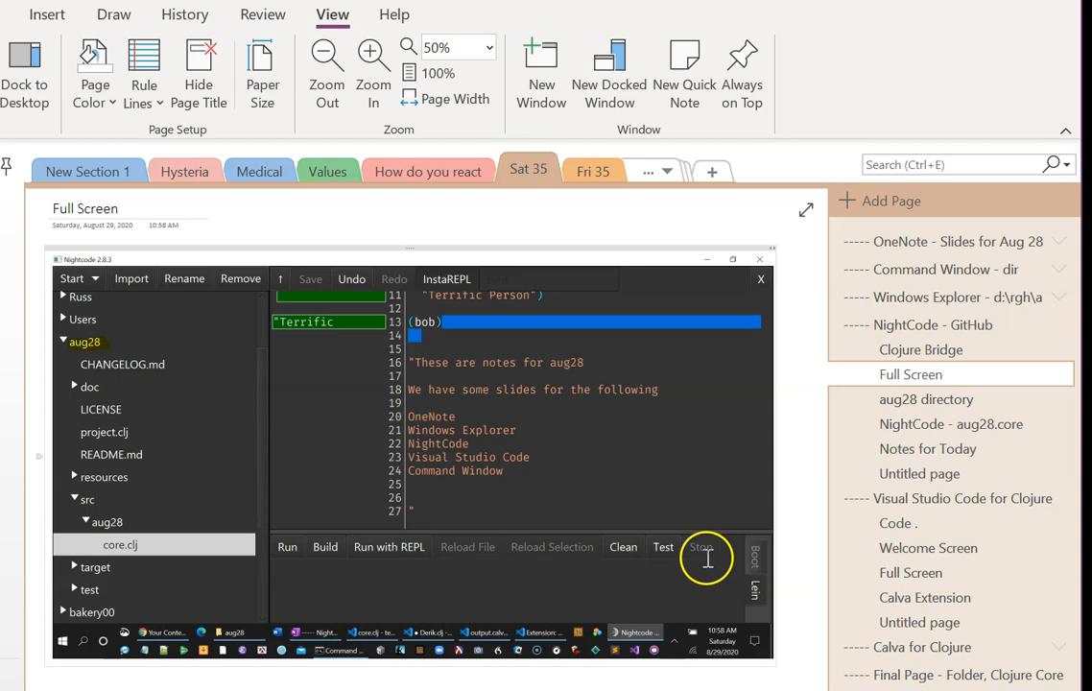
pyautogui.click(910, 572)
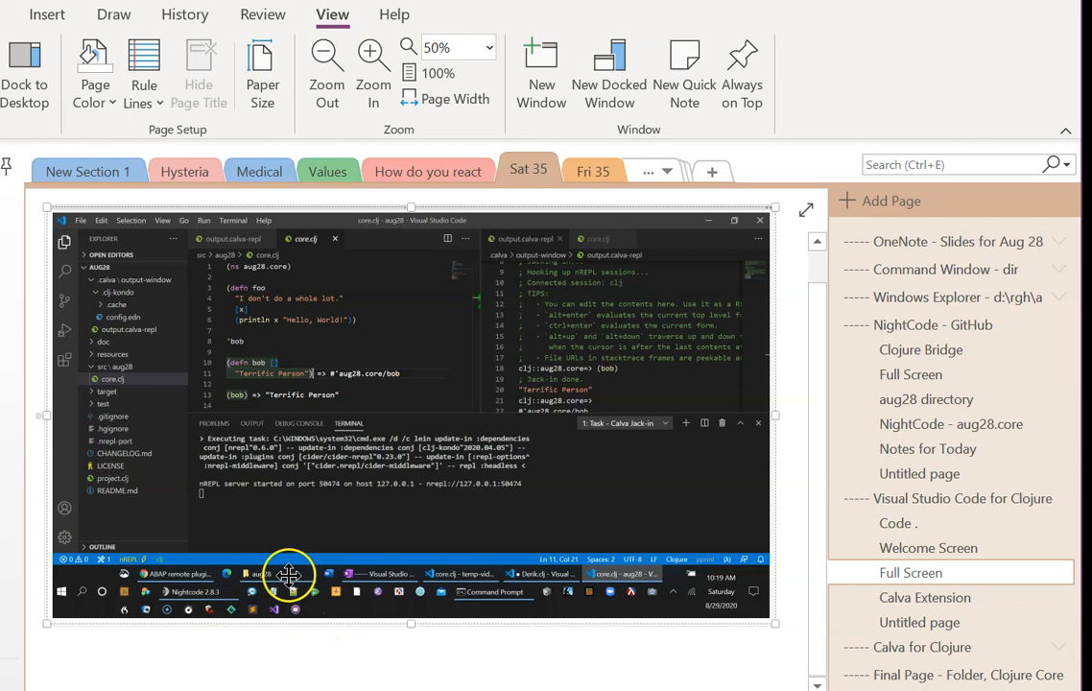
pyautogui.moveTo(499, 584)
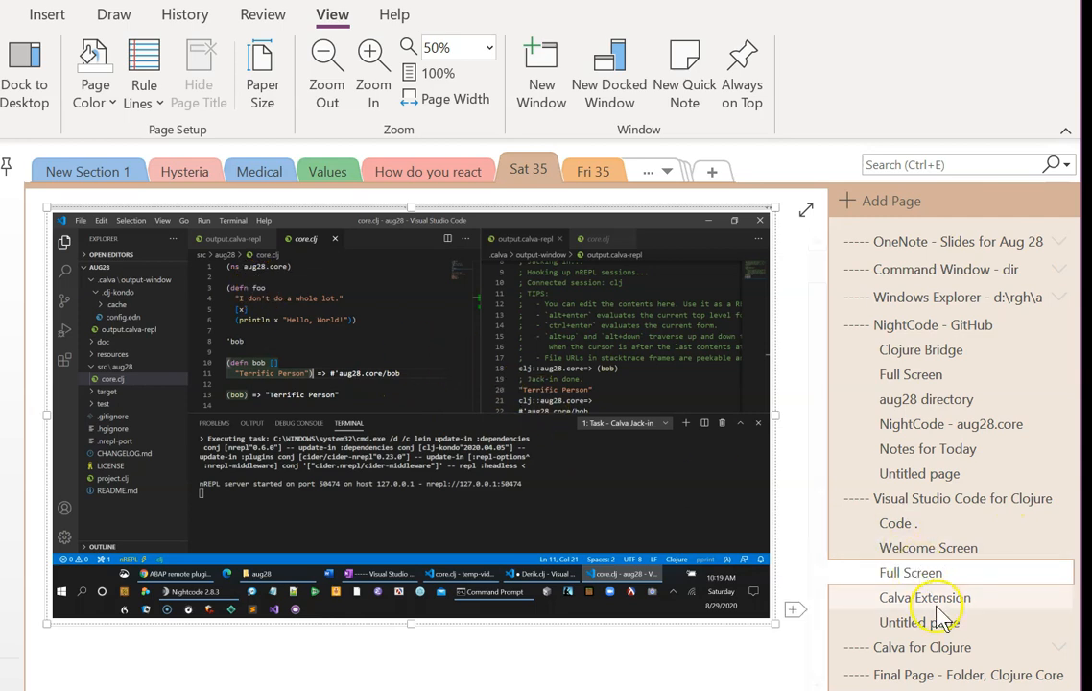
# Open the Calva Extension slide, then the untitled page that follows it.
pyautogui.click(925, 597)
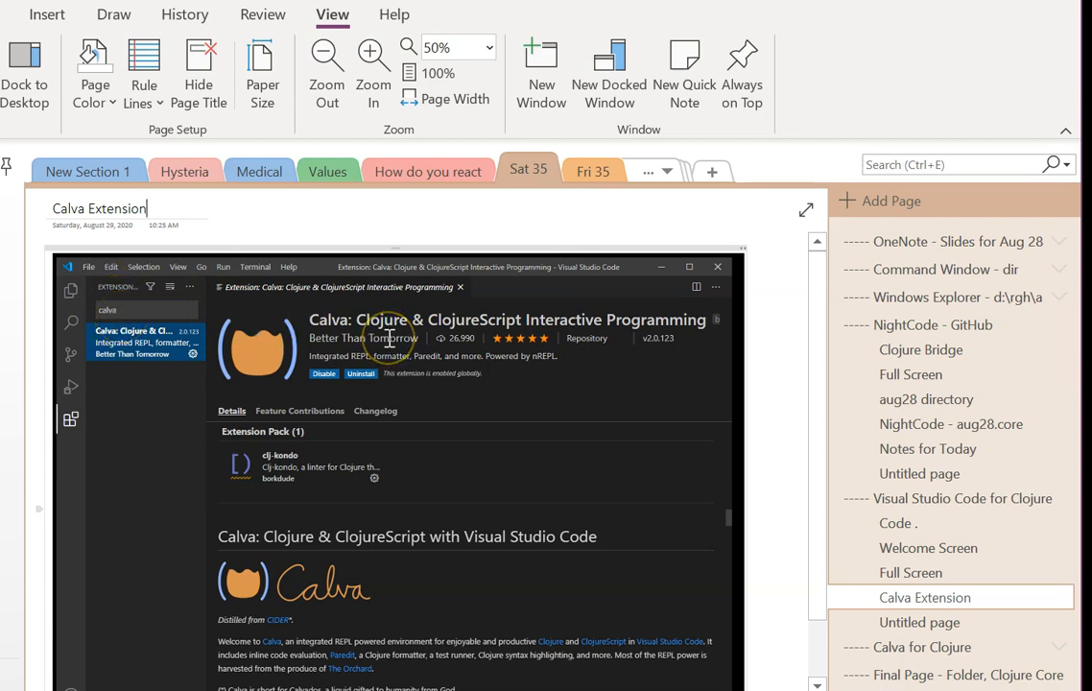
pyautogui.moveTo(335, 421)
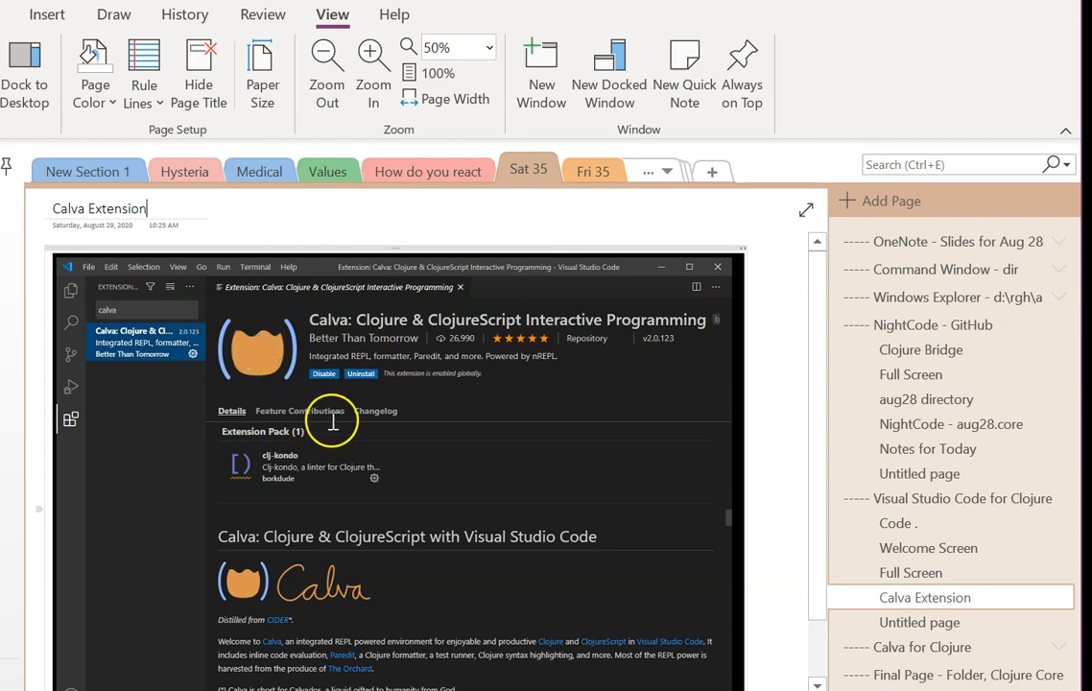
pyautogui.moveTo(368, 372)
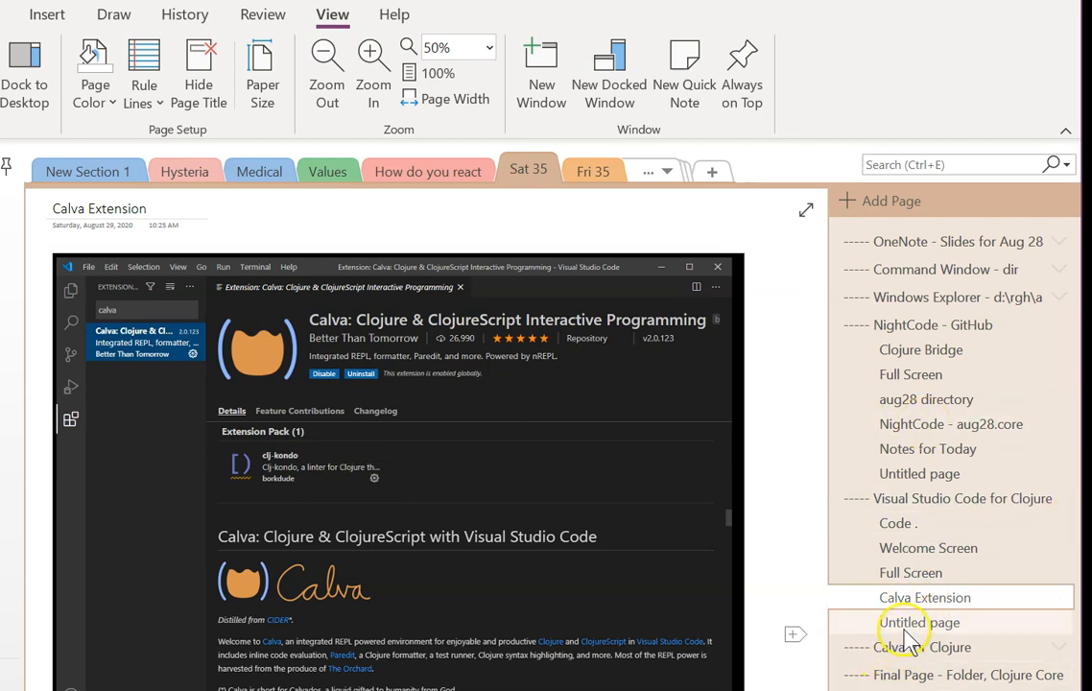
pyautogui.click(920, 622)
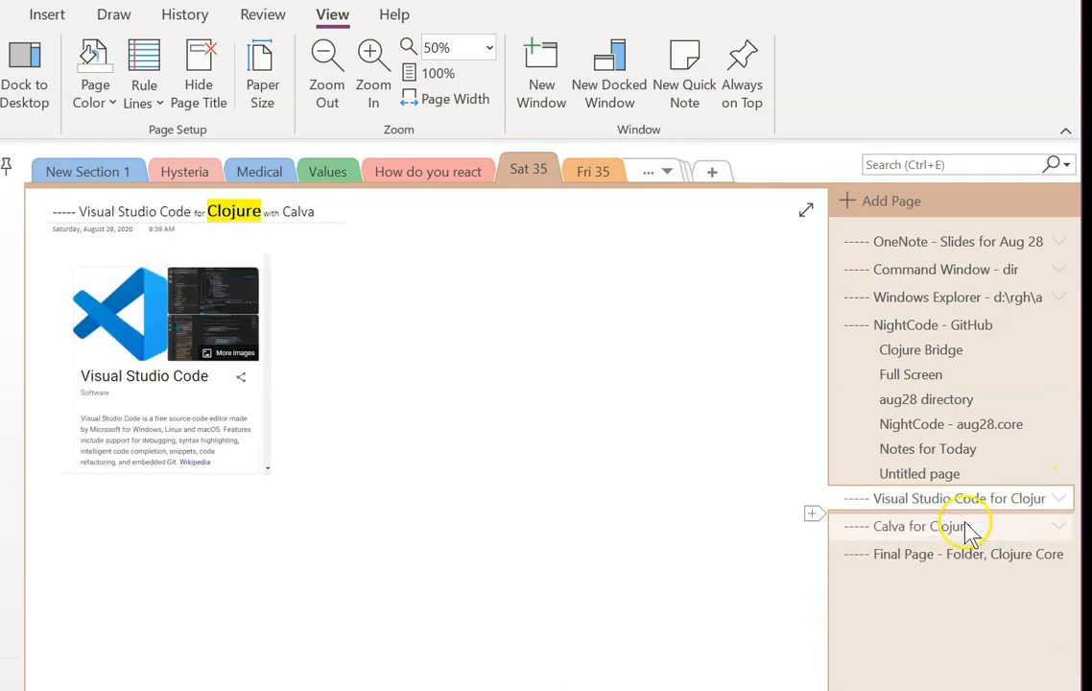
# Expand Calva for Clojure and browse Leiningen simple, Command Window - dir and lein new aug28 pages.
pyautogui.click(950, 526)
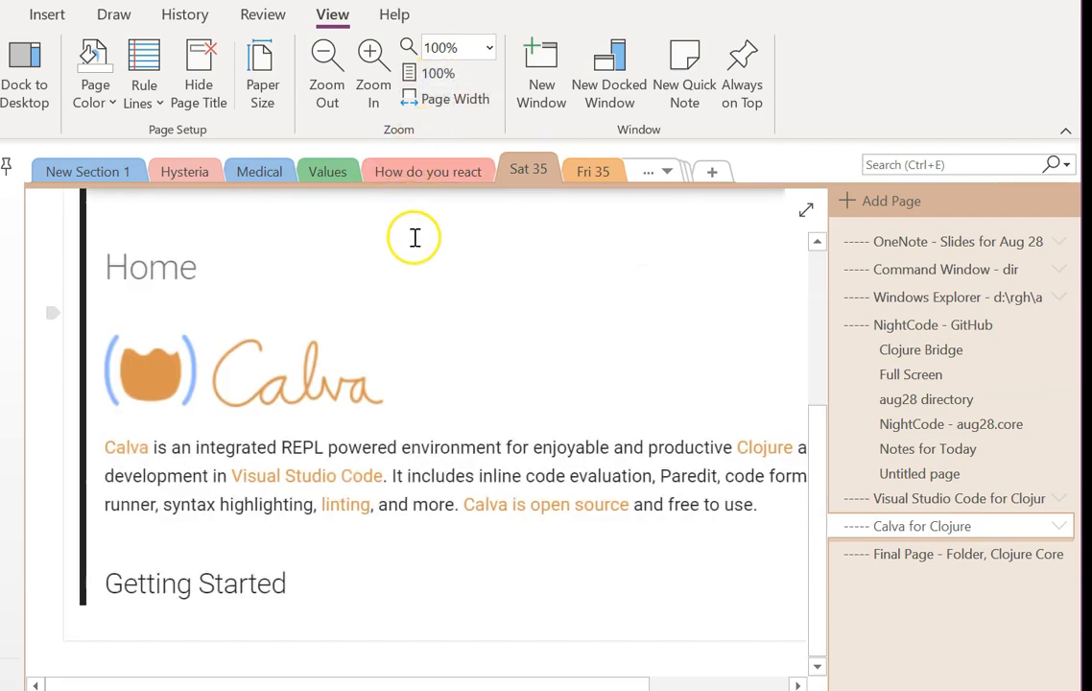
pyautogui.moveTo(710, 397)
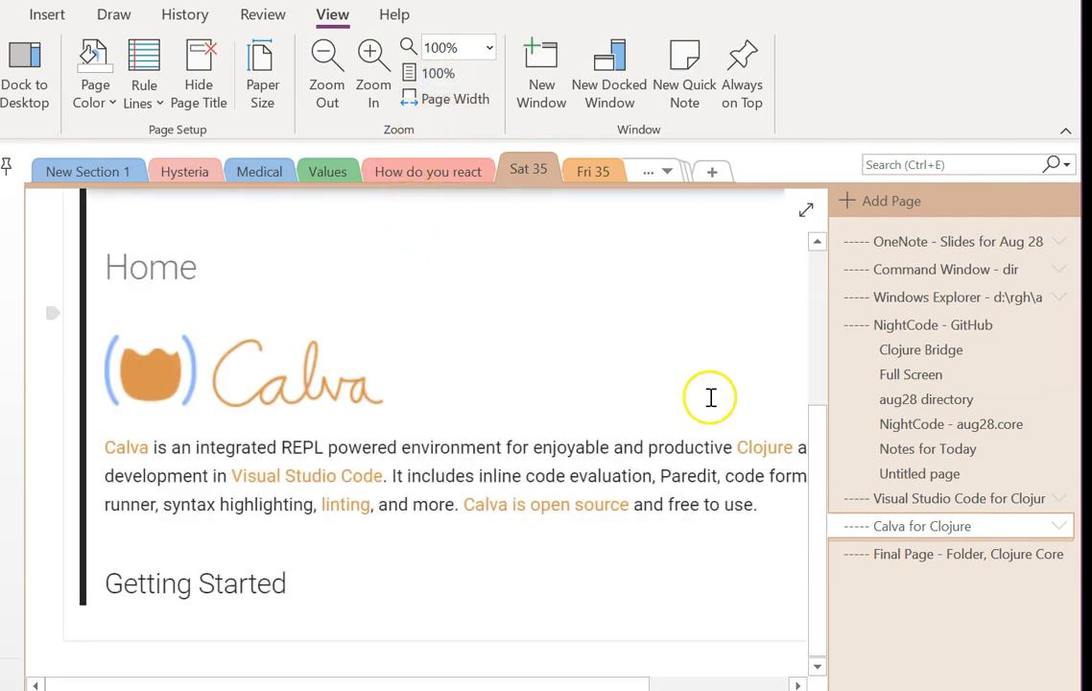
pyautogui.click(1054, 526)
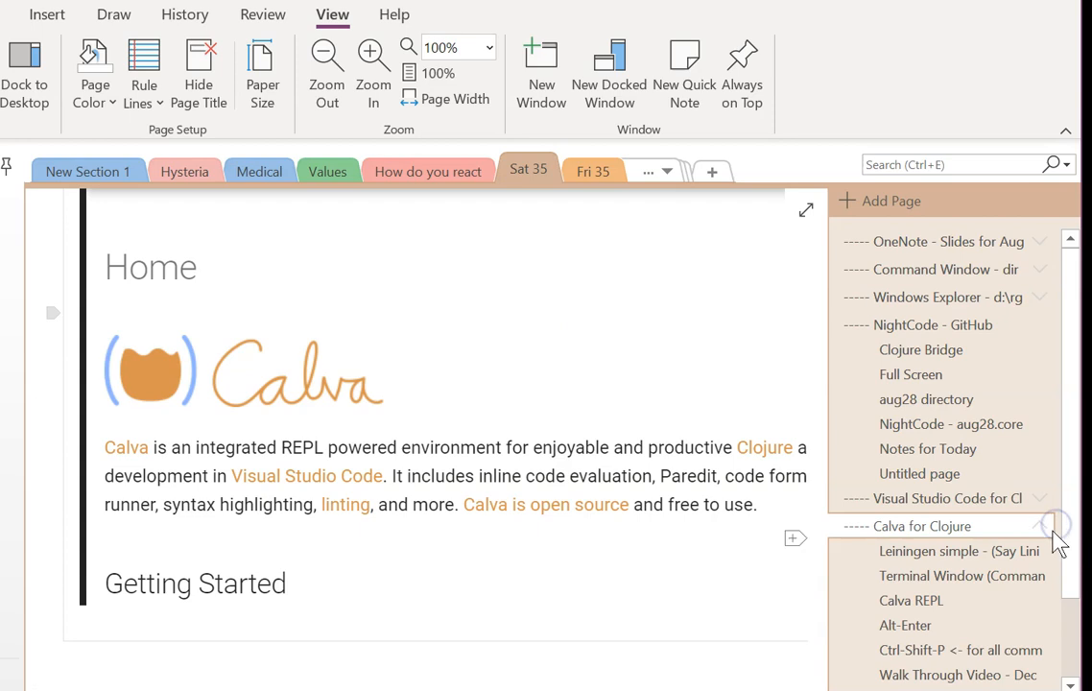
pyautogui.click(960, 549)
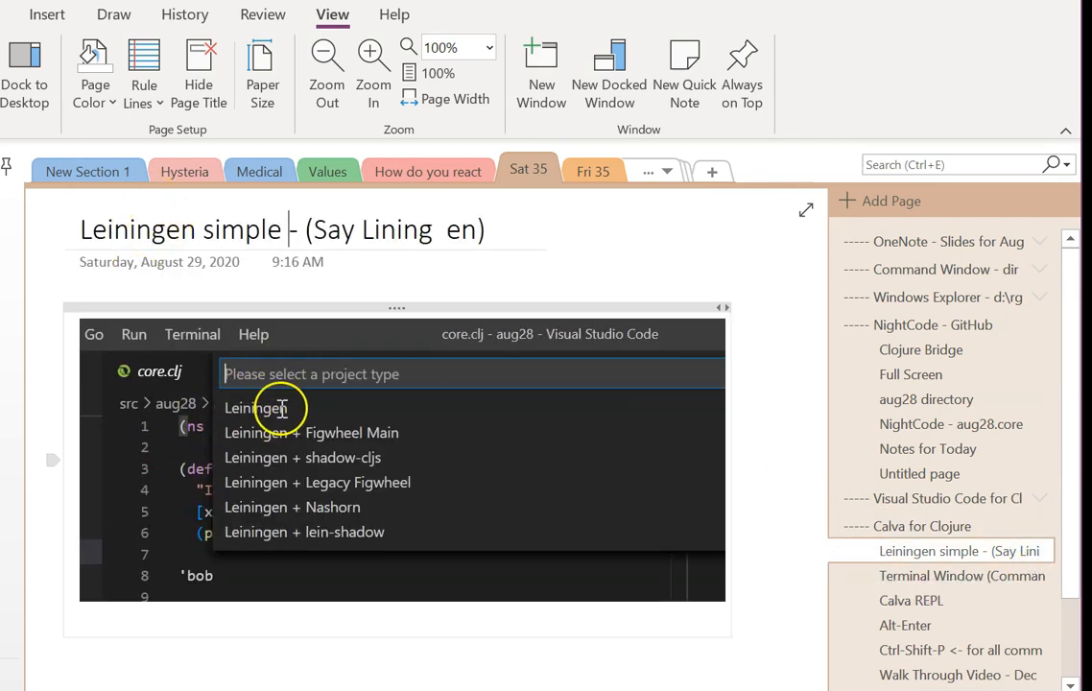
pyautogui.moveTo(471, 221)
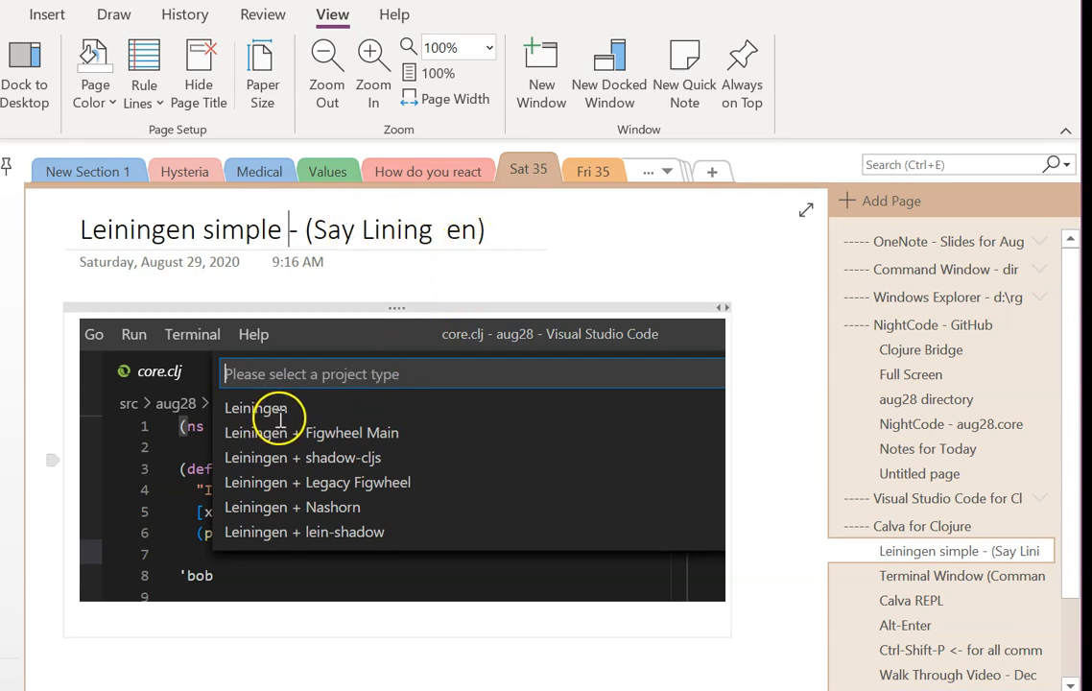
pyautogui.moveTo(288, 407)
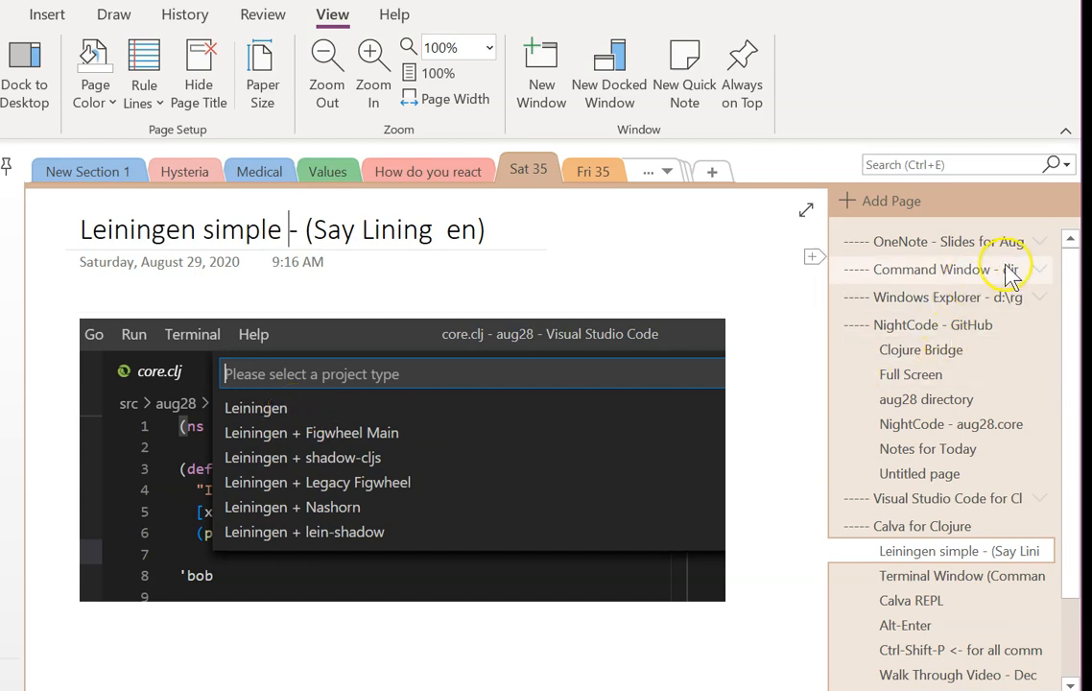
pyautogui.click(922, 269)
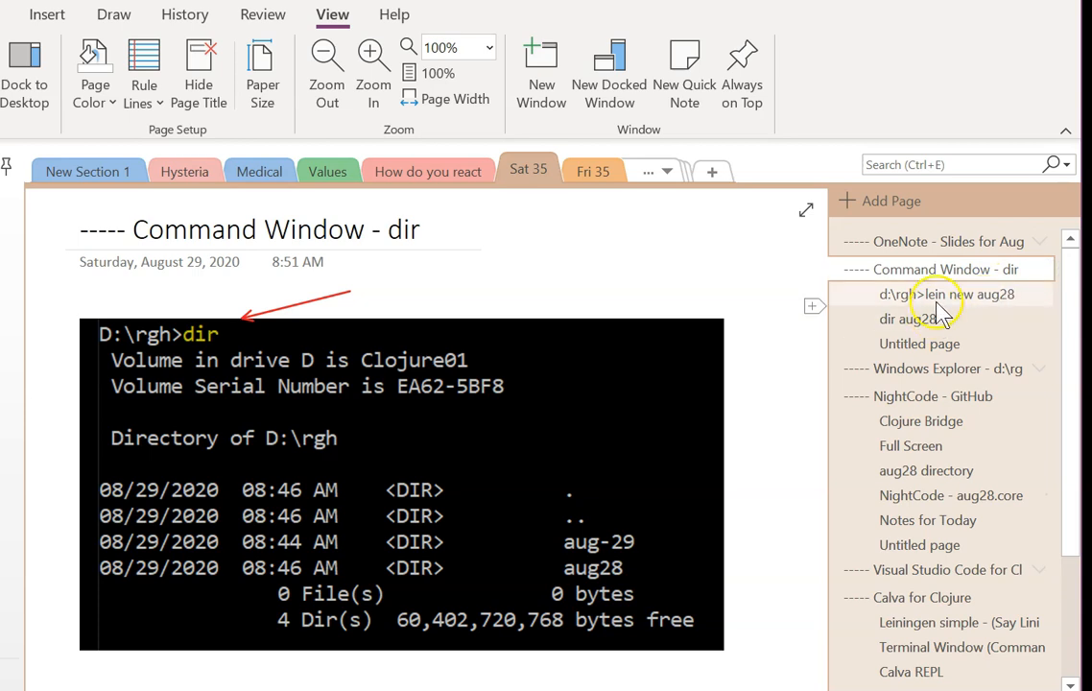
pyautogui.click(964, 296)
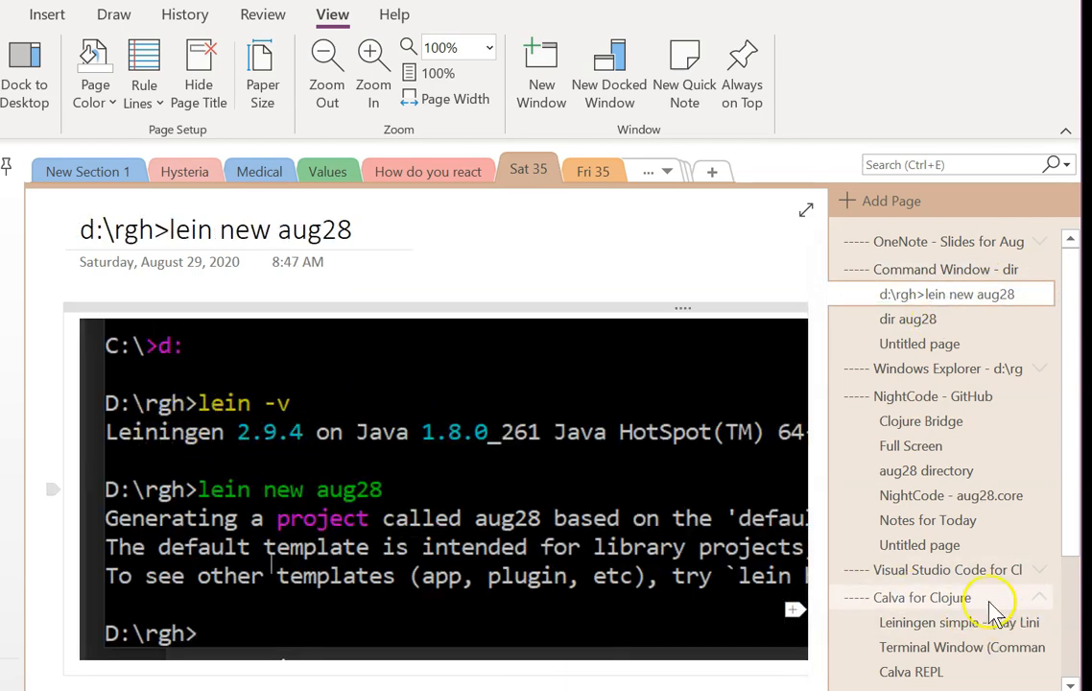
pyautogui.click(960, 622)
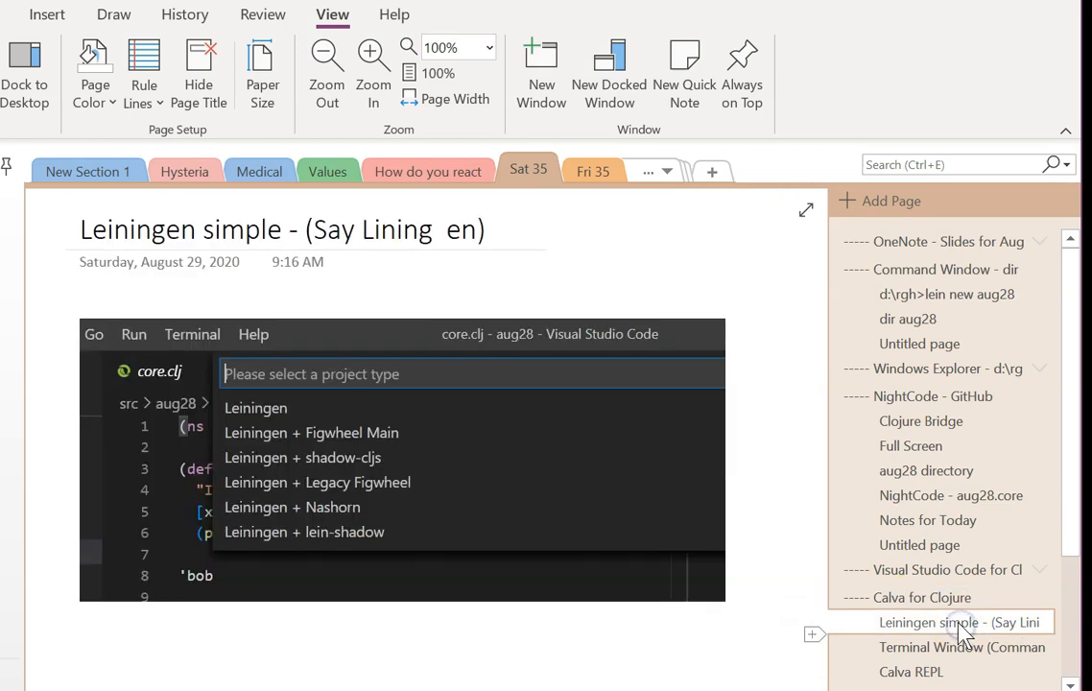
pyautogui.moveTo(963, 622)
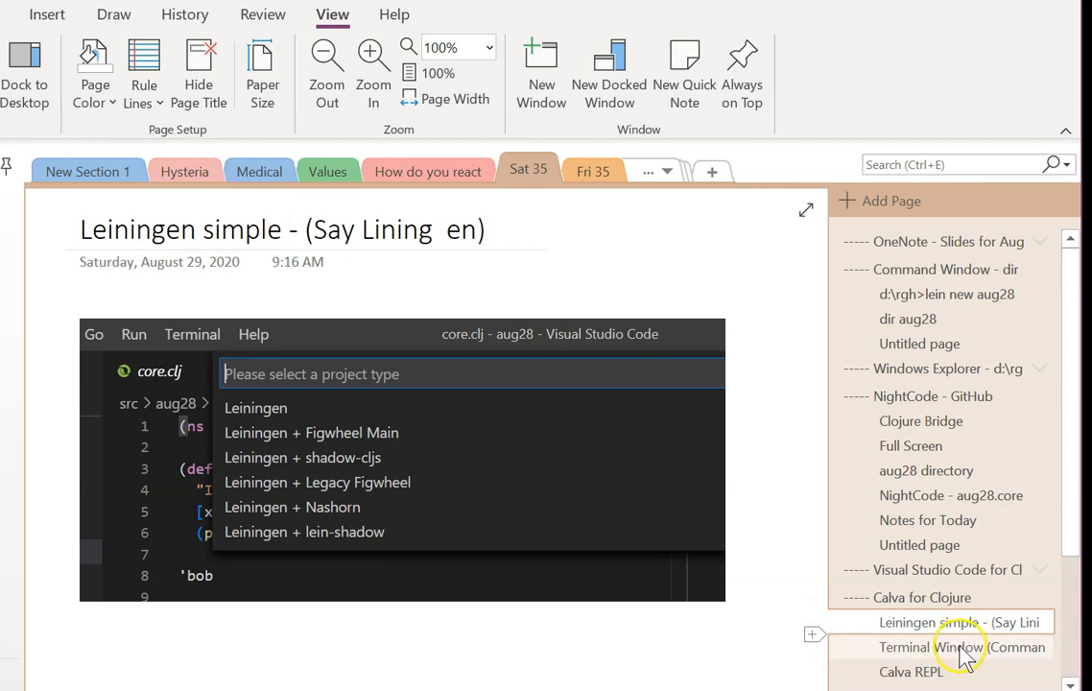
pyautogui.scroll(-3)
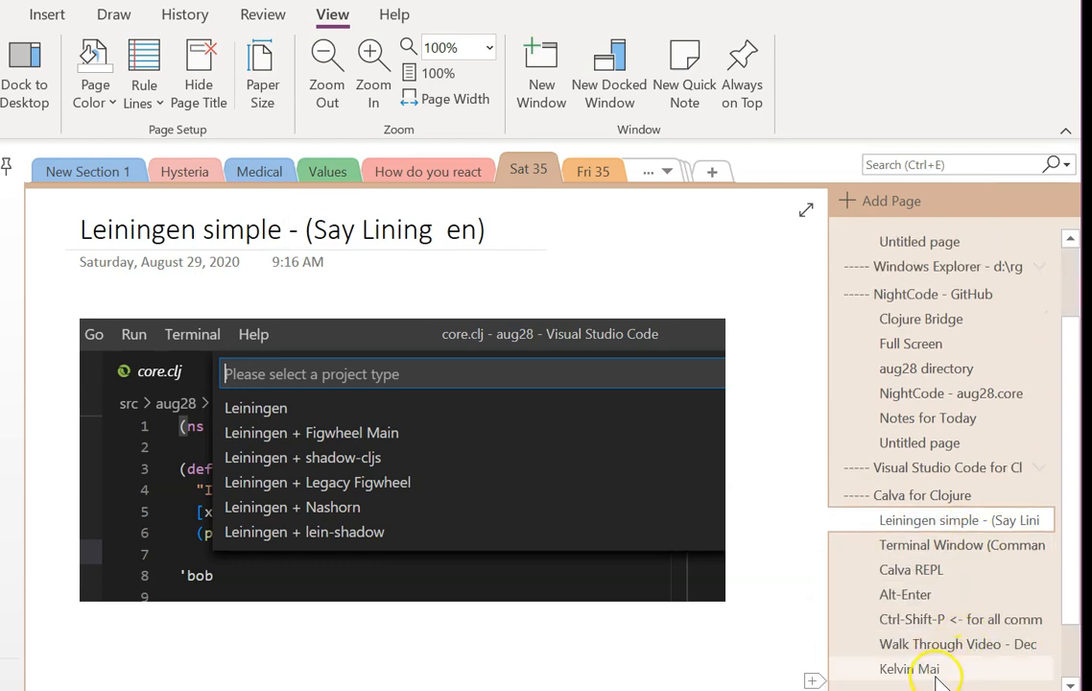
pyautogui.moveTo(941, 545)
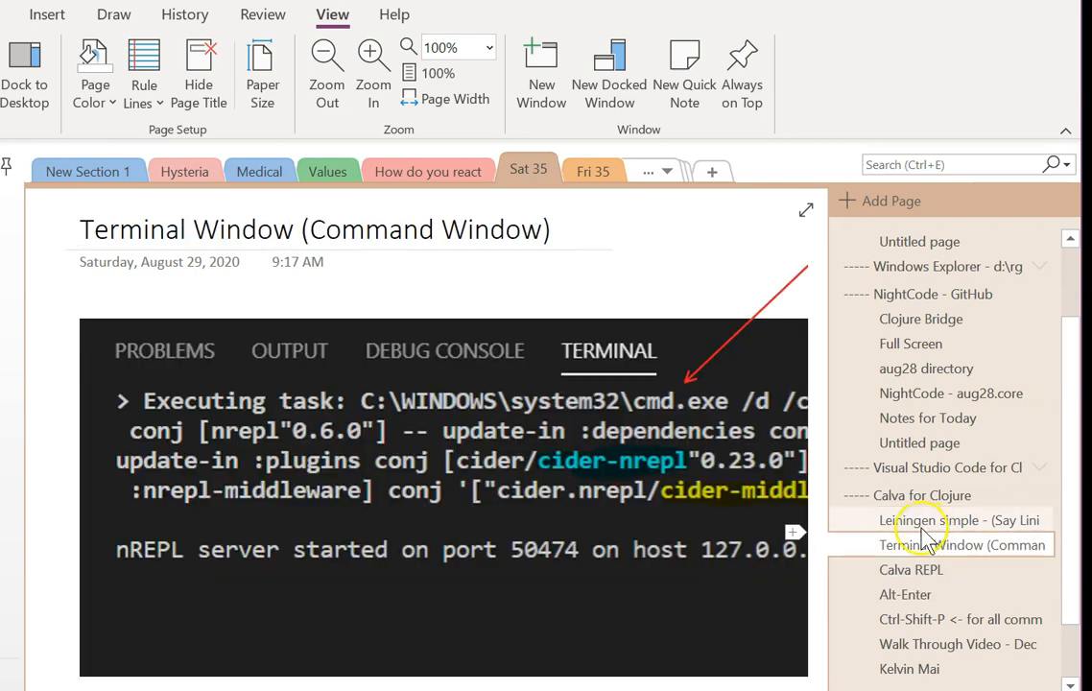
# View the Terminal Window screenshot at 50% zoom, then open the Calva REPL page.
pyautogui.click(964, 545)
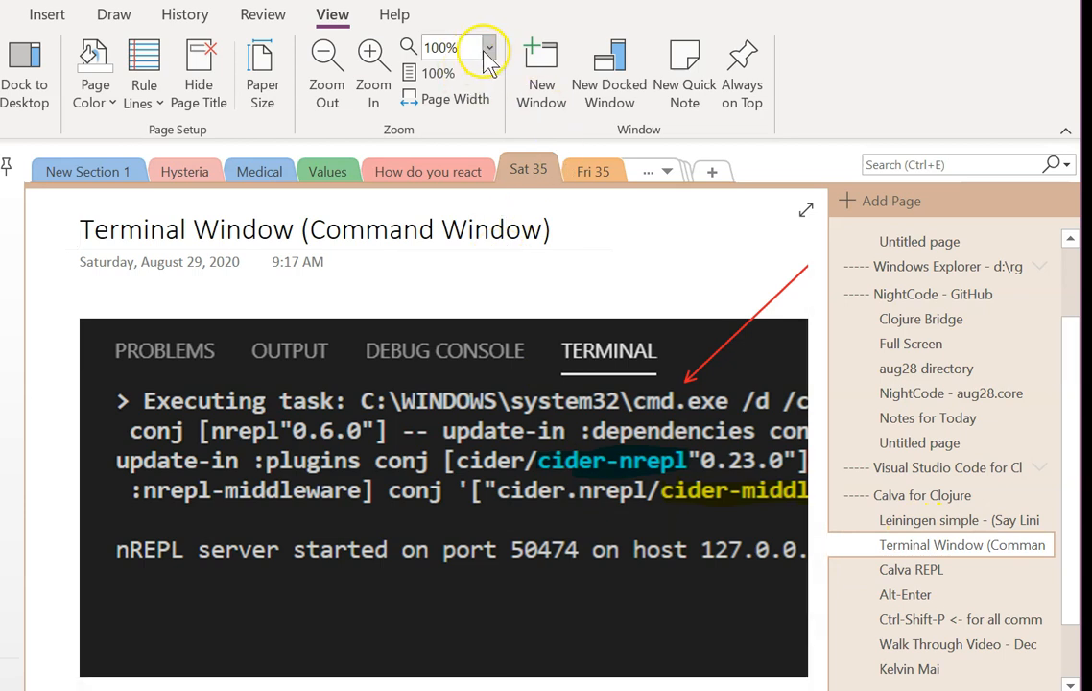
pyautogui.click(488, 48)
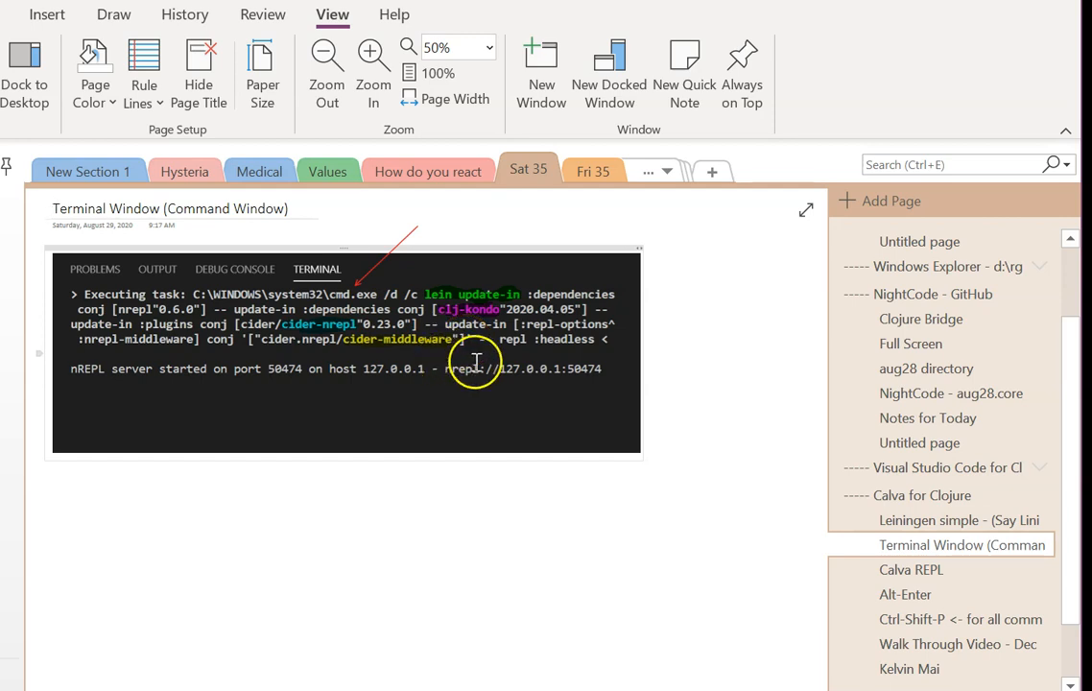
pyautogui.moveTo(610, 374)
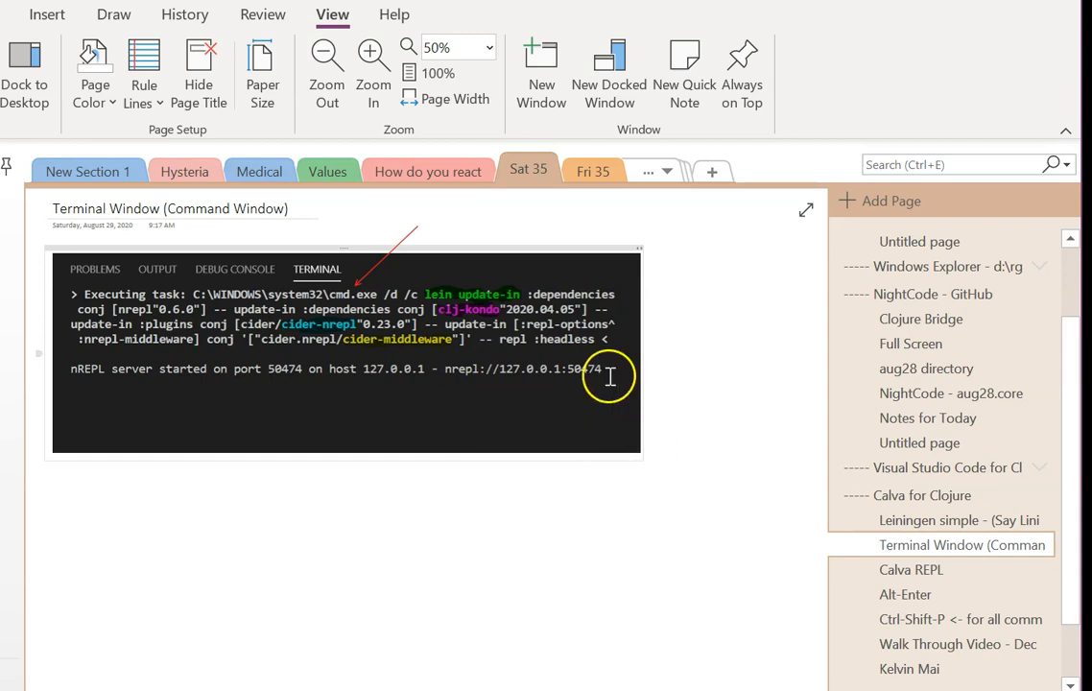
pyautogui.click(910, 568)
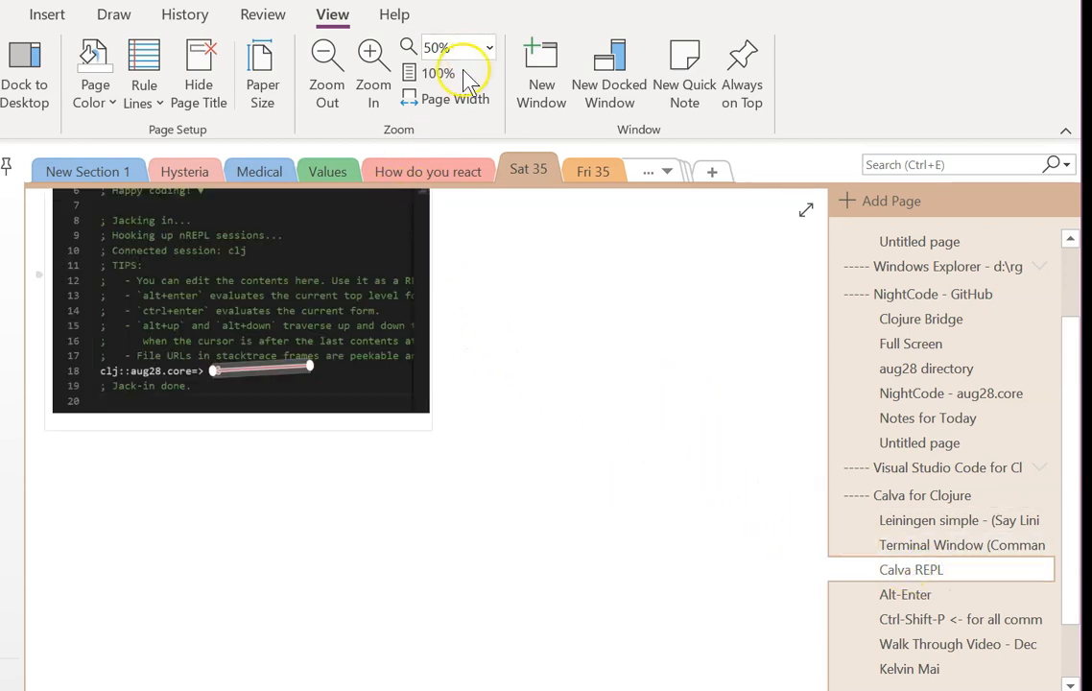
# Show the Calva REPL screenshot at 100%, then open the Walk Through Video page.
pyautogui.click(444, 73)
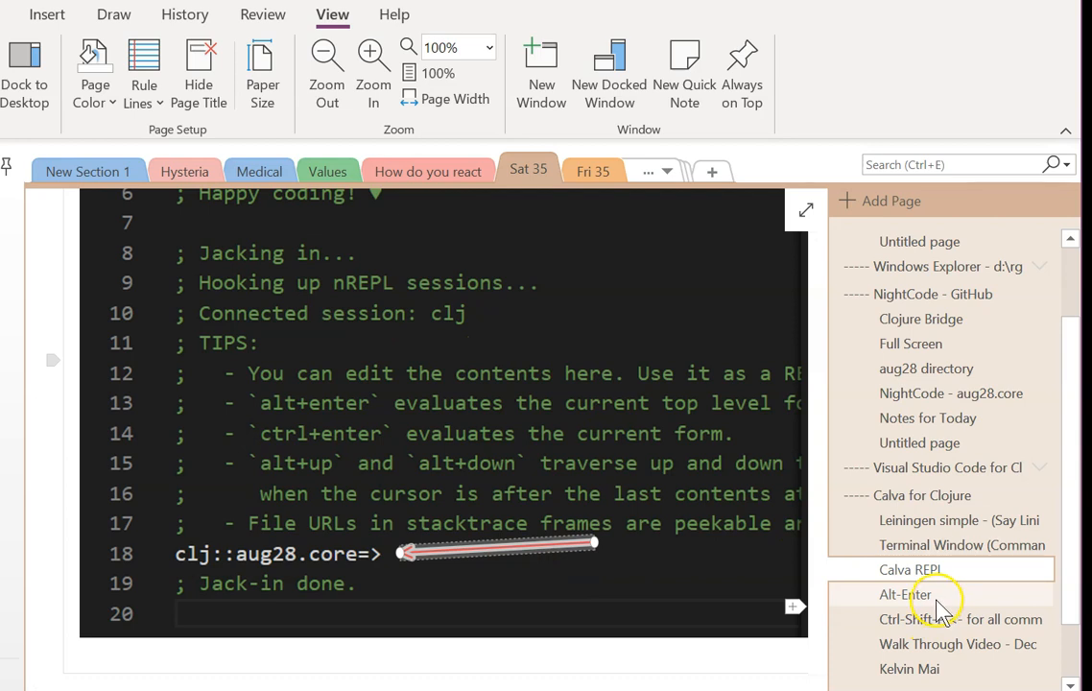
pyautogui.click(910, 668)
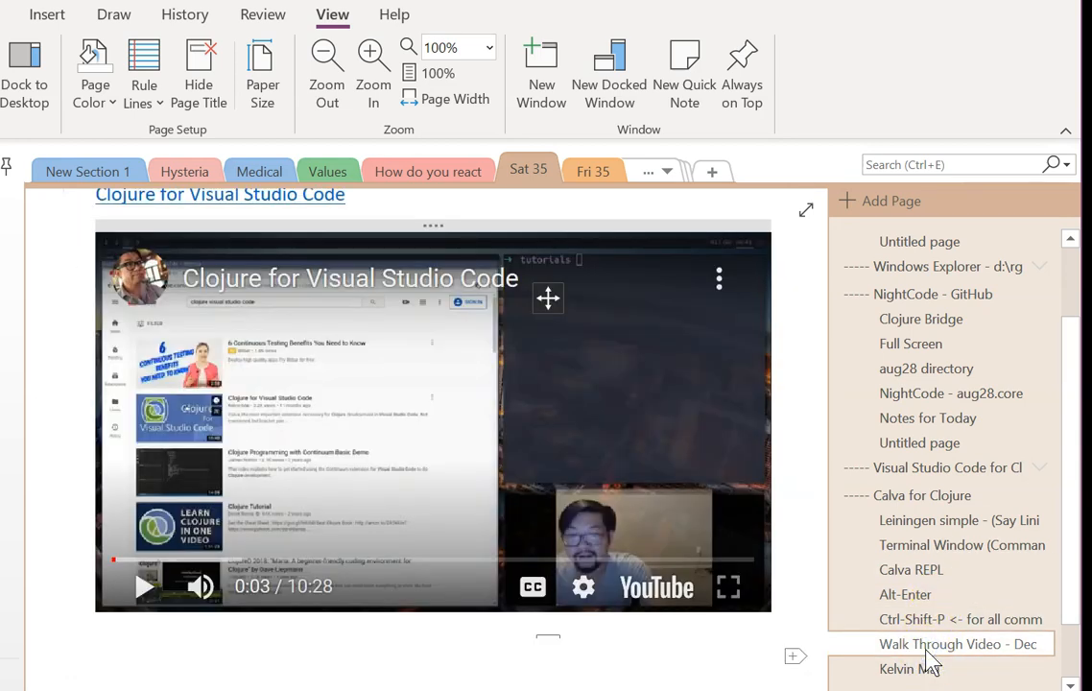
# Open the 'Ctrl-Shift-P <- for all commands' page with its Ctrl-Enter notes.
pyautogui.click(906, 595)
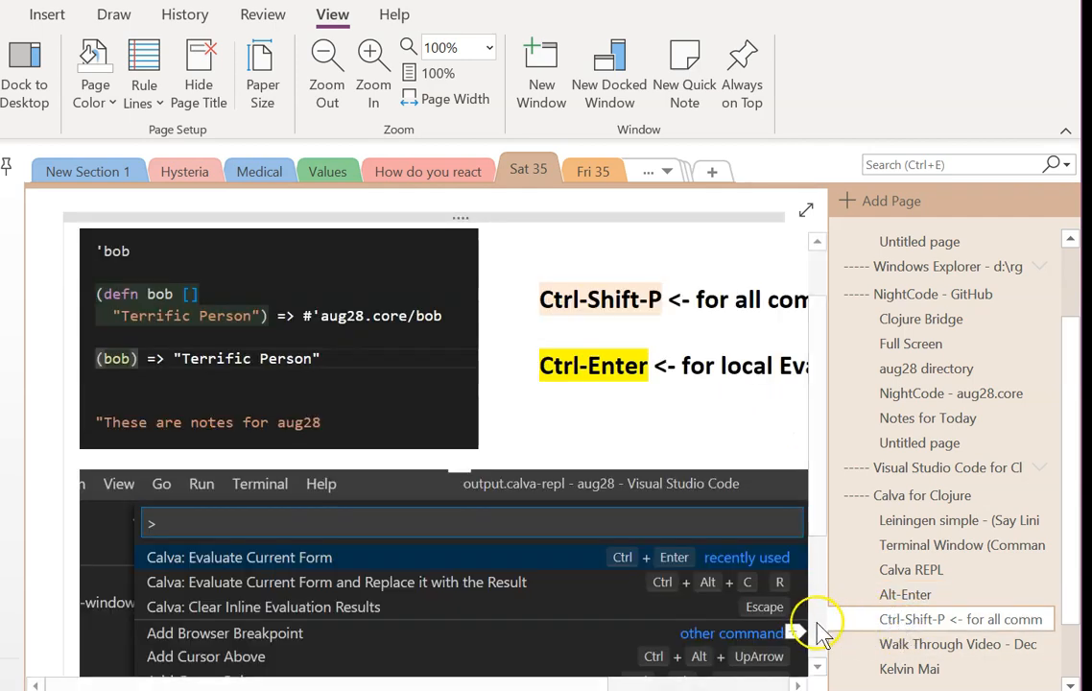
pyautogui.moveTo(201, 556)
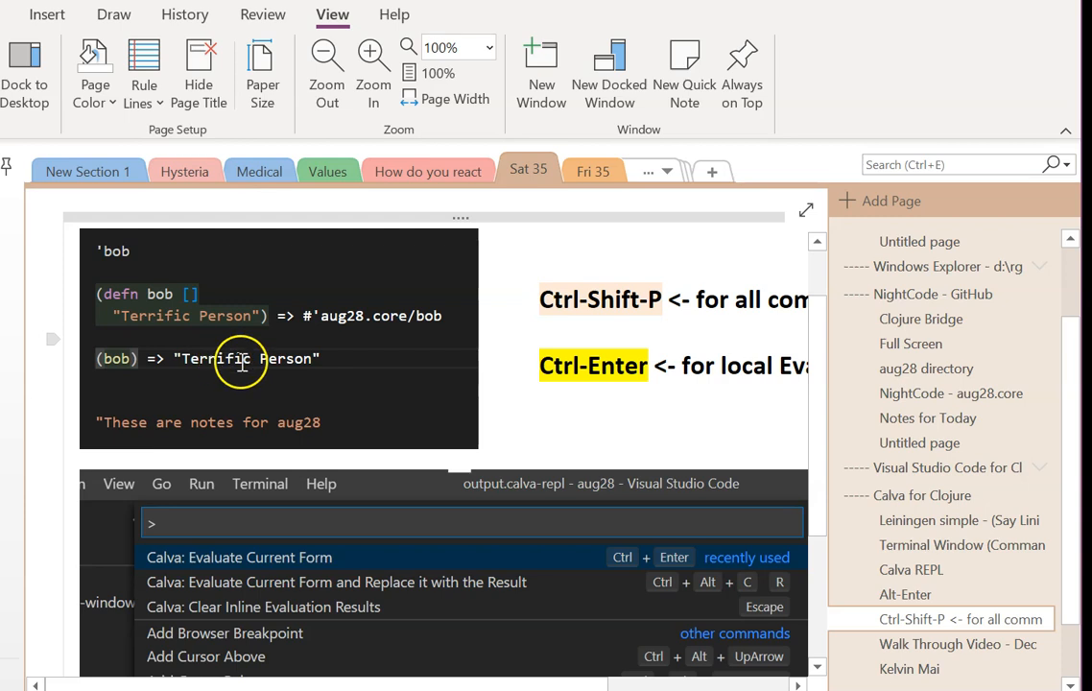
pyautogui.moveTo(240, 309)
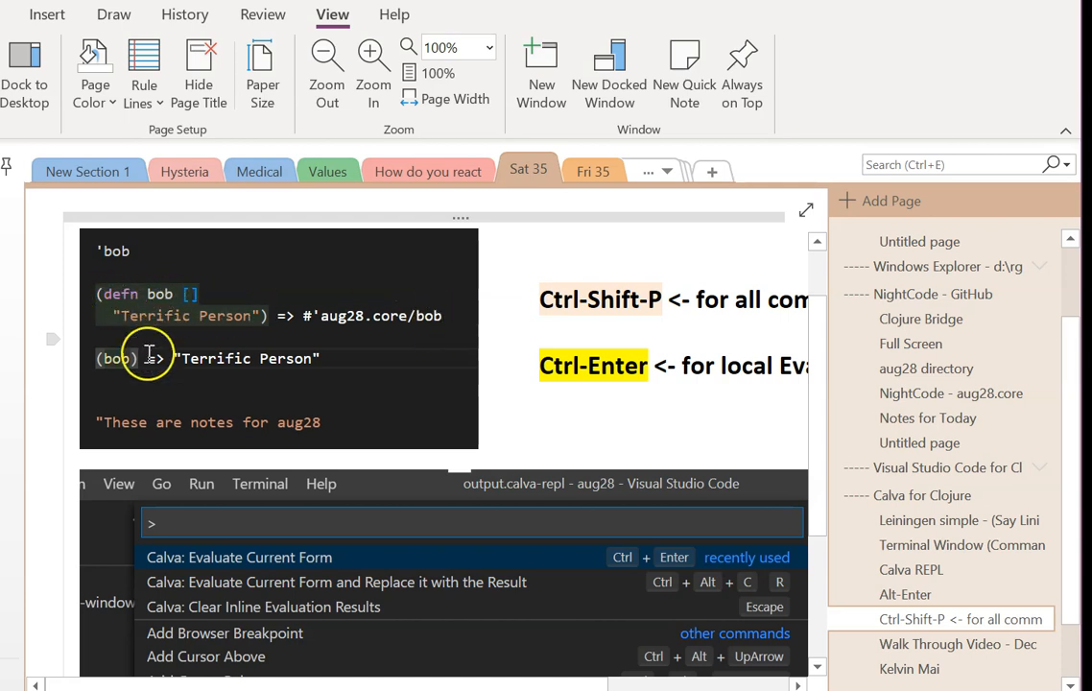
pyautogui.moveTo(288, 363)
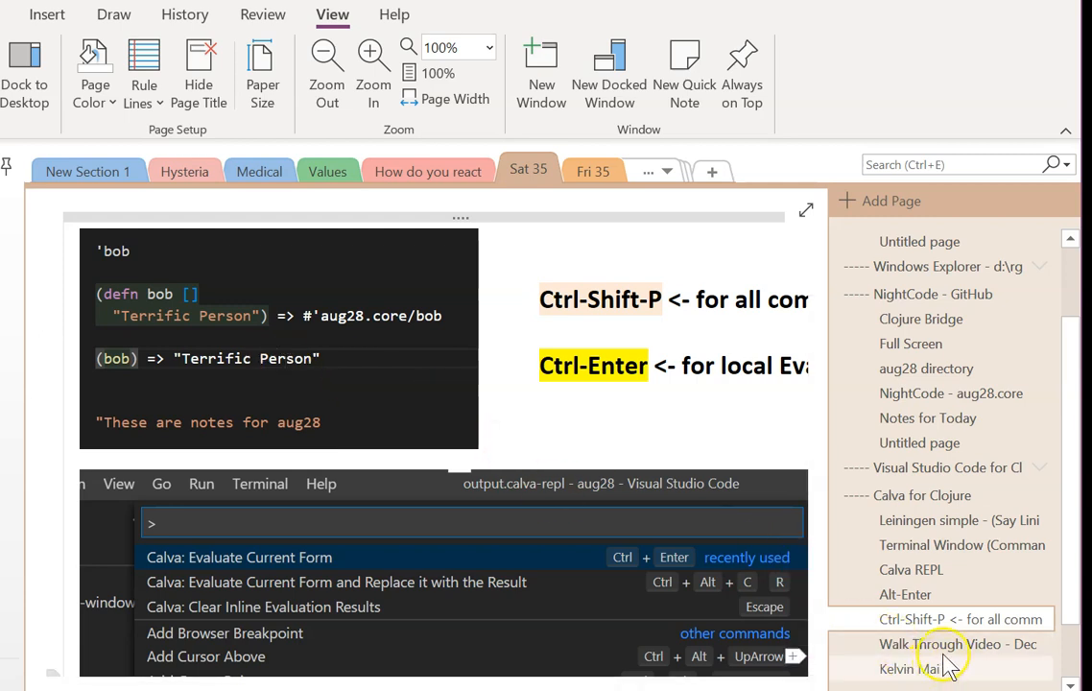
# Open the Walk Through Video page and scroll down toward the Kelvin Splash Screen page.
pyautogui.click(960, 645)
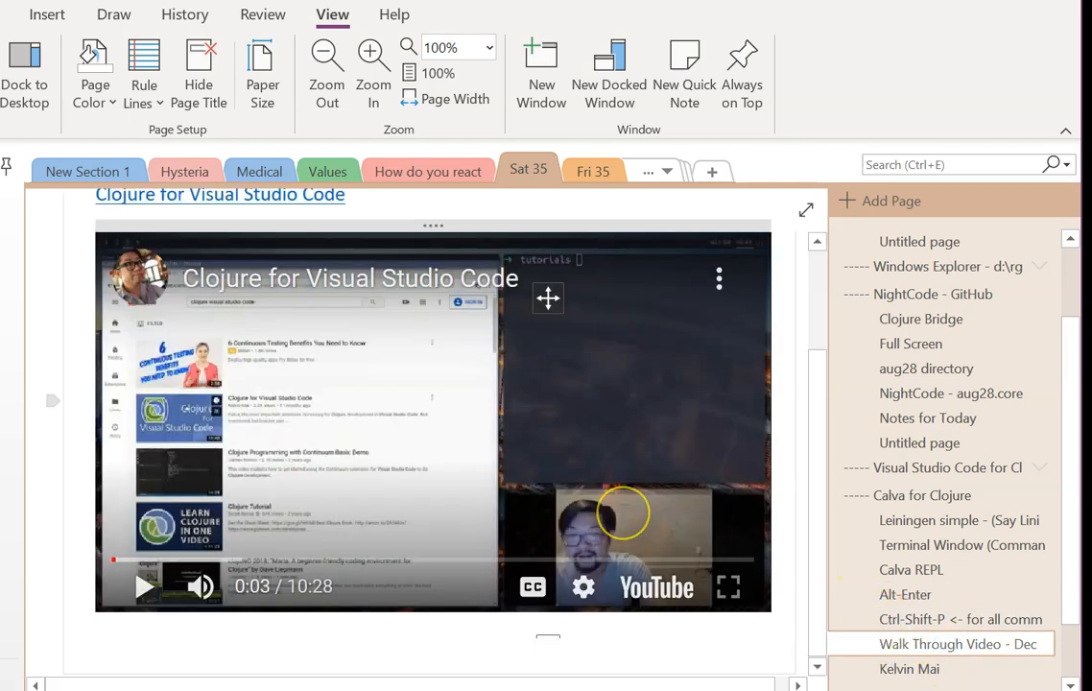
pyautogui.moveTo(624, 480)
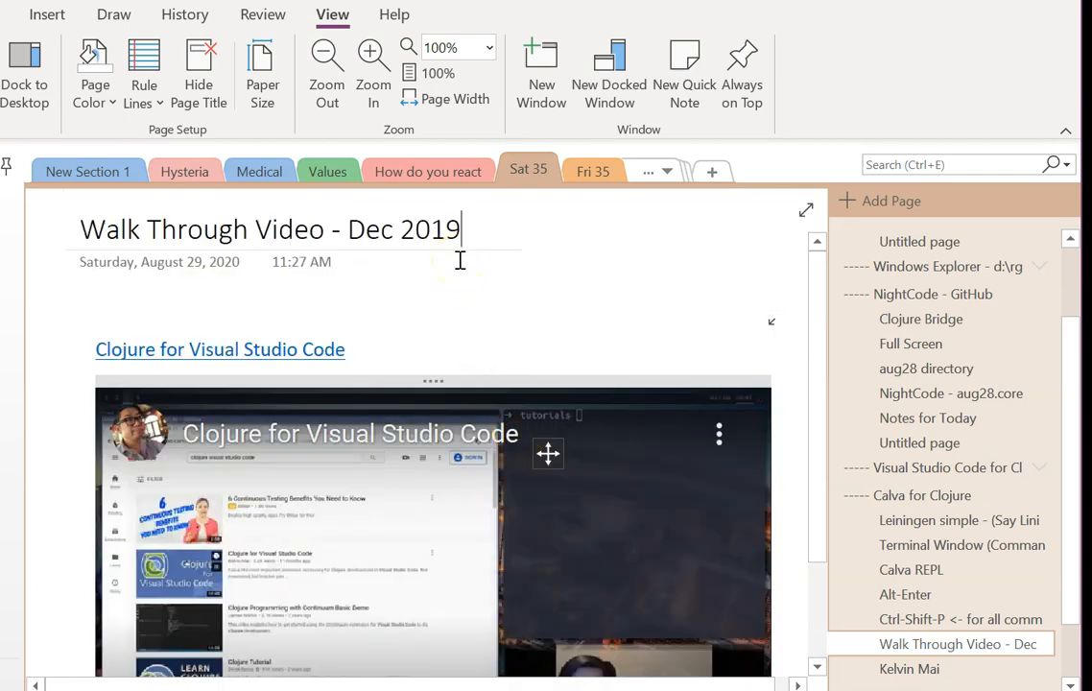
pyautogui.scroll(-3)
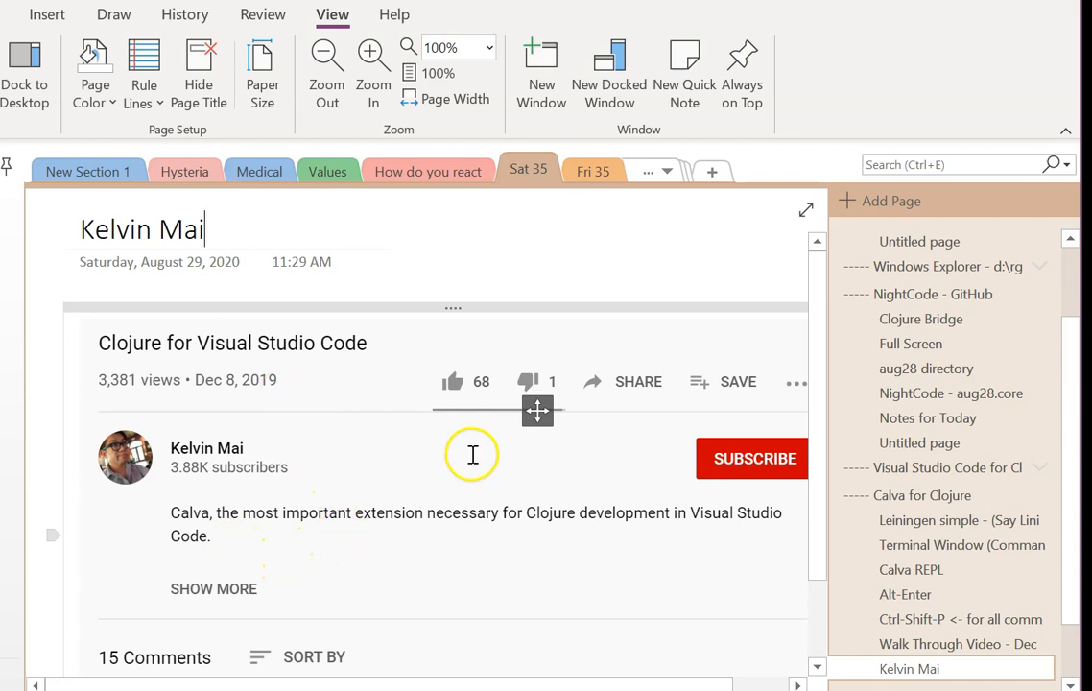
pyautogui.moveTo(480, 401)
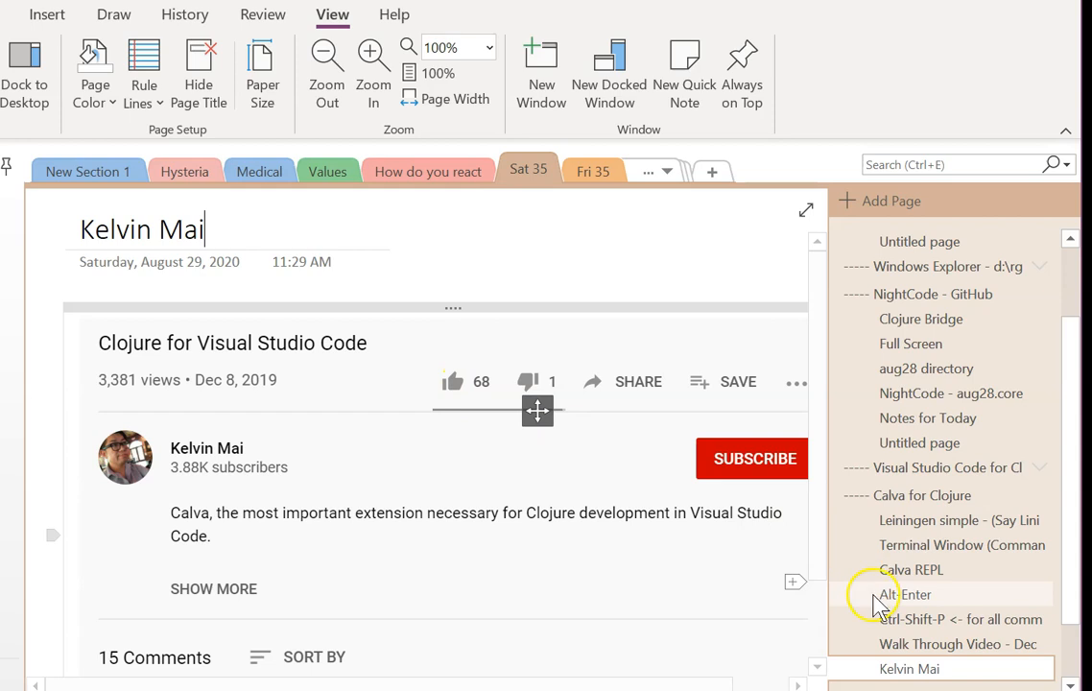
pyautogui.scroll(-3)
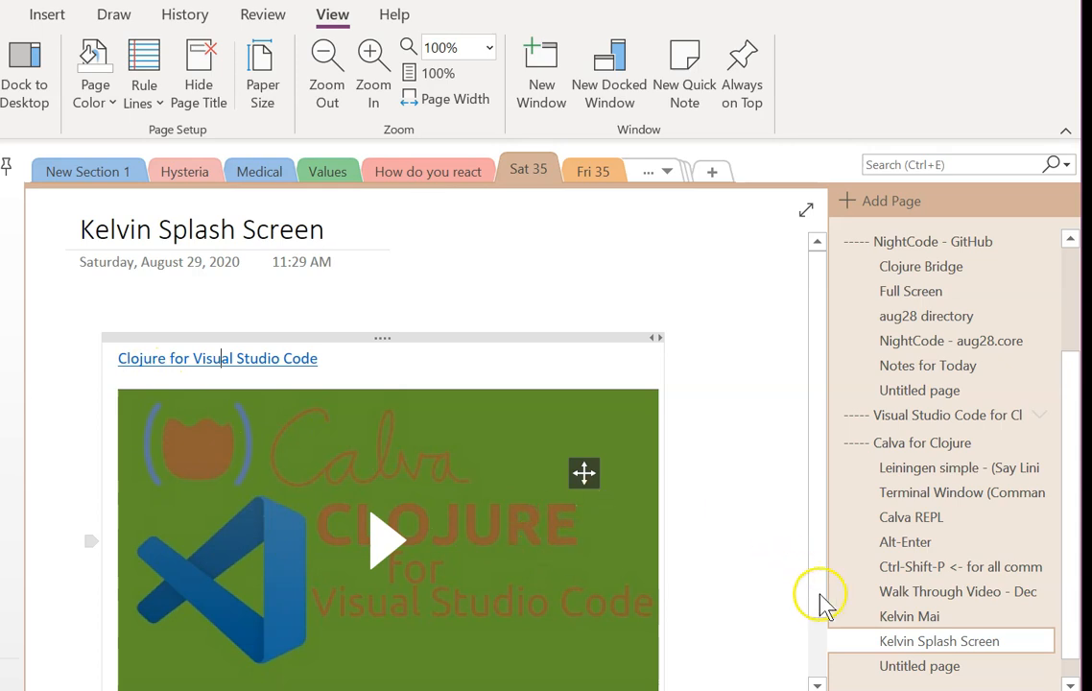
pyautogui.click(920, 666)
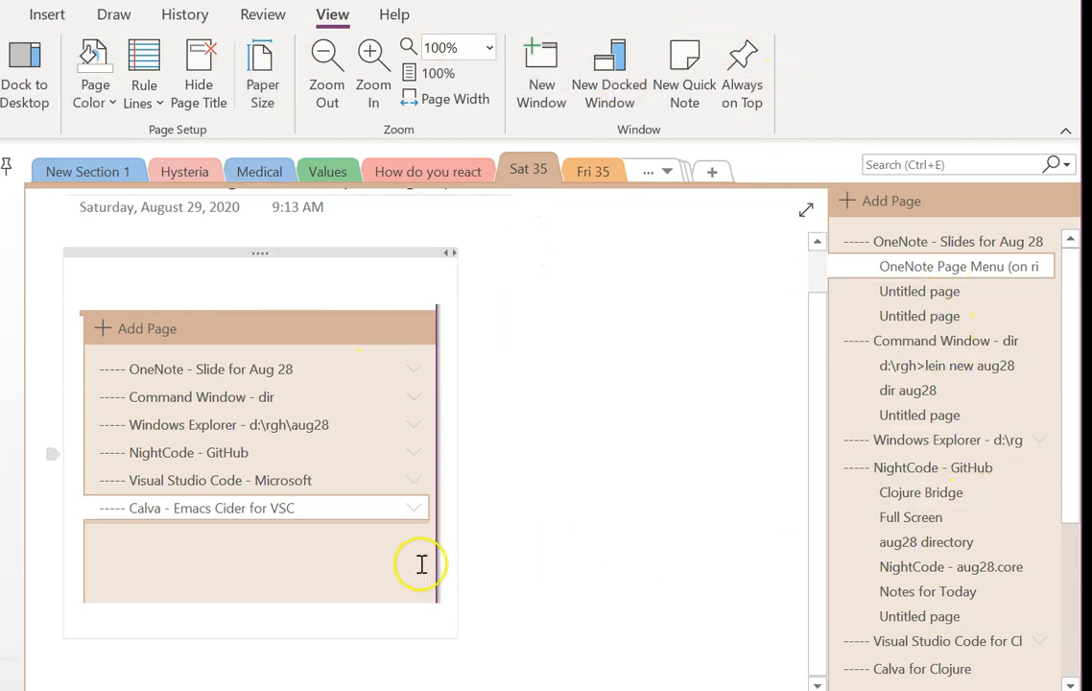
pyautogui.moveTo(261, 411)
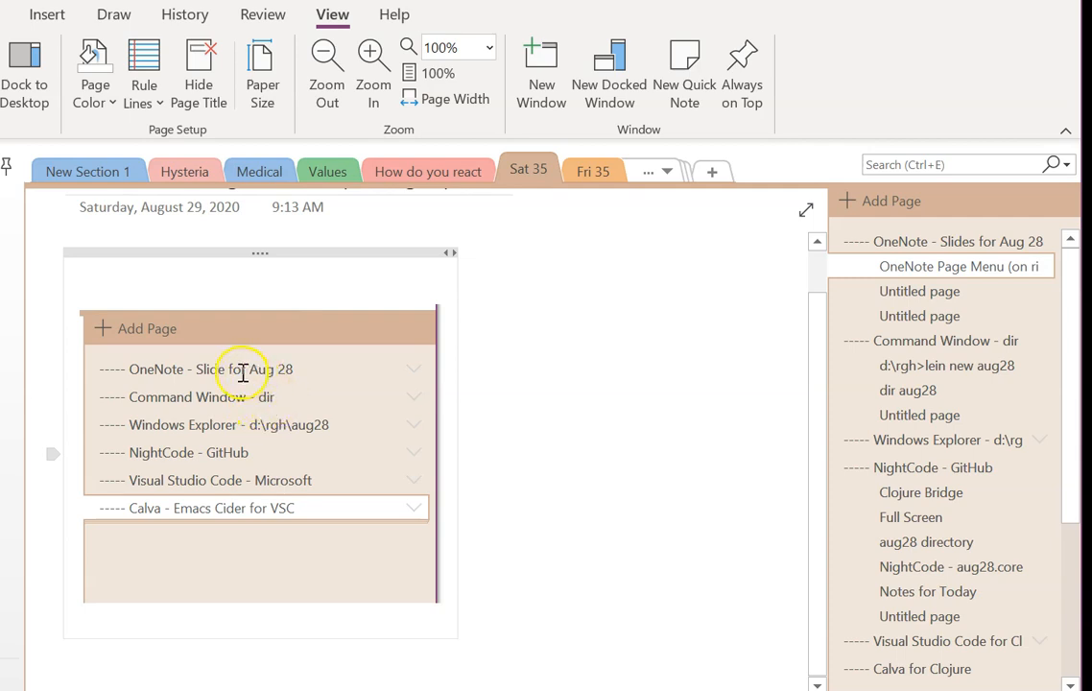
pyautogui.moveTo(311, 440)
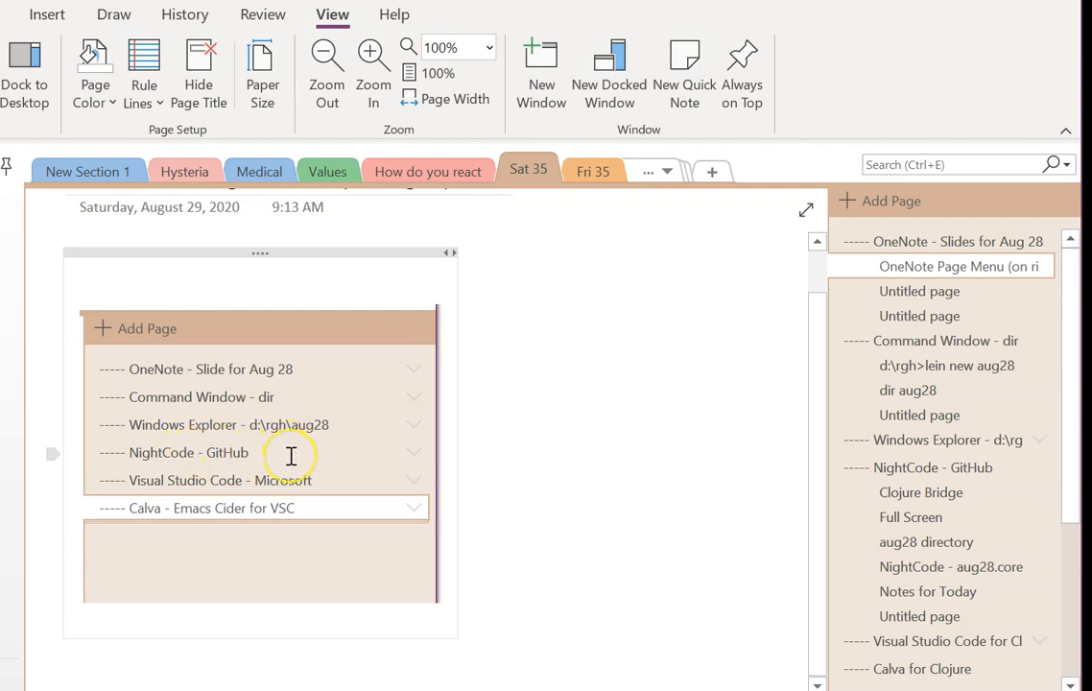
pyautogui.moveTo(215, 451)
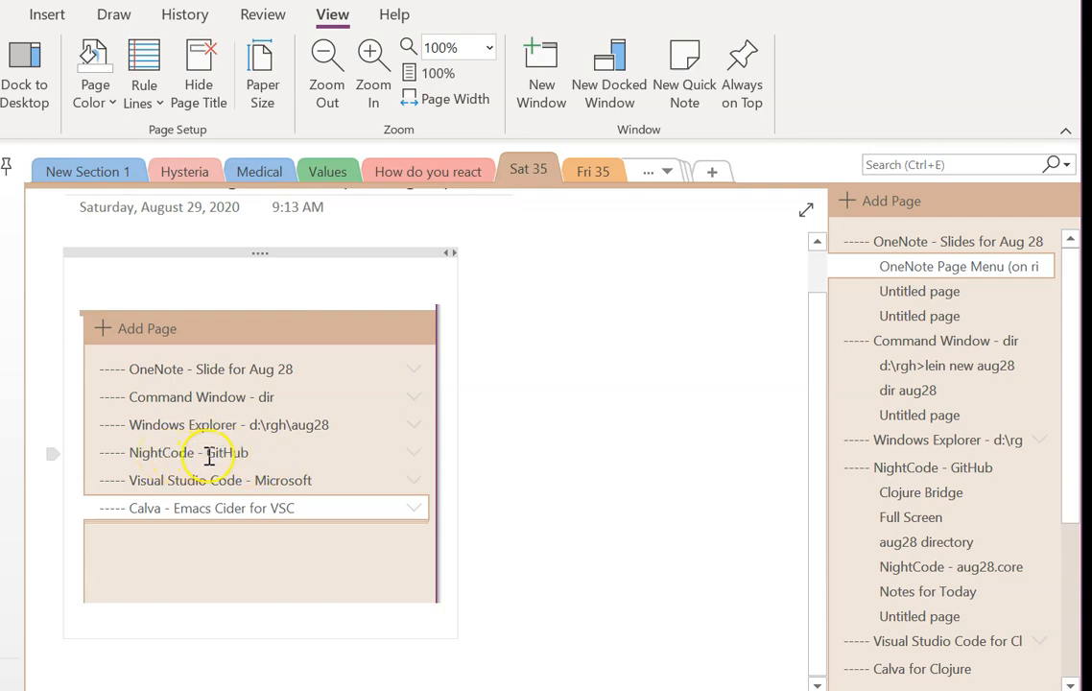
pyautogui.moveTo(242, 453)
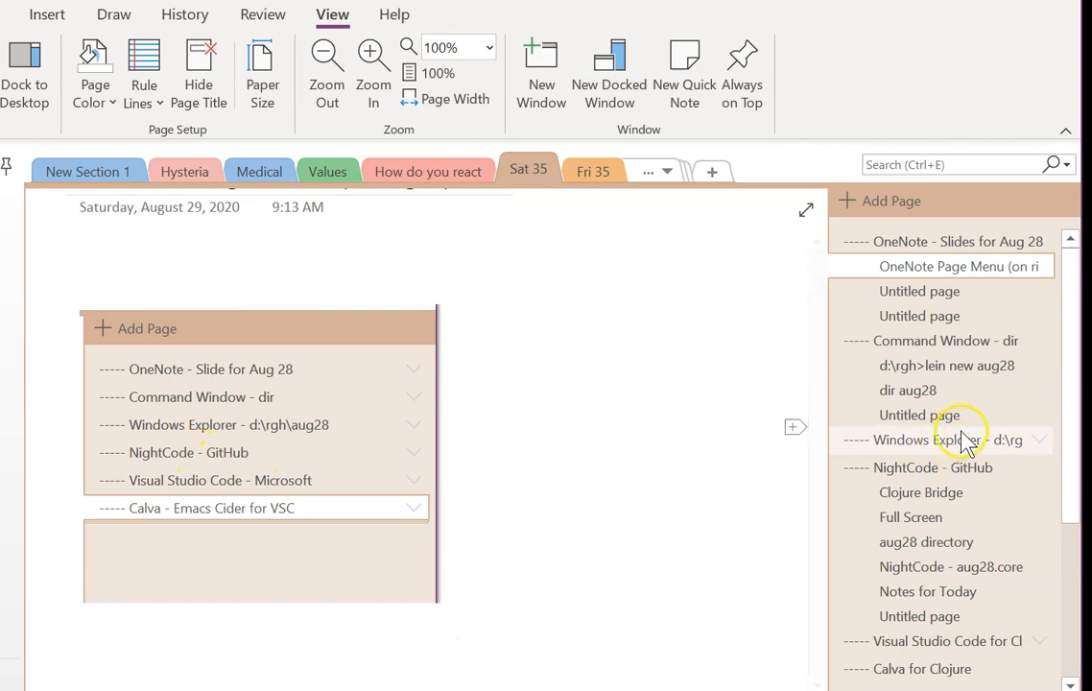
# Open the Clojure Bridge page showing clojurebridge.org and GitHub search results.
pyautogui.click(921, 491)
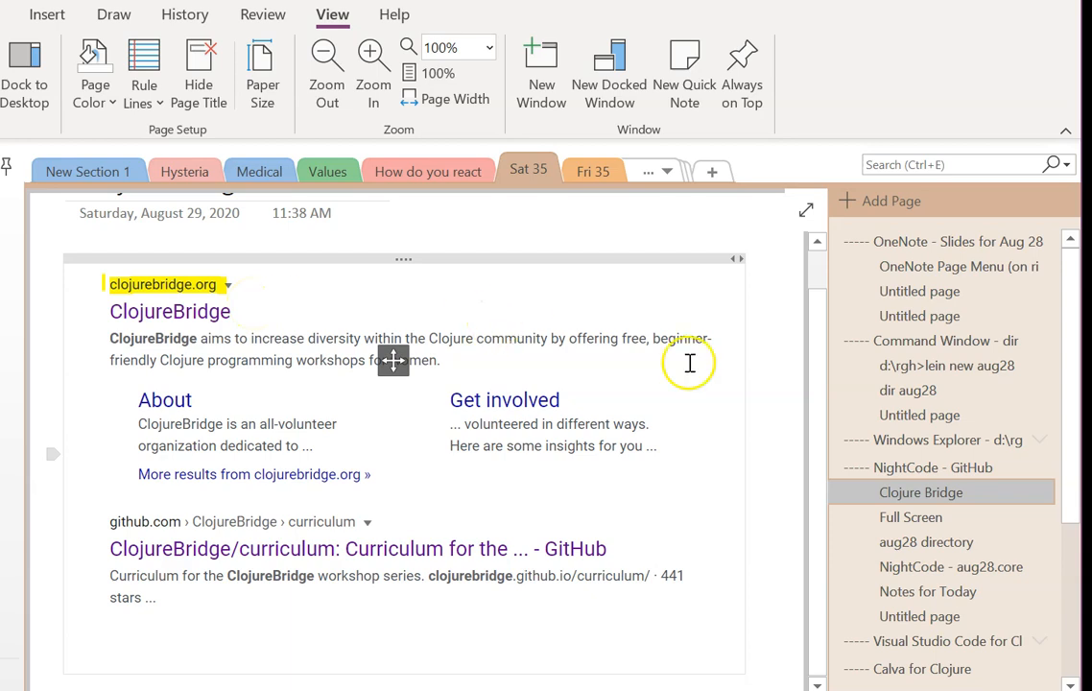
pyautogui.moveTo(710, 398)
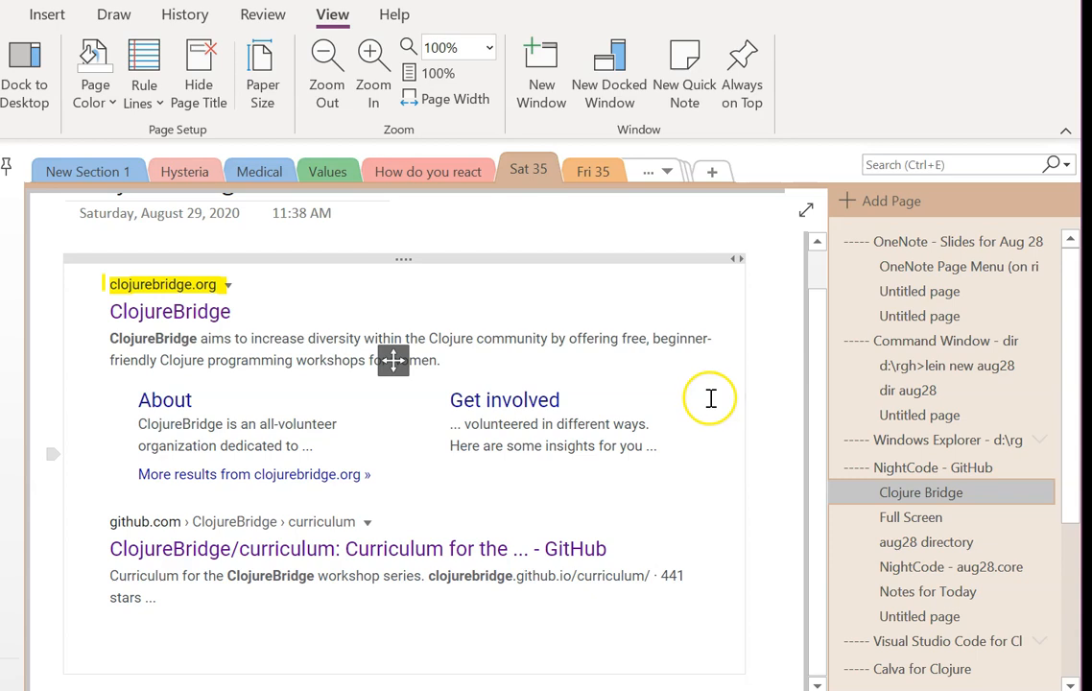
pyautogui.moveTo(683, 396)
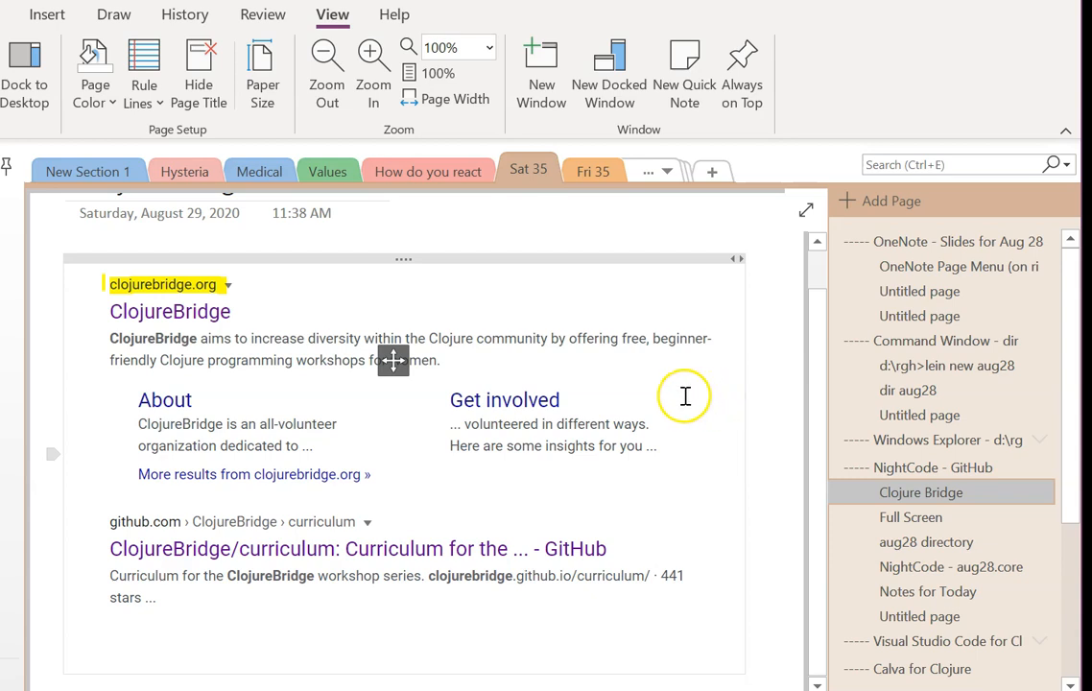
pyautogui.moveTo(764, 434)
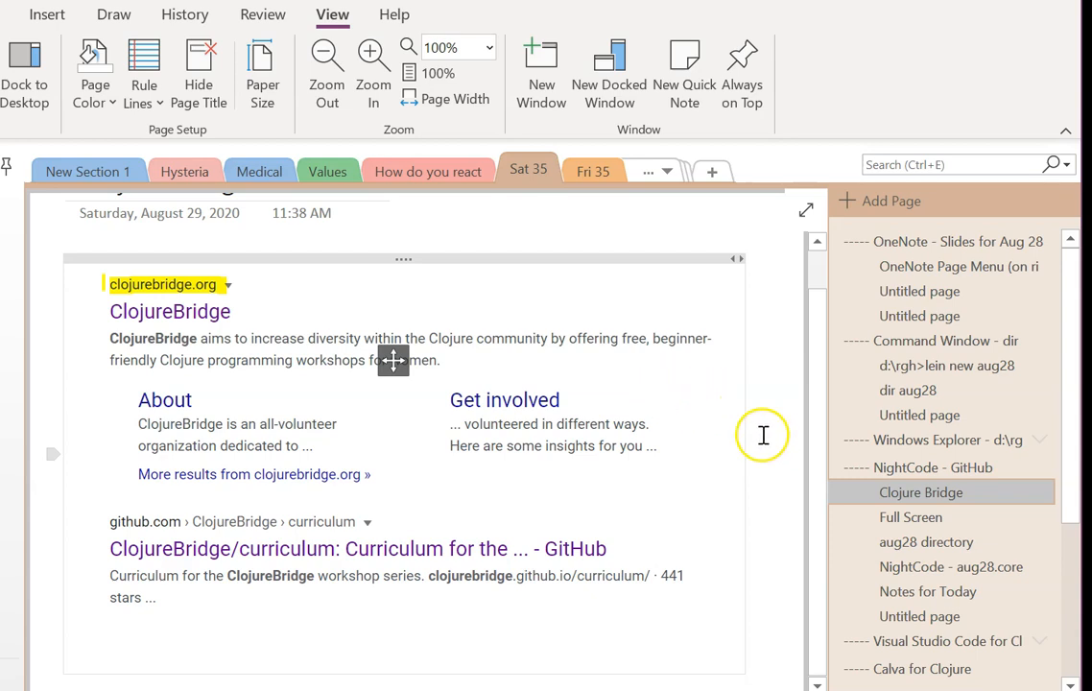
pyautogui.moveTo(715, 469)
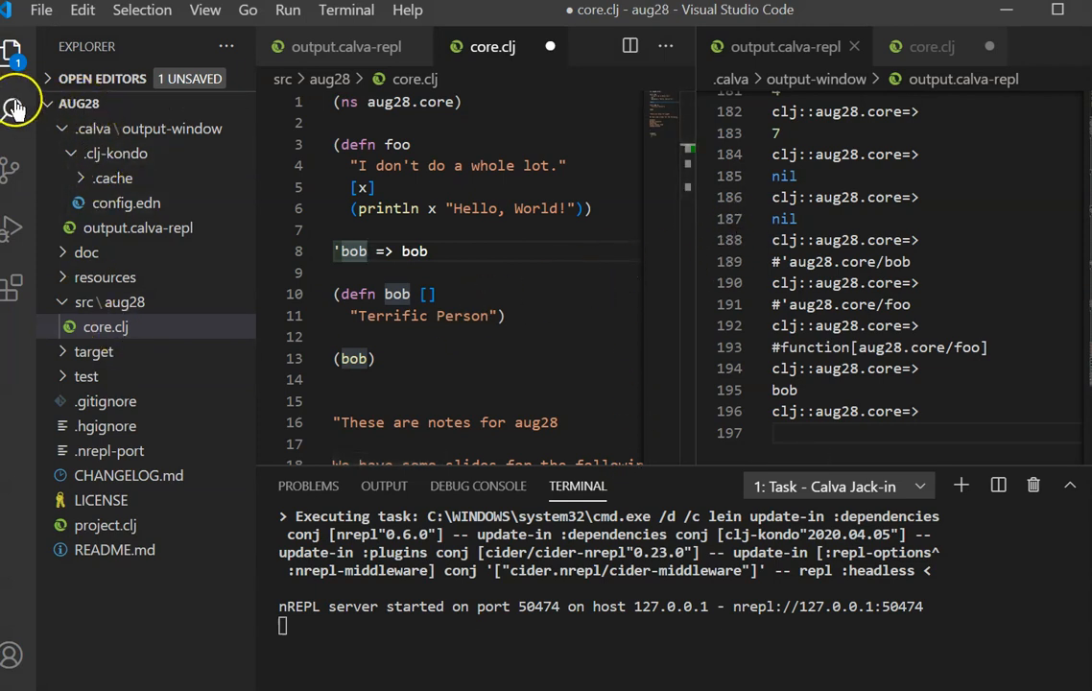
# Review the open editors list and the aug28 file tree in Explorer, leaving the aug28 tree collapsed.
pyautogui.click(79, 104)
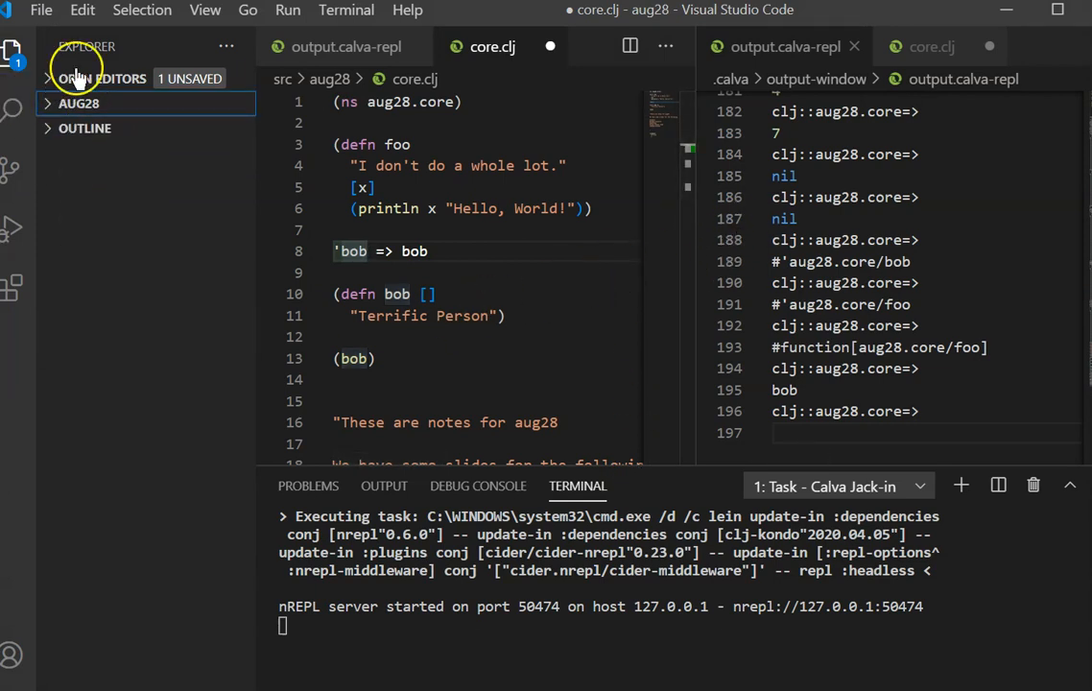
pyautogui.moveTo(40, 93)
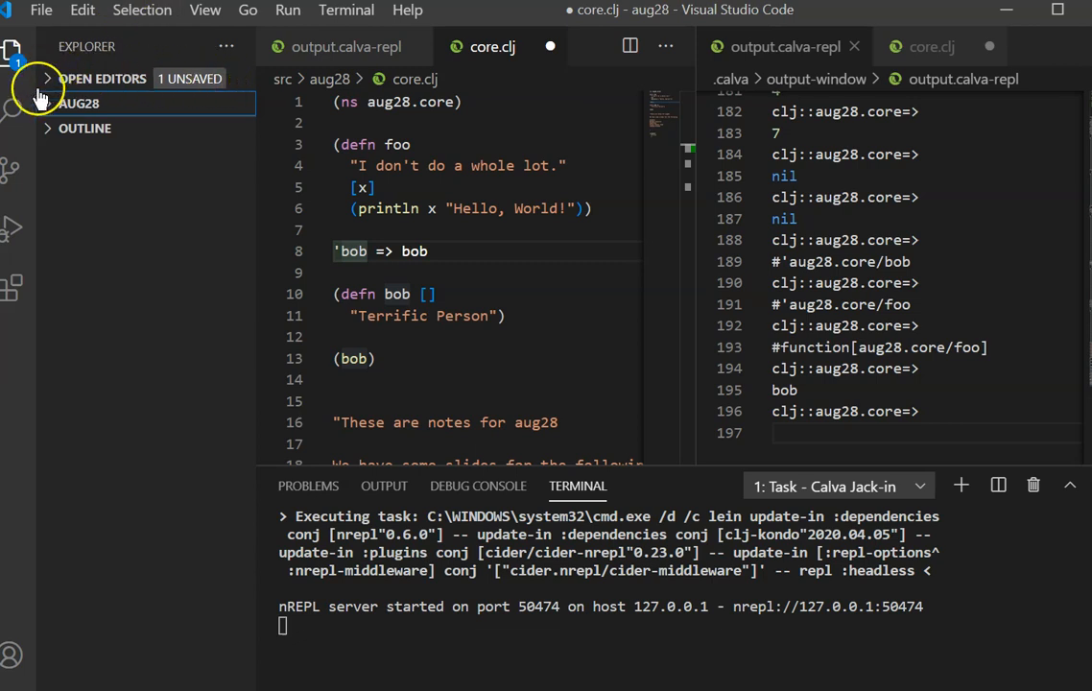
pyautogui.click(46, 76)
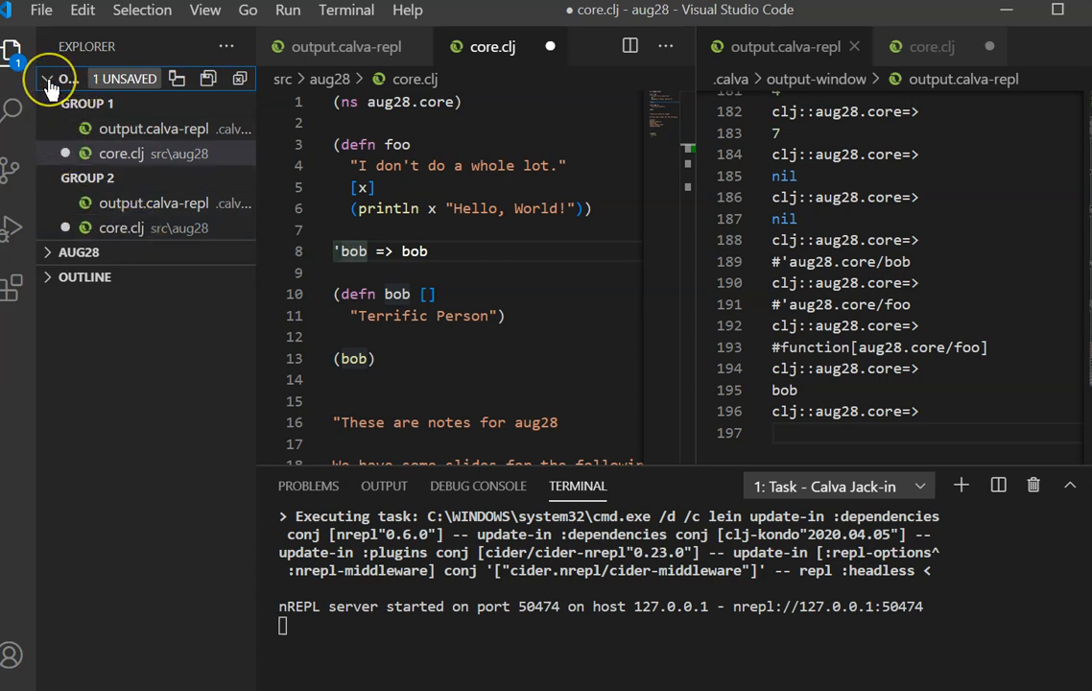
pyautogui.click(54, 79)
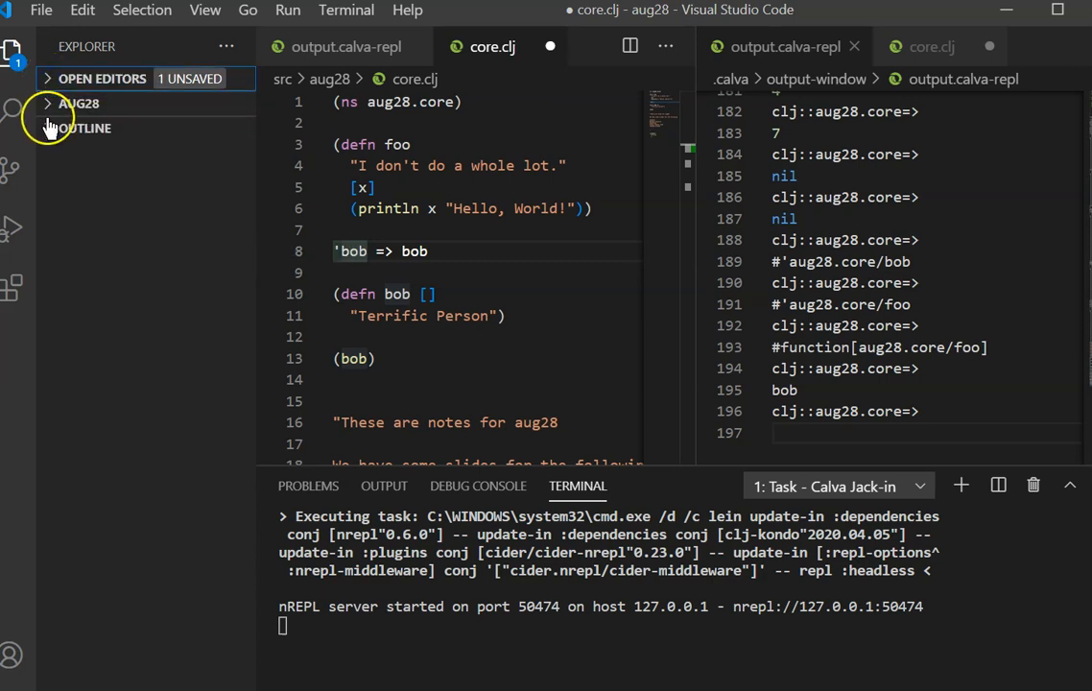
pyautogui.click(79, 103)
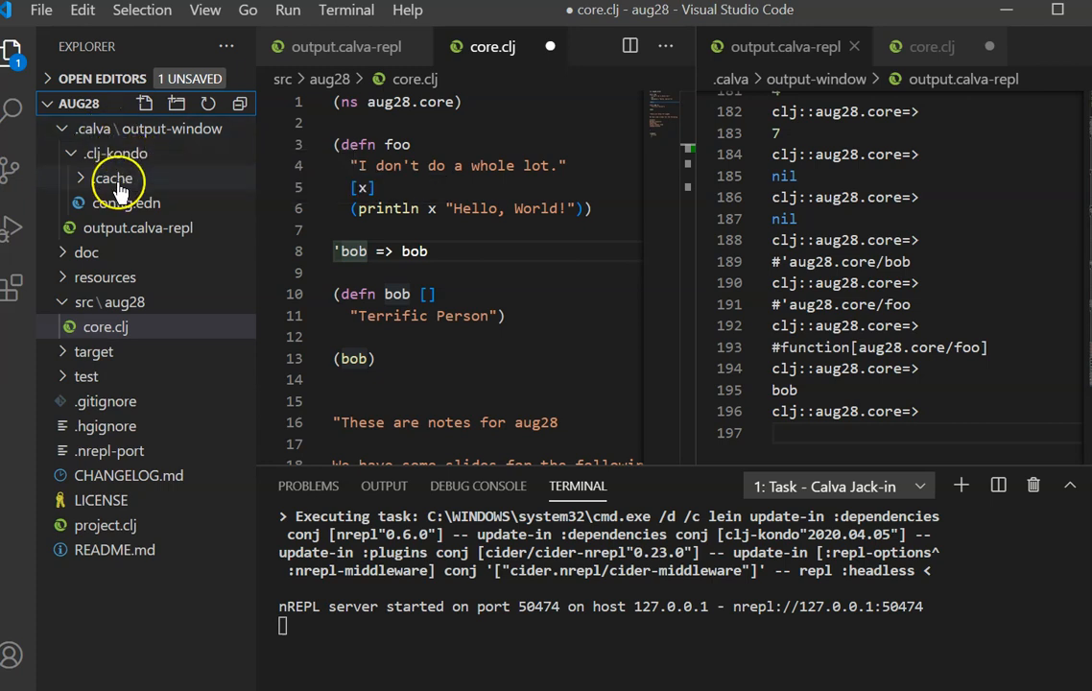
pyautogui.moveTo(125, 203)
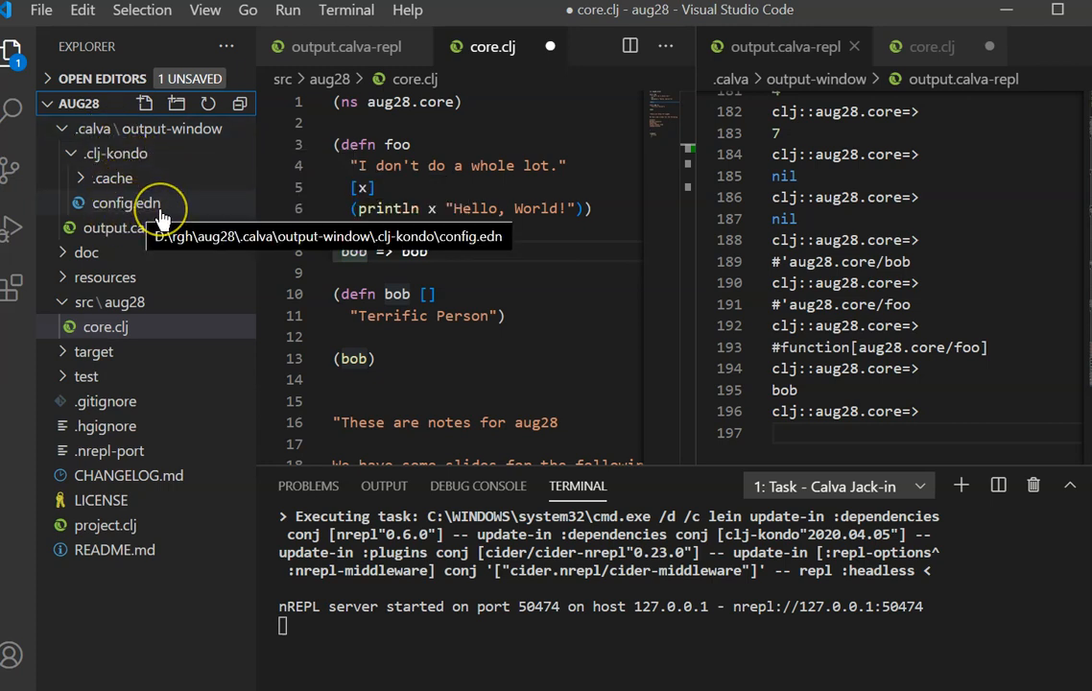
pyautogui.moveTo(154, 209)
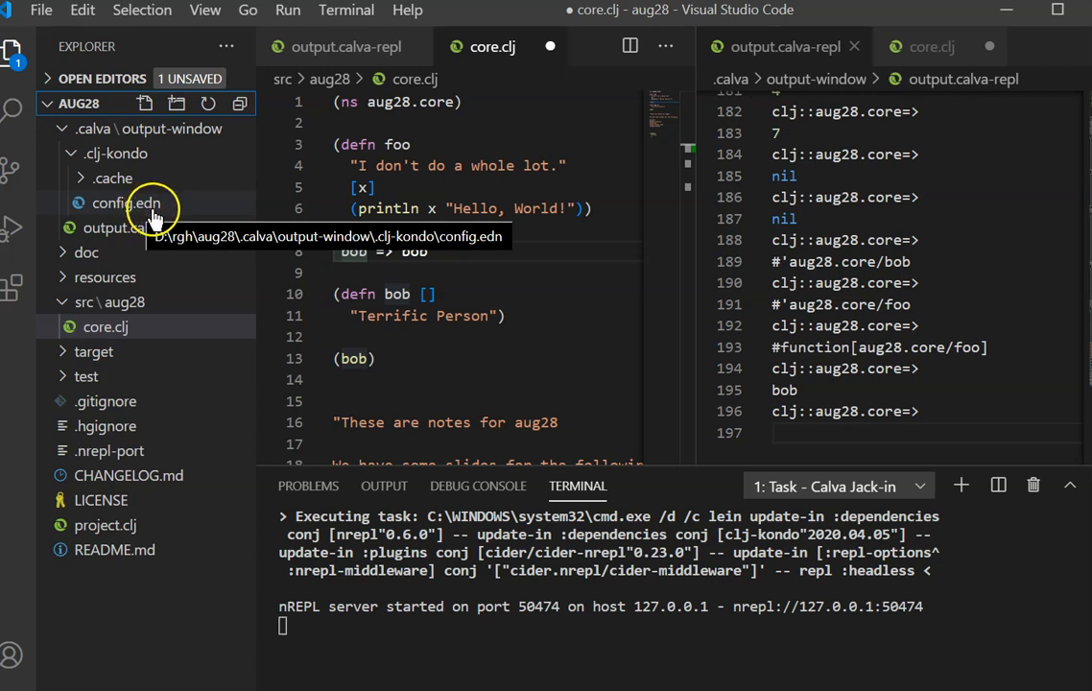
pyautogui.moveTo(152, 213)
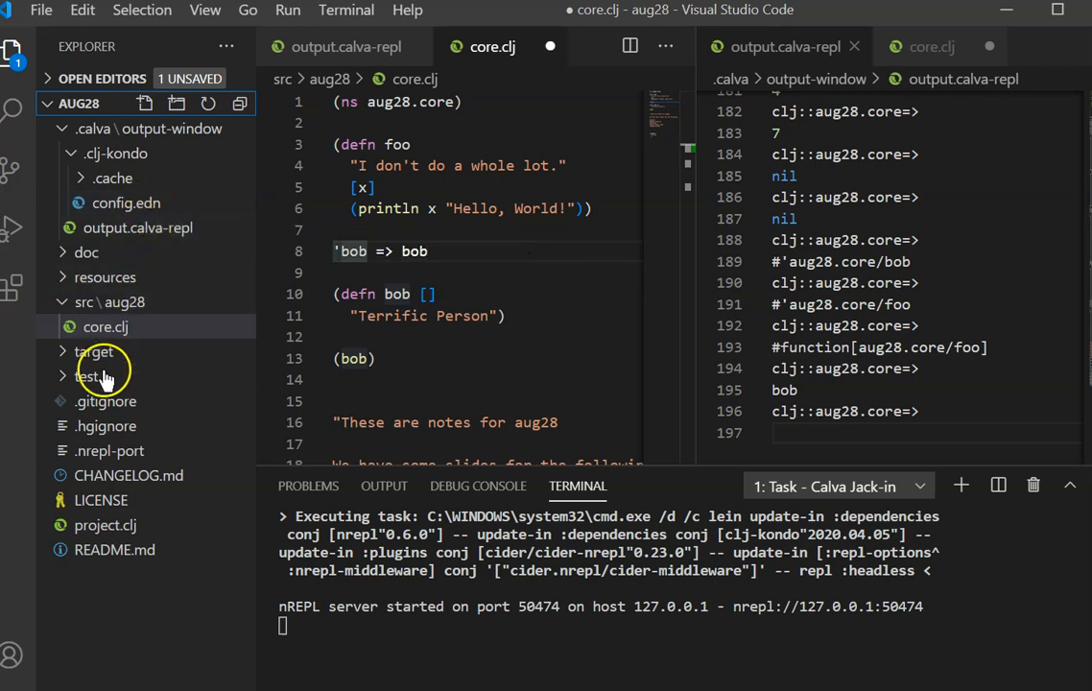
pyautogui.click(79, 104)
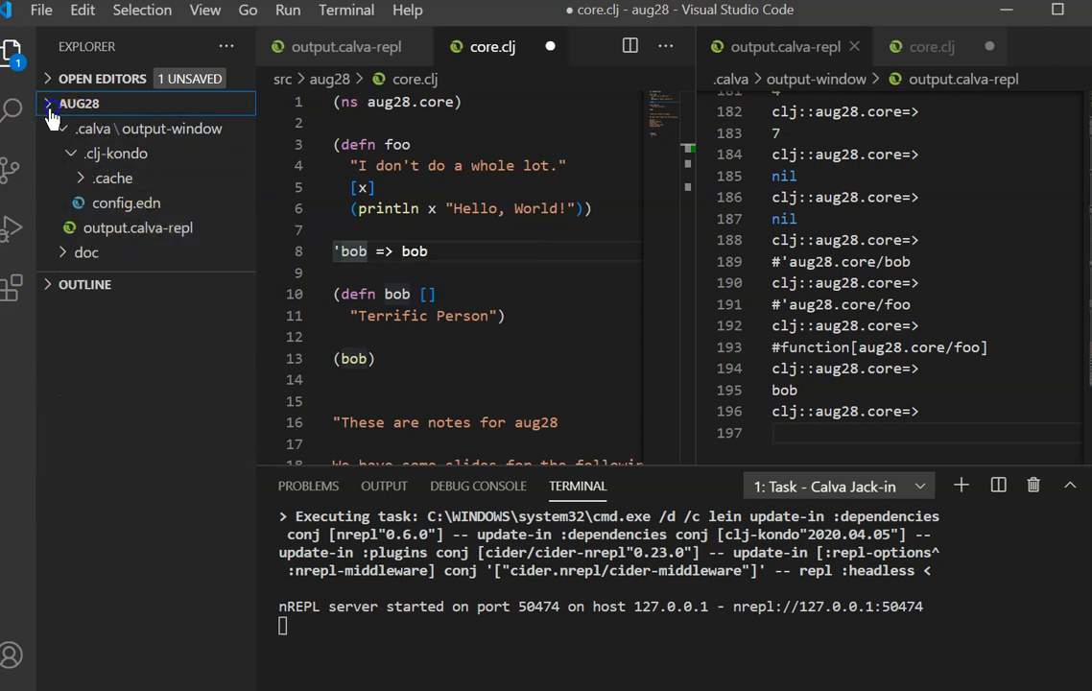
pyautogui.click(79, 104)
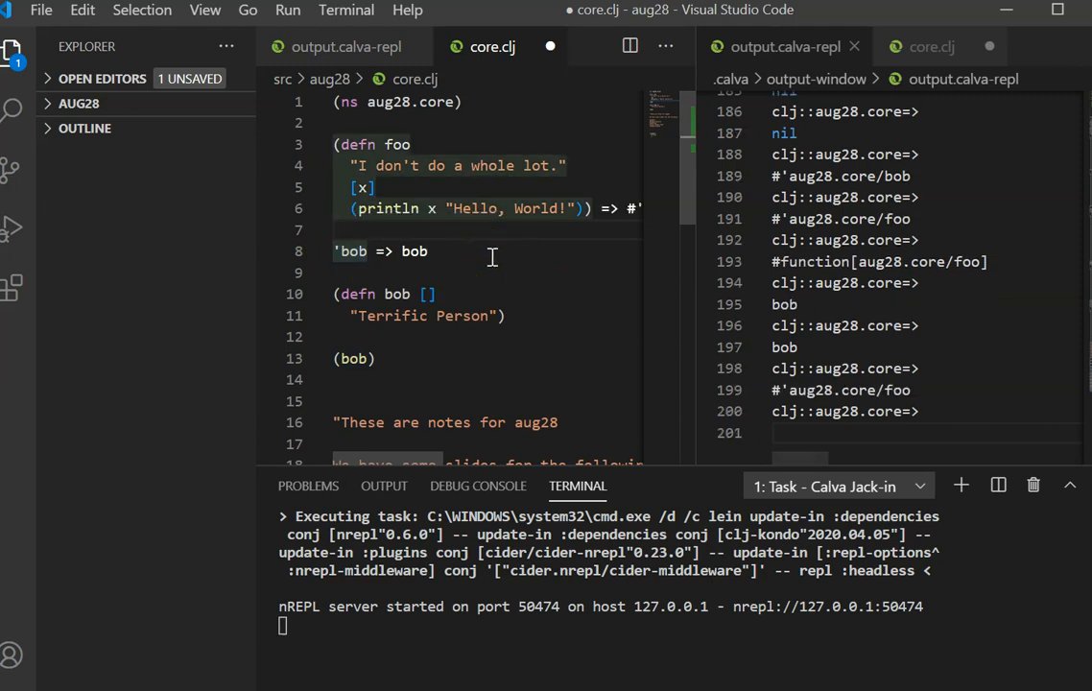
pyautogui.moveTo(580, 212)
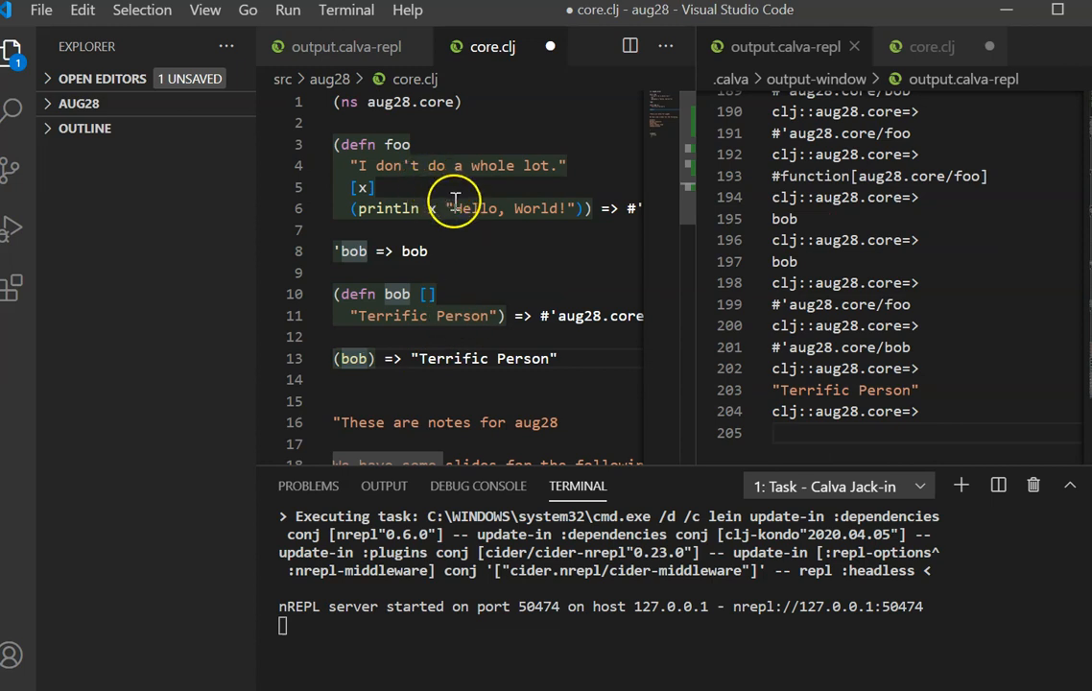
pyautogui.moveTo(459, 207)
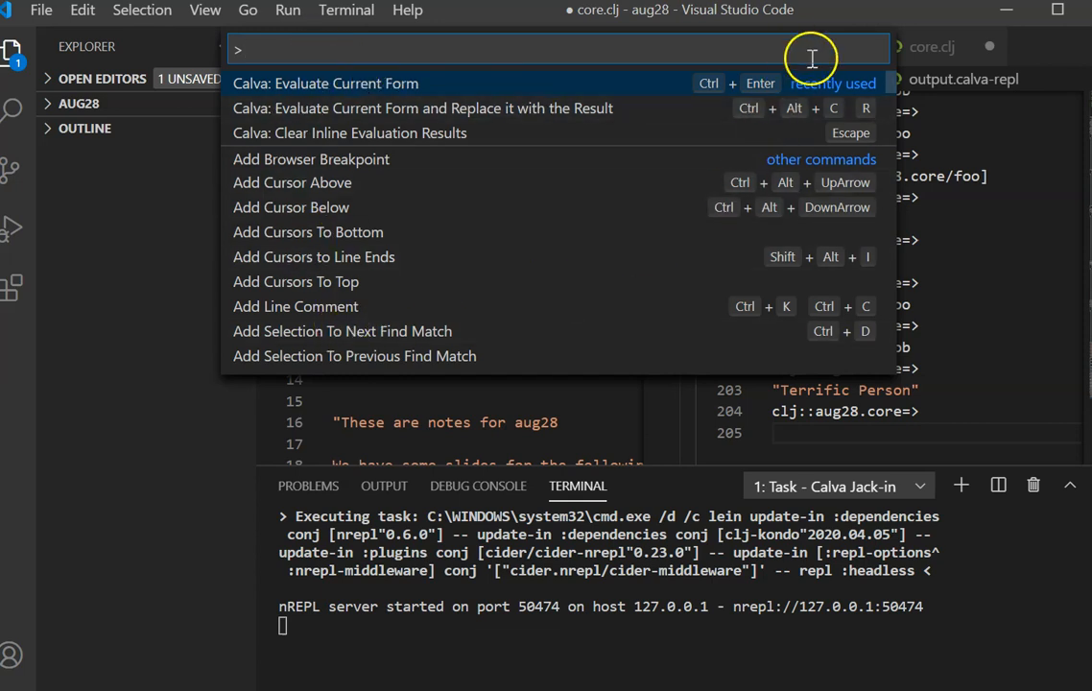
pyautogui.moveTo(537, 107)
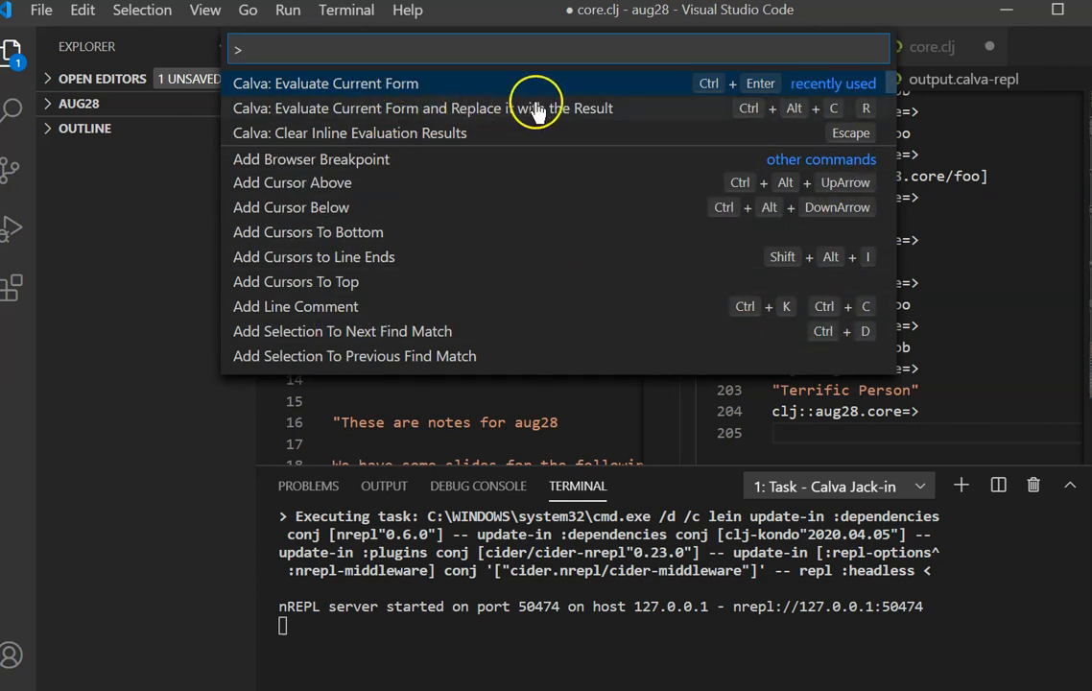
pyautogui.moveTo(783, 119)
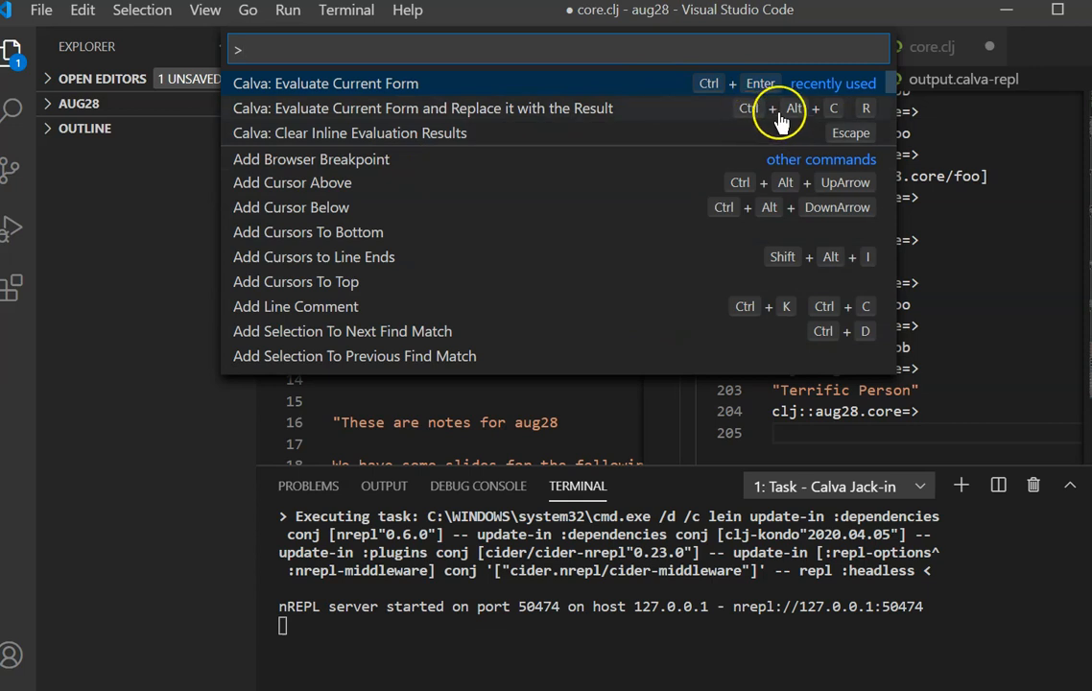
pyautogui.moveTo(499, 119)
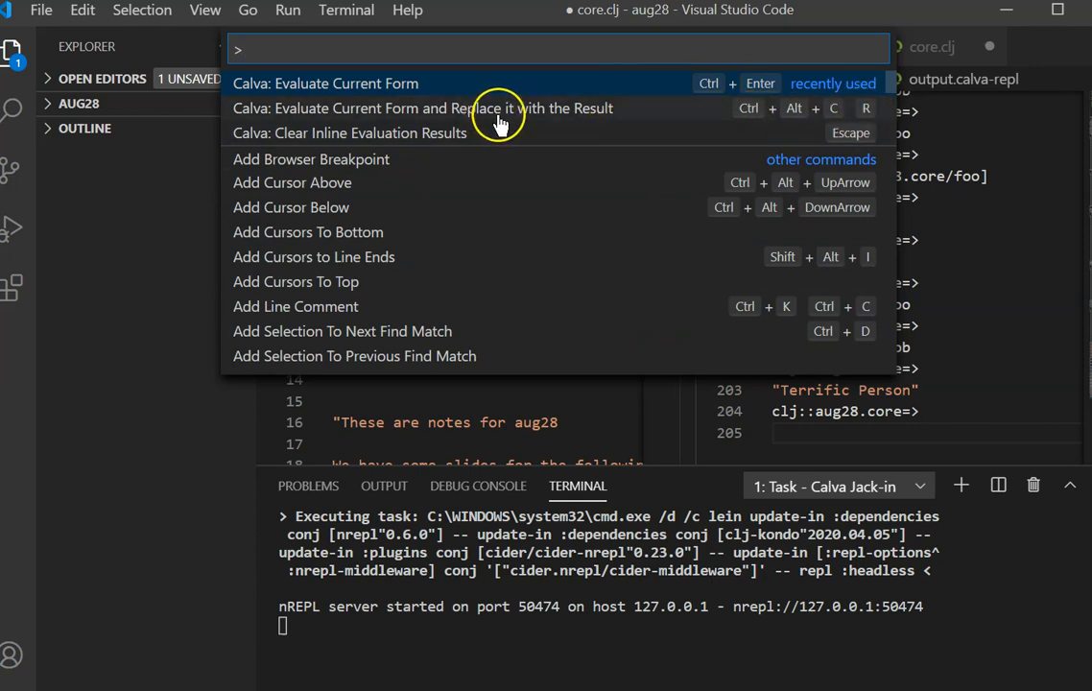
pyautogui.moveTo(730, 92)
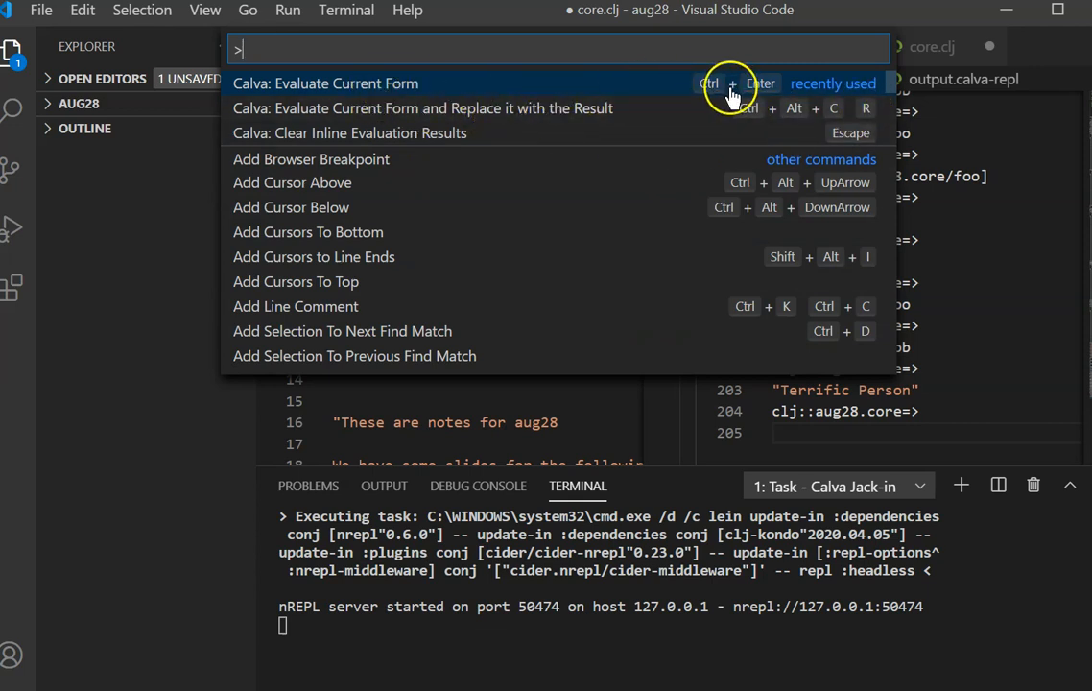
pyautogui.moveTo(758, 96)
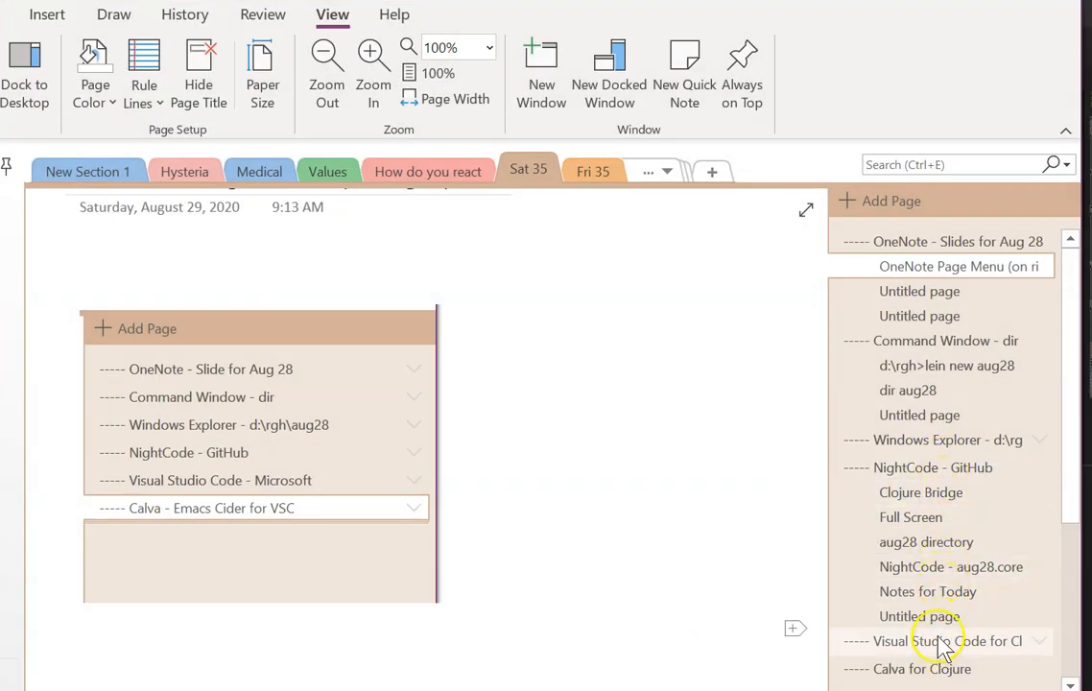
# Switch to the '----- Visual Studio Code for Clojure with Calva' page from the page list.
pyautogui.click(945, 641)
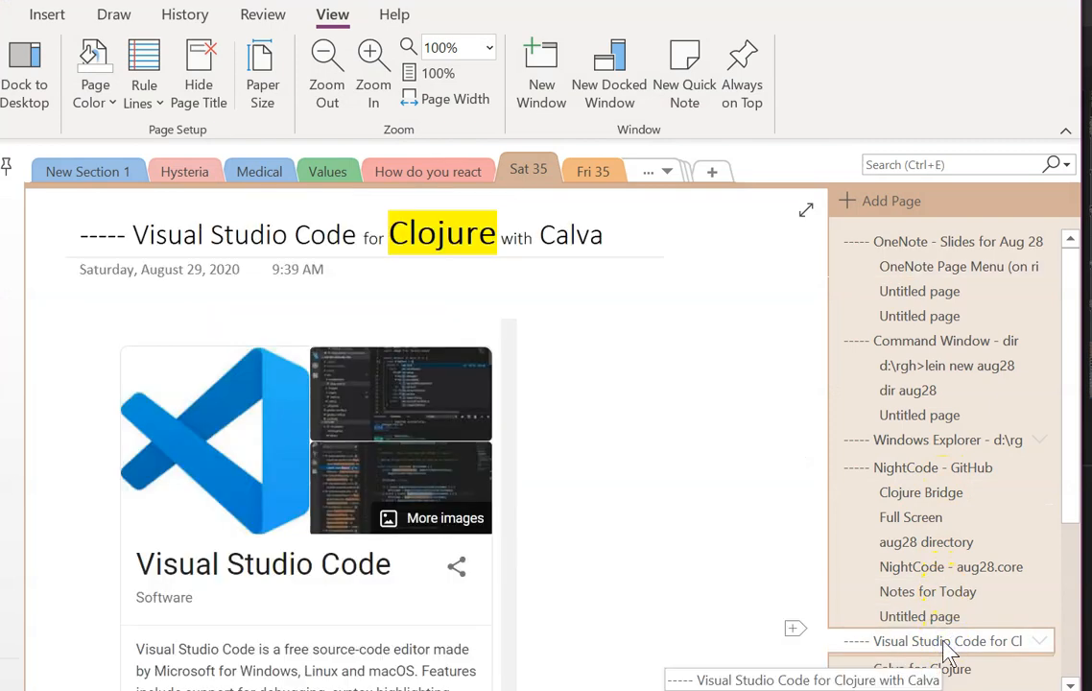